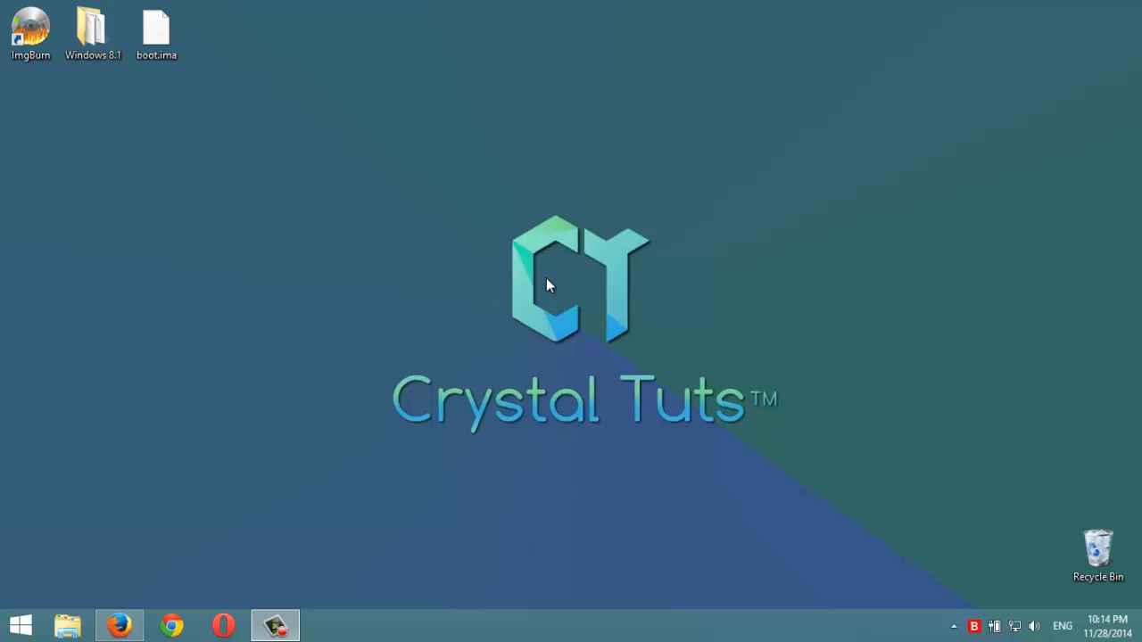
{"action": "mouse_move", "coordinate": [164, 135]}
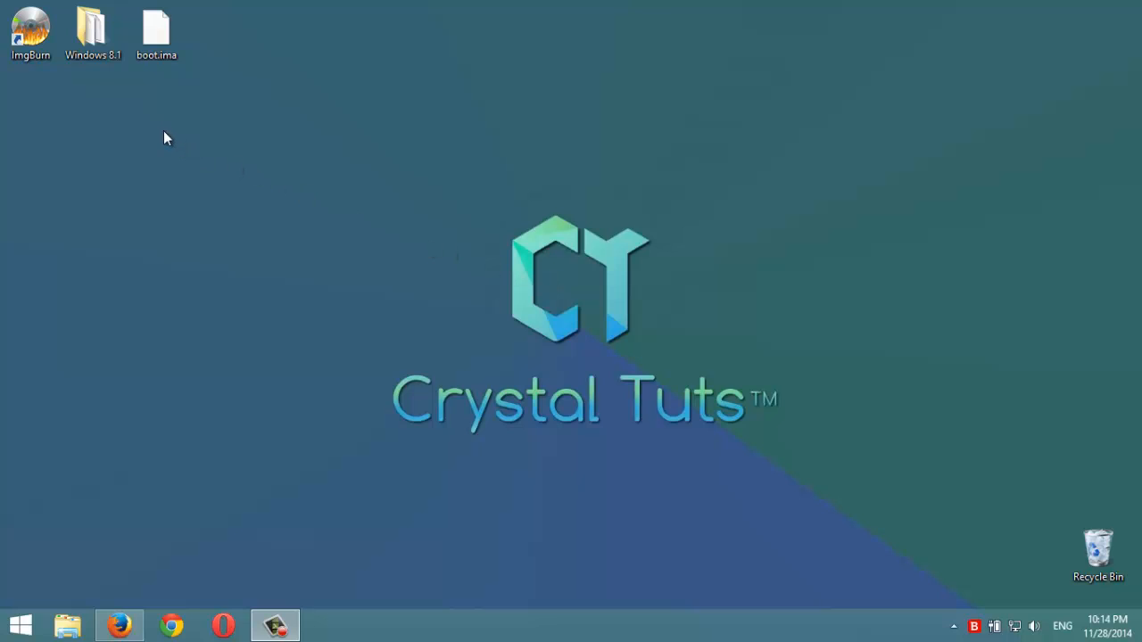
{"action": "mouse_move", "coordinate": [150, 128]}
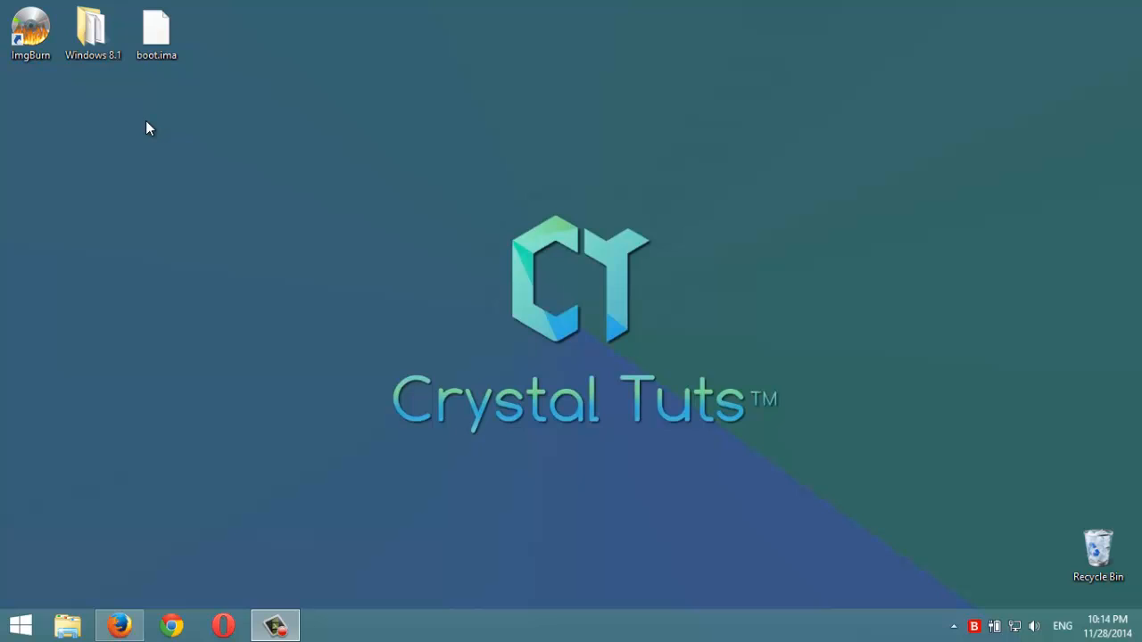
{"action": "mouse_move", "coordinate": [103, 99]}
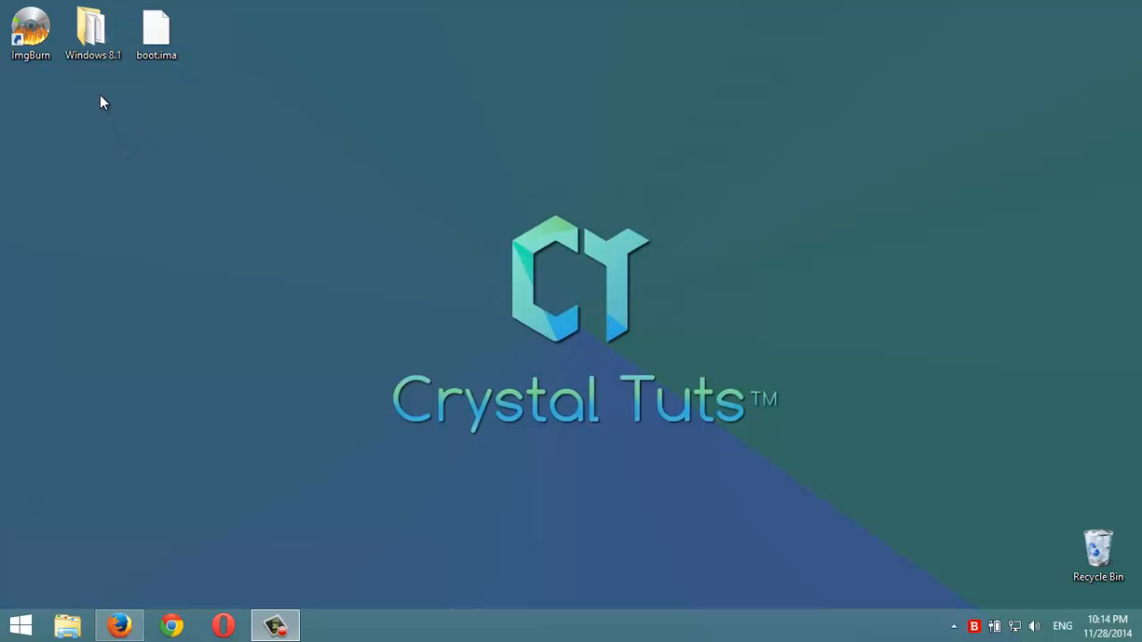
Review the Windows 8.1 setup folder contents, selecting all files briefly, then close it.
{"action": "left_click", "coordinate": [93, 32]}
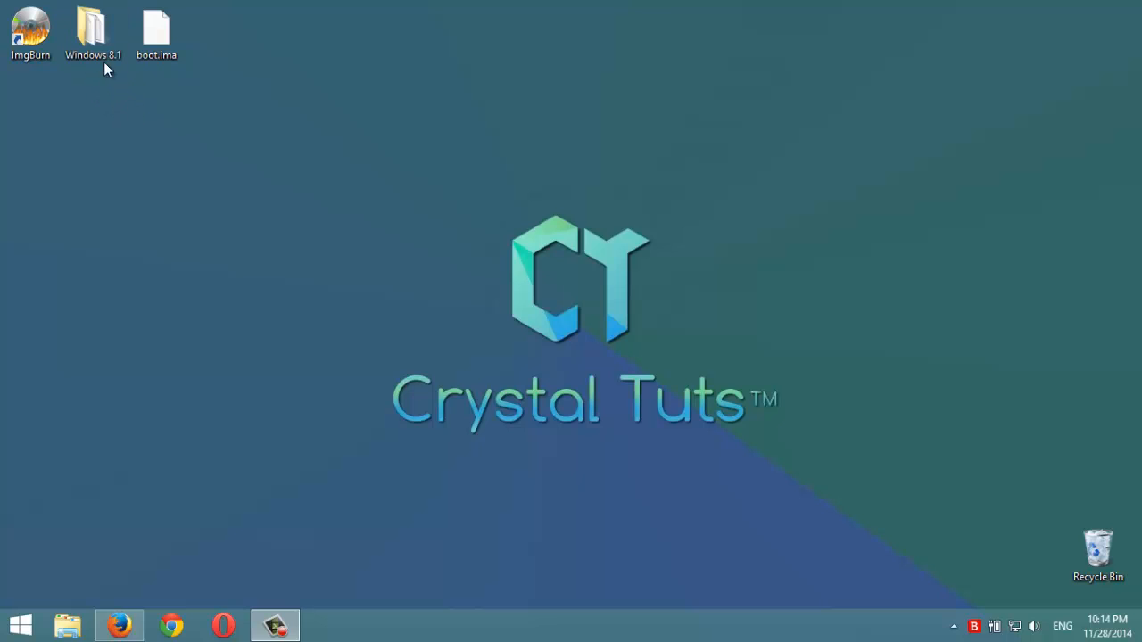
{"action": "double_click", "coordinate": [93, 27]}
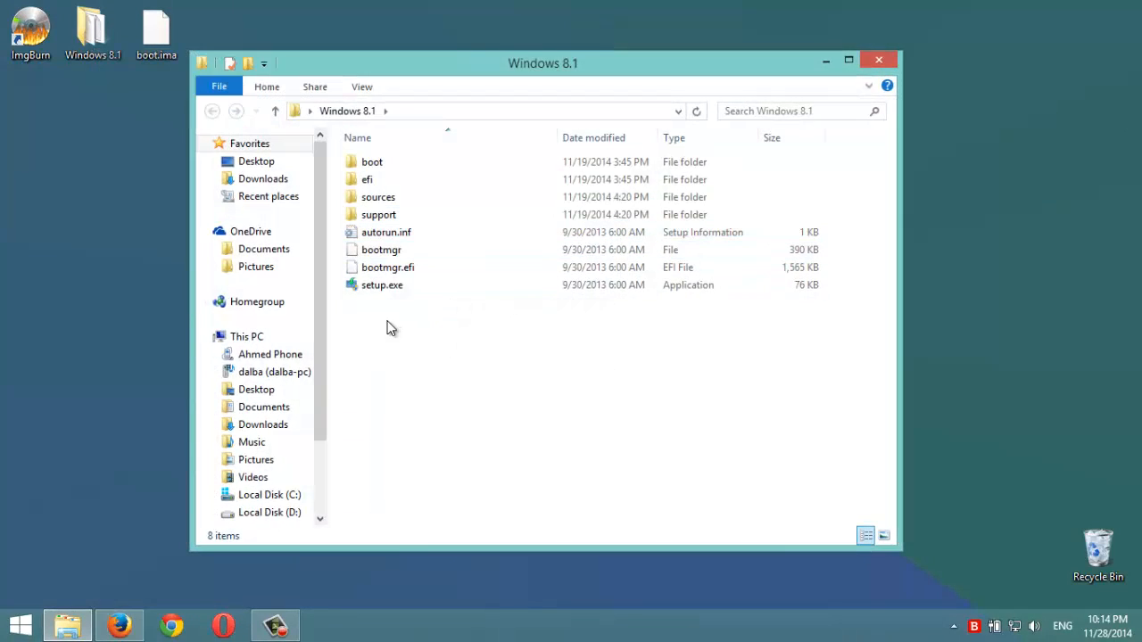
{"action": "key", "text": "ctrl+a"}
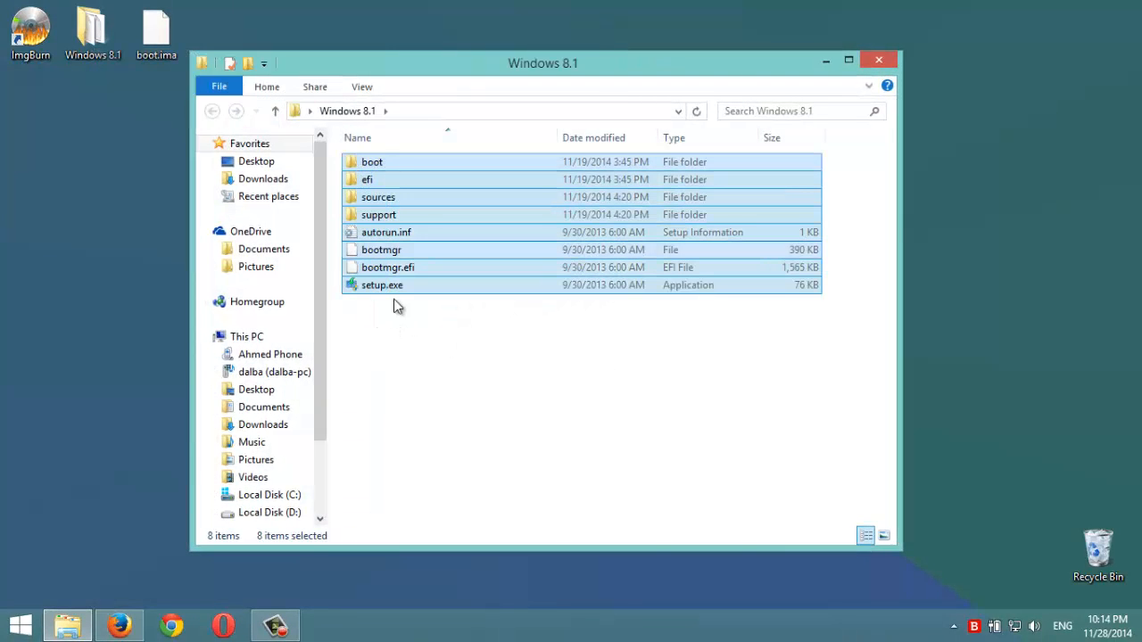
{"action": "left_click", "coordinate": [396, 318]}
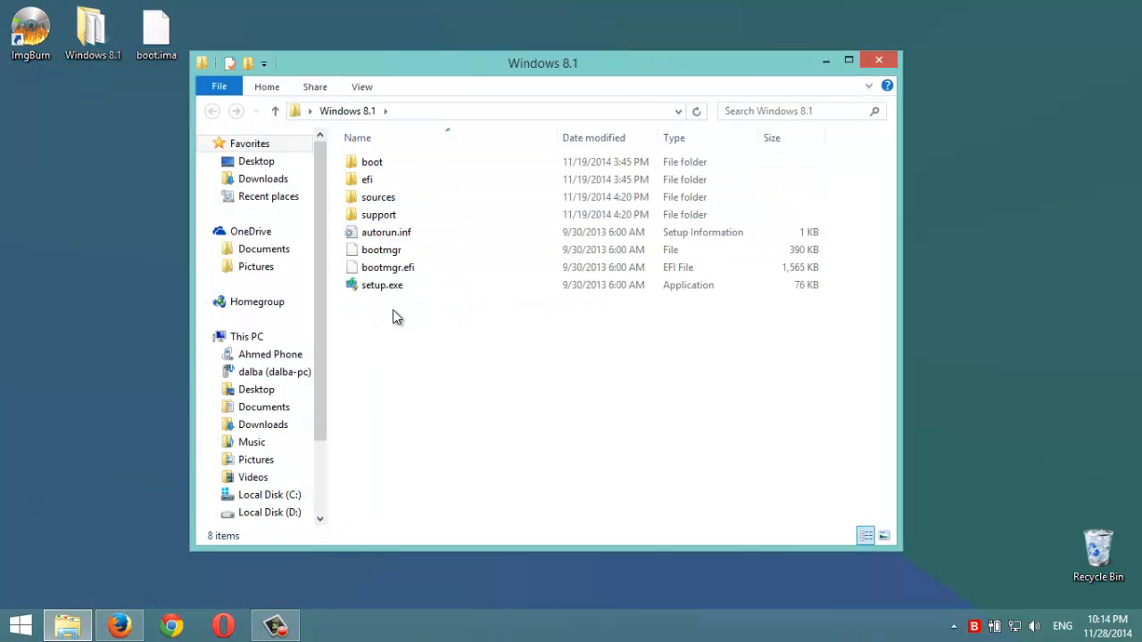
{"action": "mouse_move", "coordinate": [877, 61]}
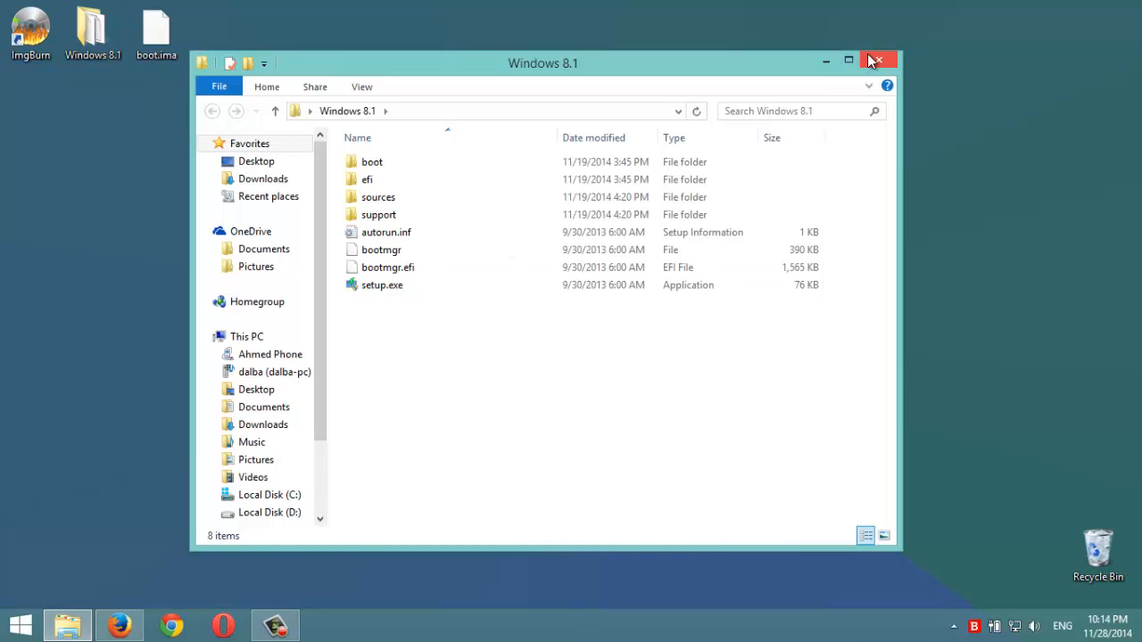
{"action": "mouse_move", "coordinate": [878, 60]}
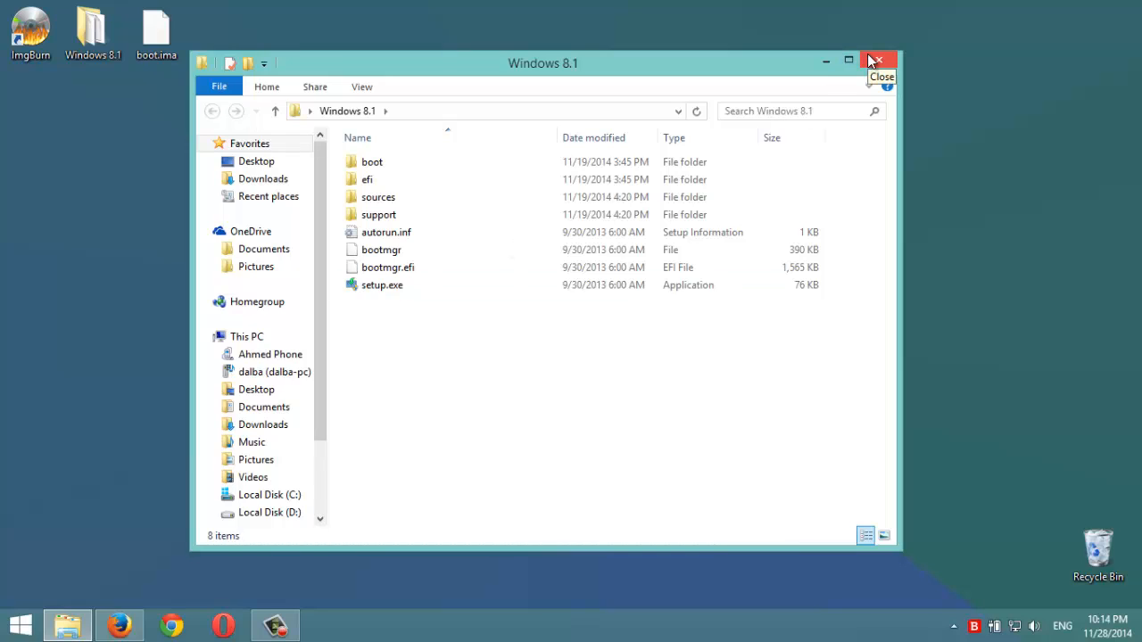
{"action": "mouse_move", "coordinate": [410, 327]}
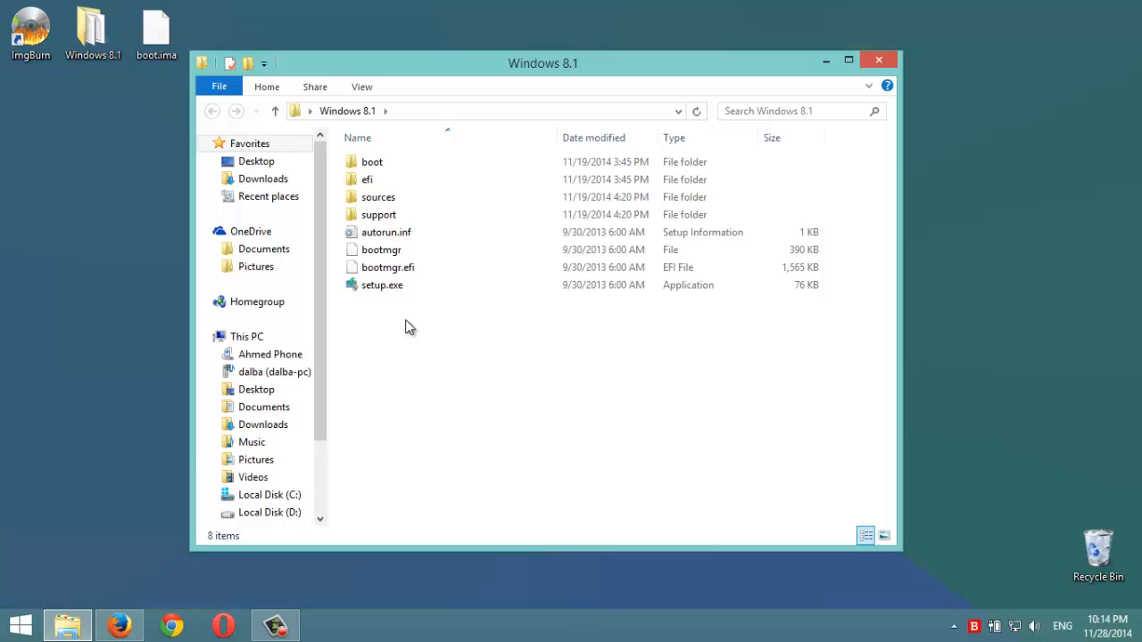
{"action": "mouse_move", "coordinate": [463, 294]}
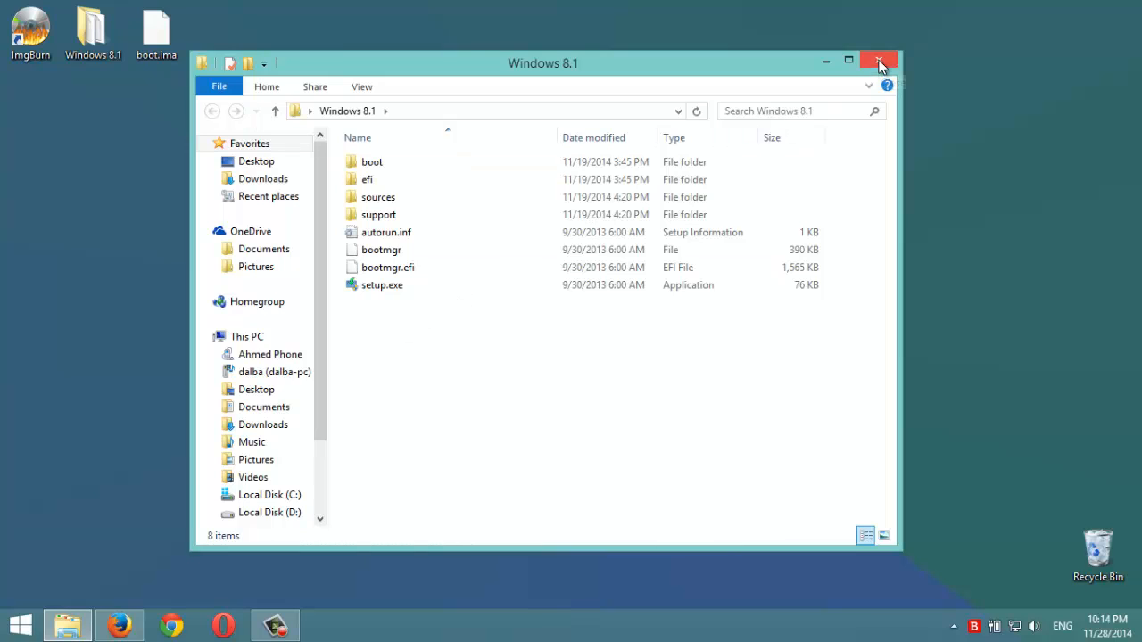
{"action": "left_click", "coordinate": [878, 60]}
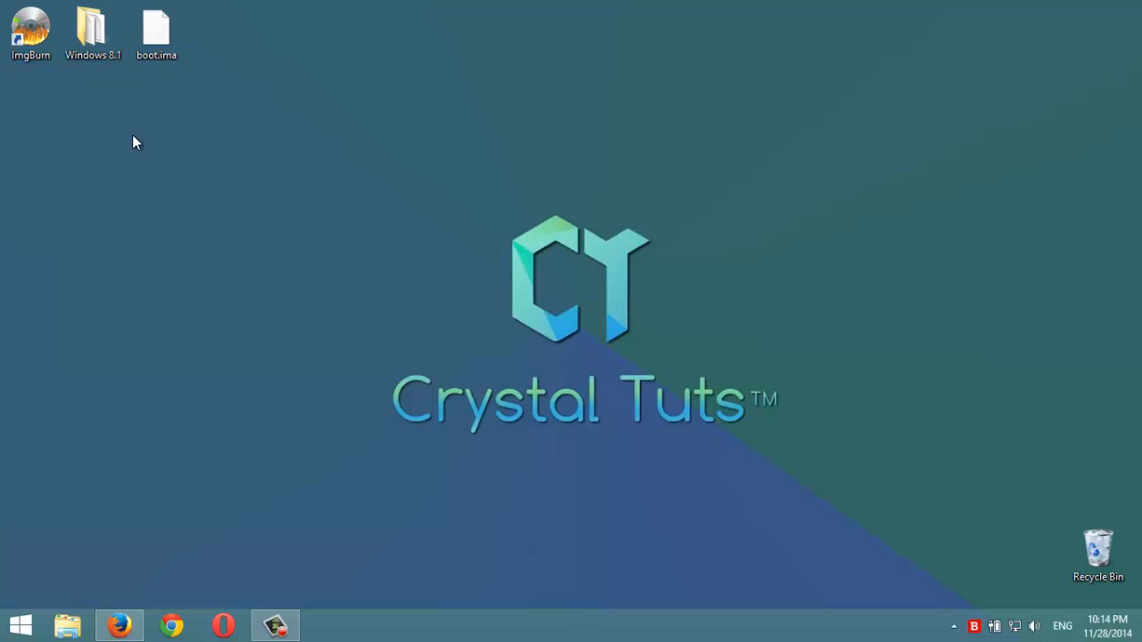
{"action": "mouse_move", "coordinate": [107, 105]}
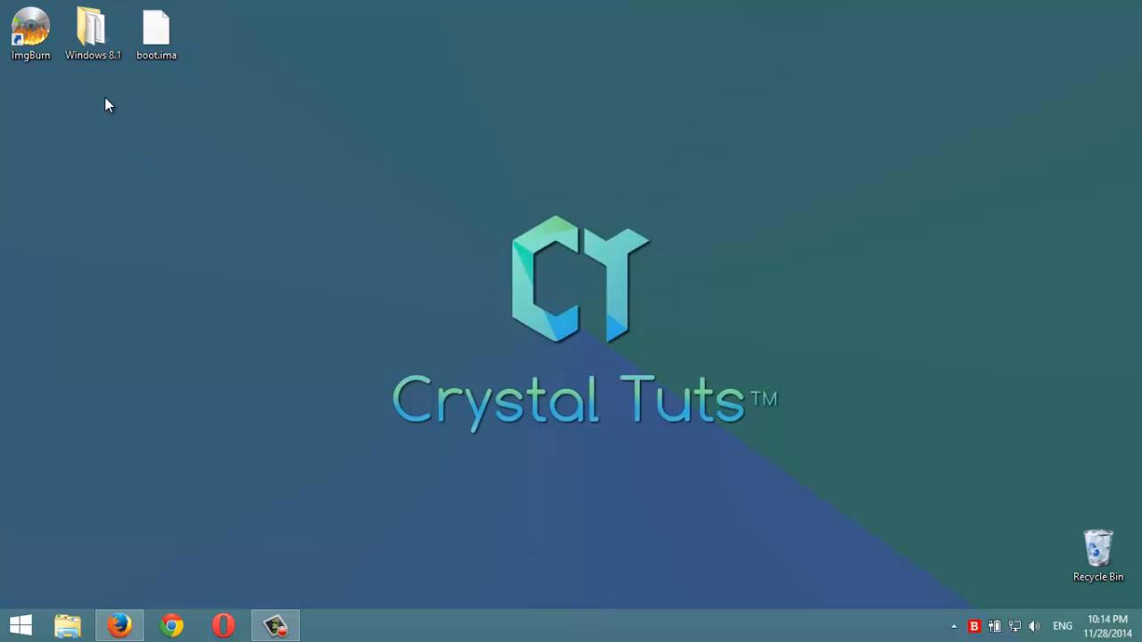
Launch ImgBurn from its desktop shortcut and reopen the Windows 8.1 folder alongside it.
{"action": "left_click", "coordinate": [31, 32]}
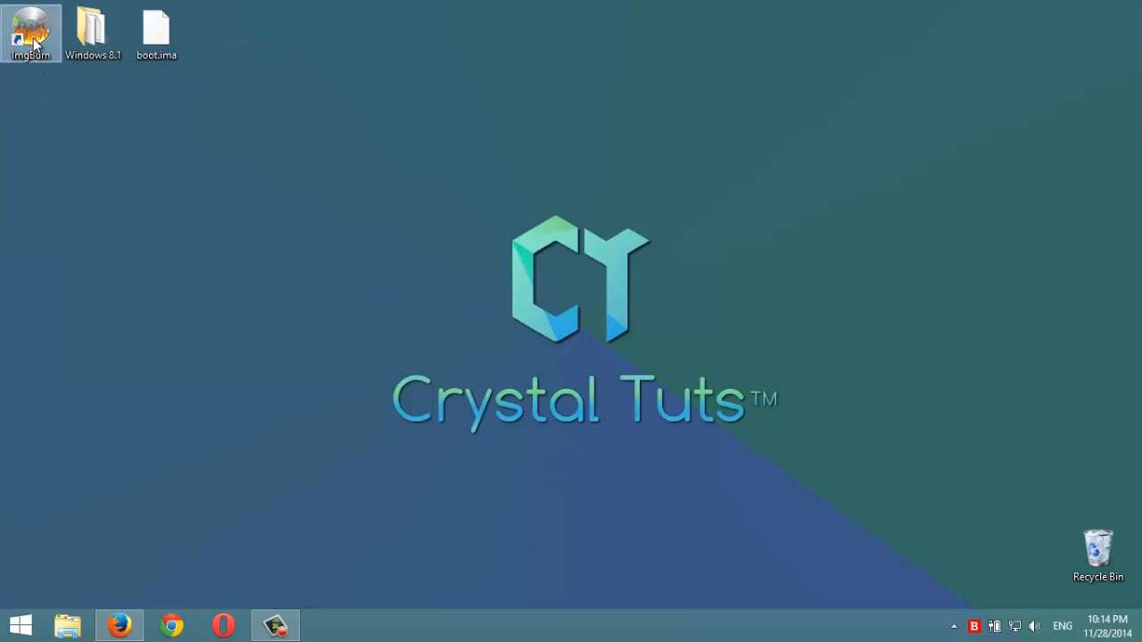
{"action": "mouse_move", "coordinate": [32, 33]}
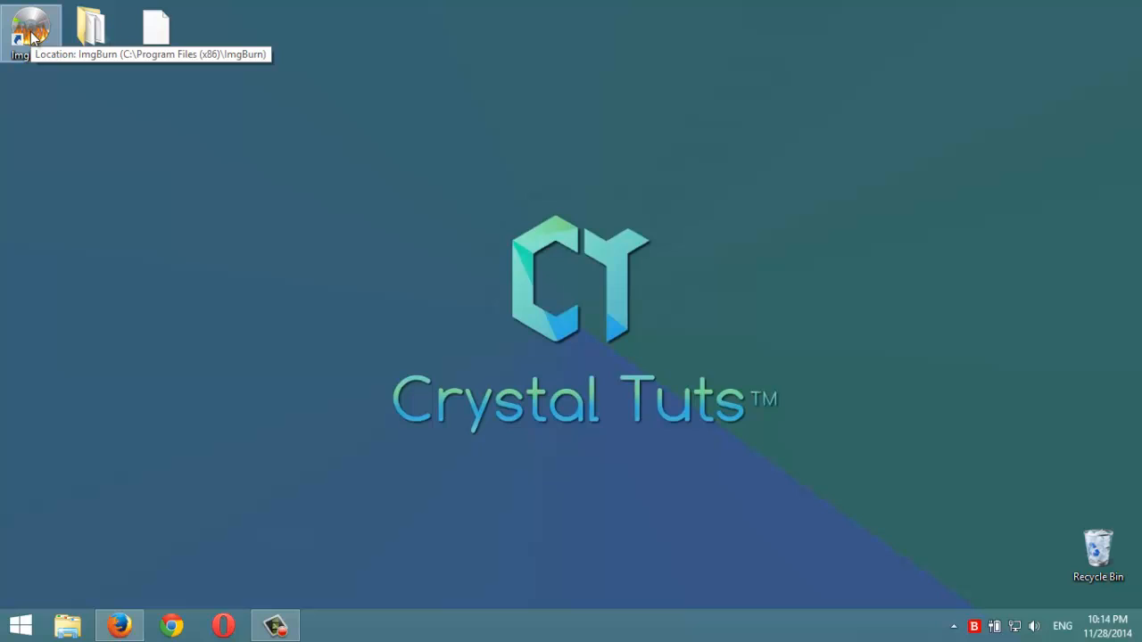
{"action": "mouse_move", "coordinate": [103, 139]}
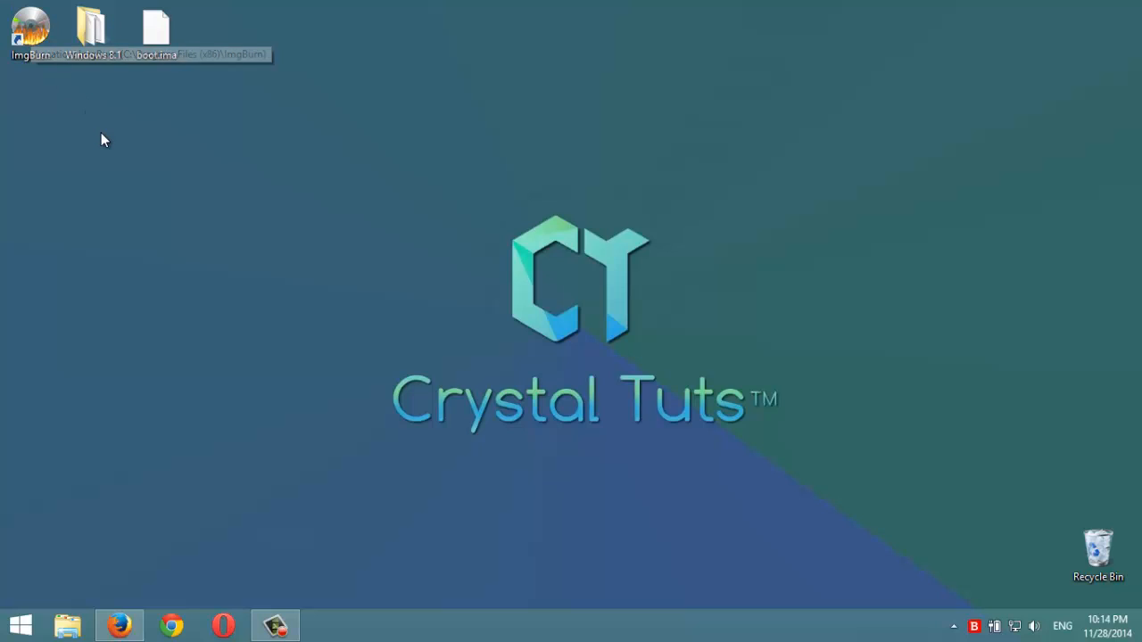
{"action": "mouse_move", "coordinate": [93, 32]}
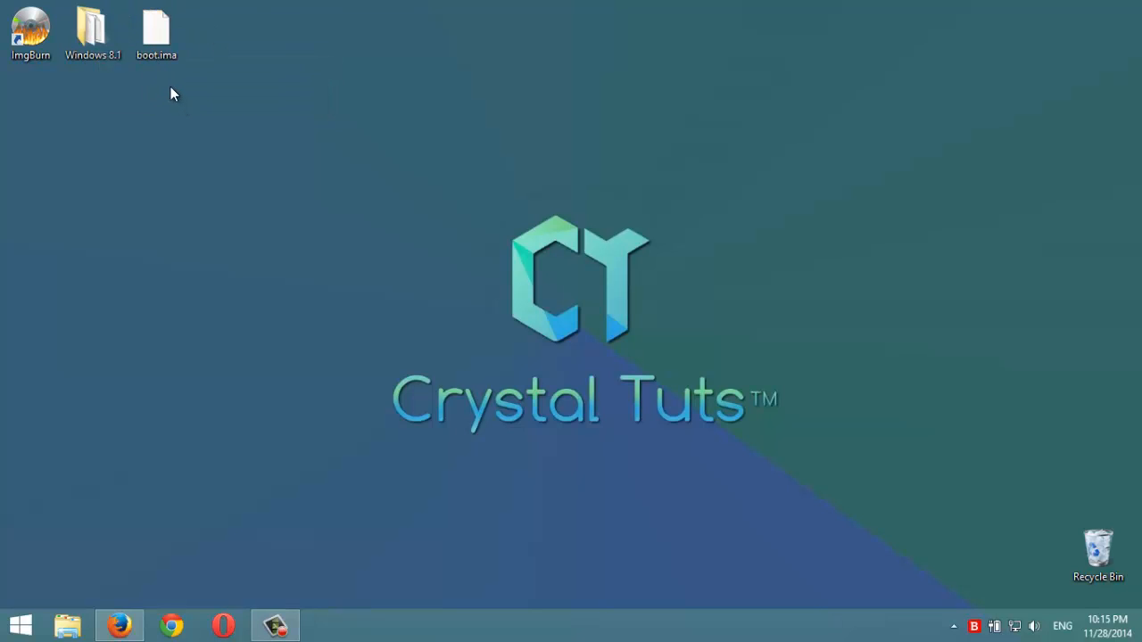
{"action": "mouse_move", "coordinate": [178, 75]}
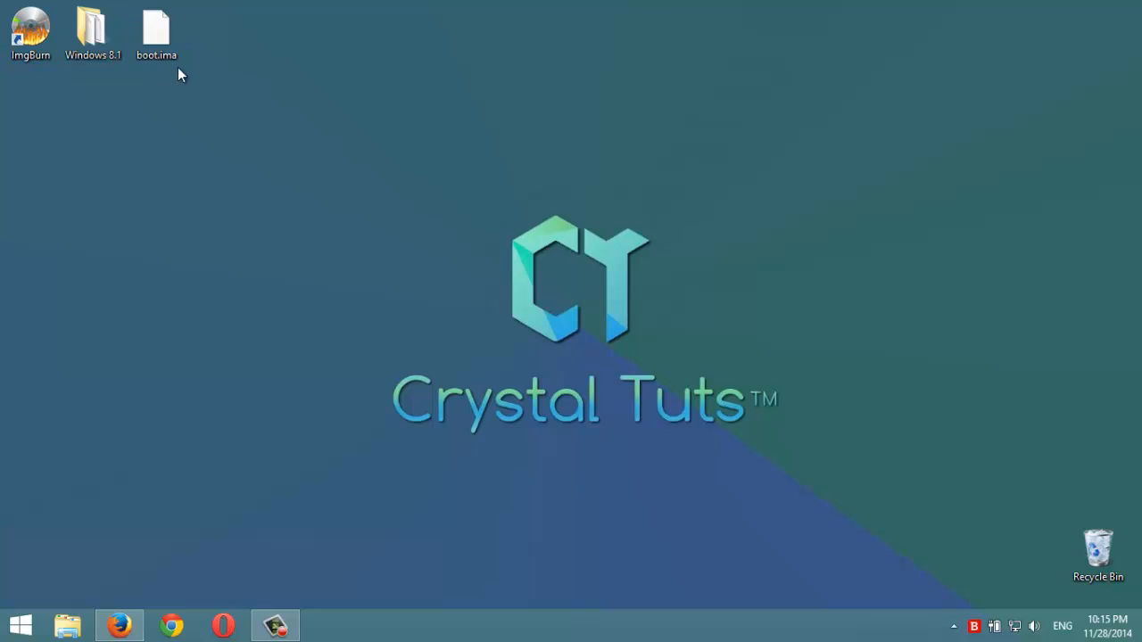
{"action": "mouse_move", "coordinate": [204, 75]}
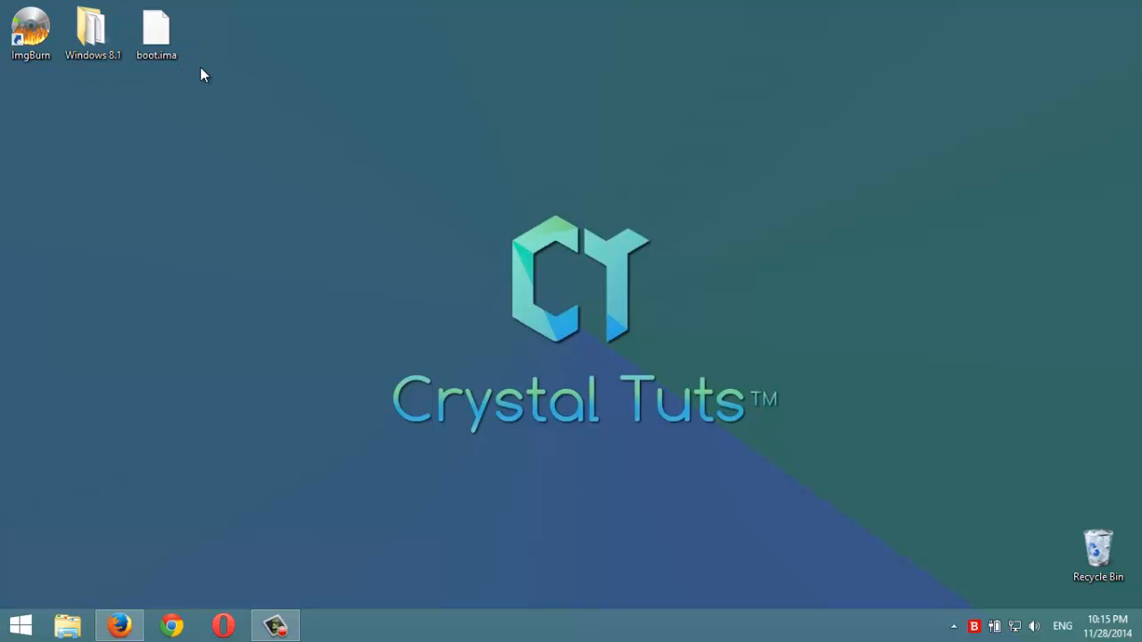
{"action": "mouse_move", "coordinate": [210, 125]}
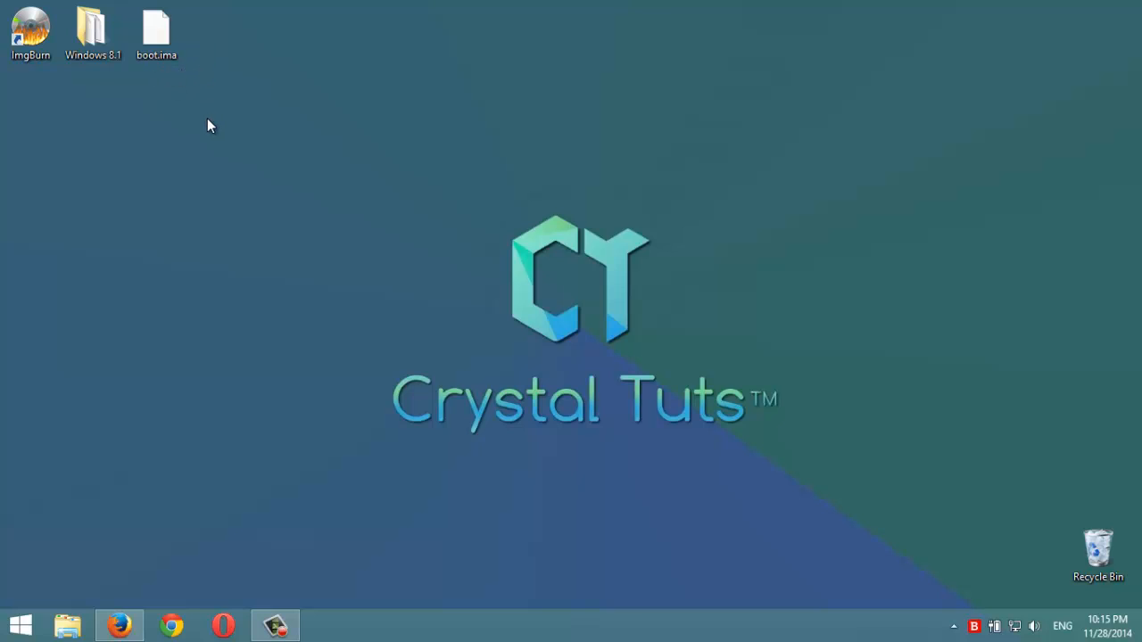
{"action": "double_click", "coordinate": [30, 30]}
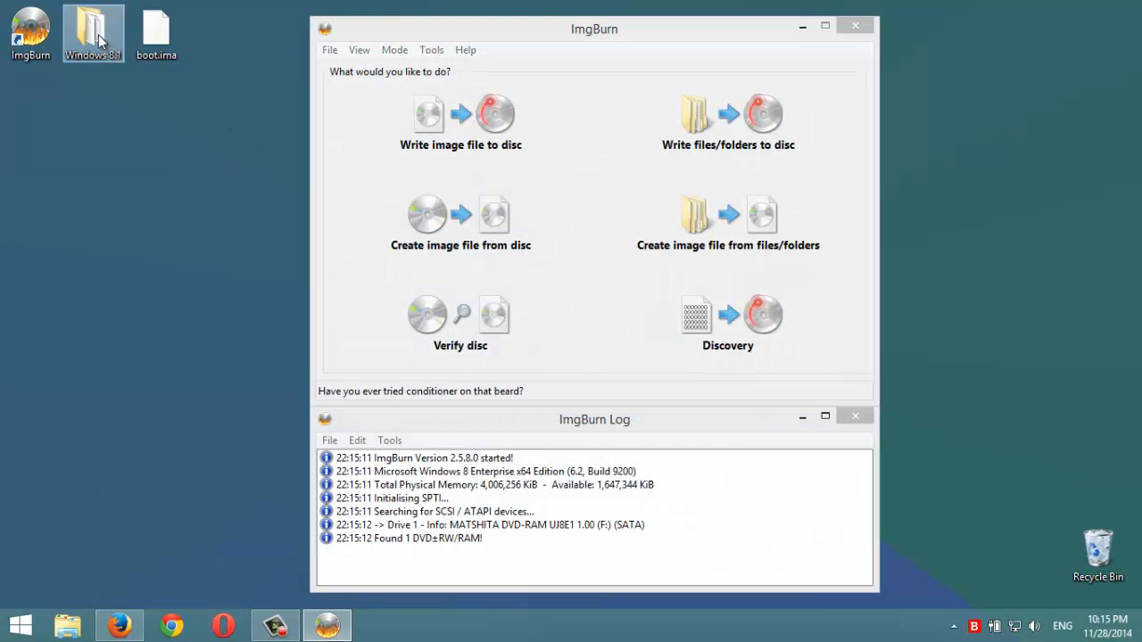
{"action": "double_click", "coordinate": [92, 26]}
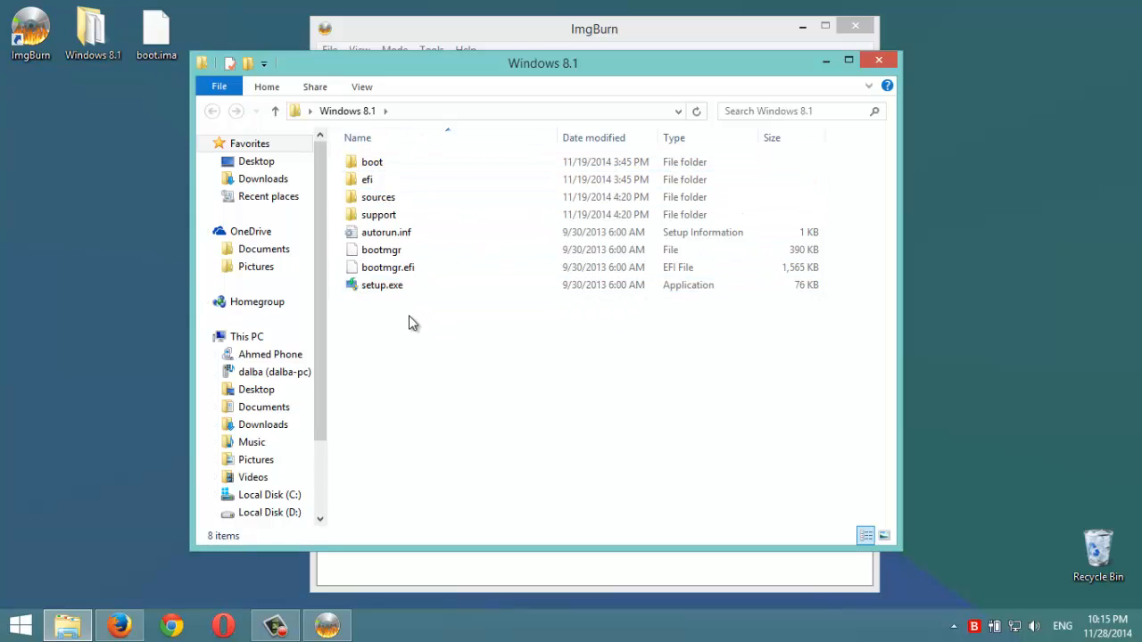
{"action": "mouse_move", "coordinate": [407, 318]}
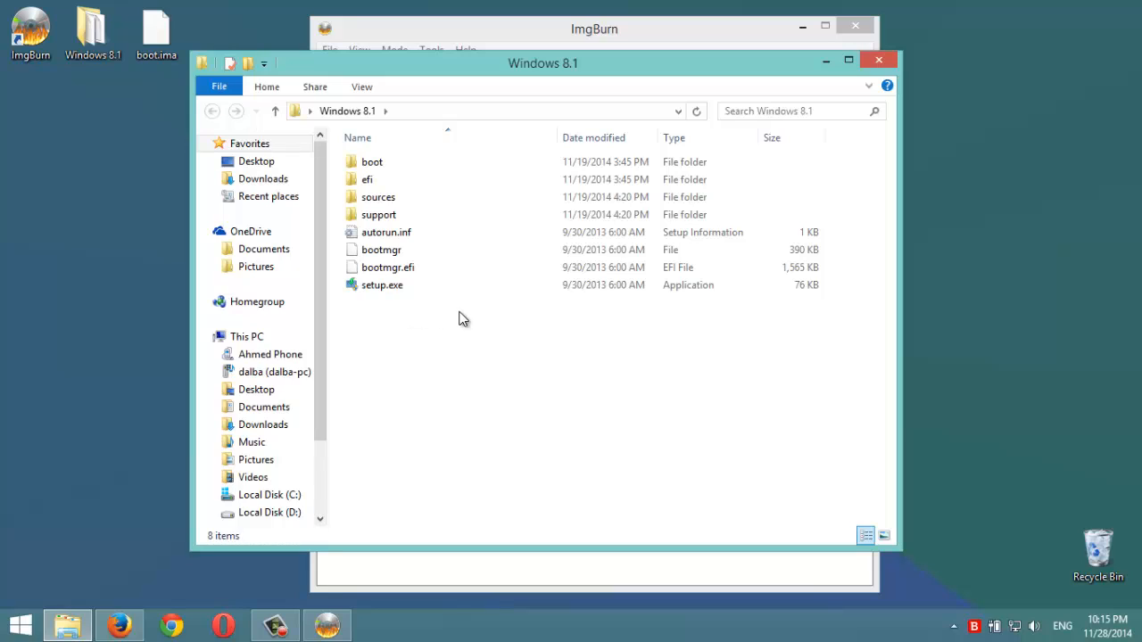
{"action": "mouse_move", "coordinate": [878, 61]}
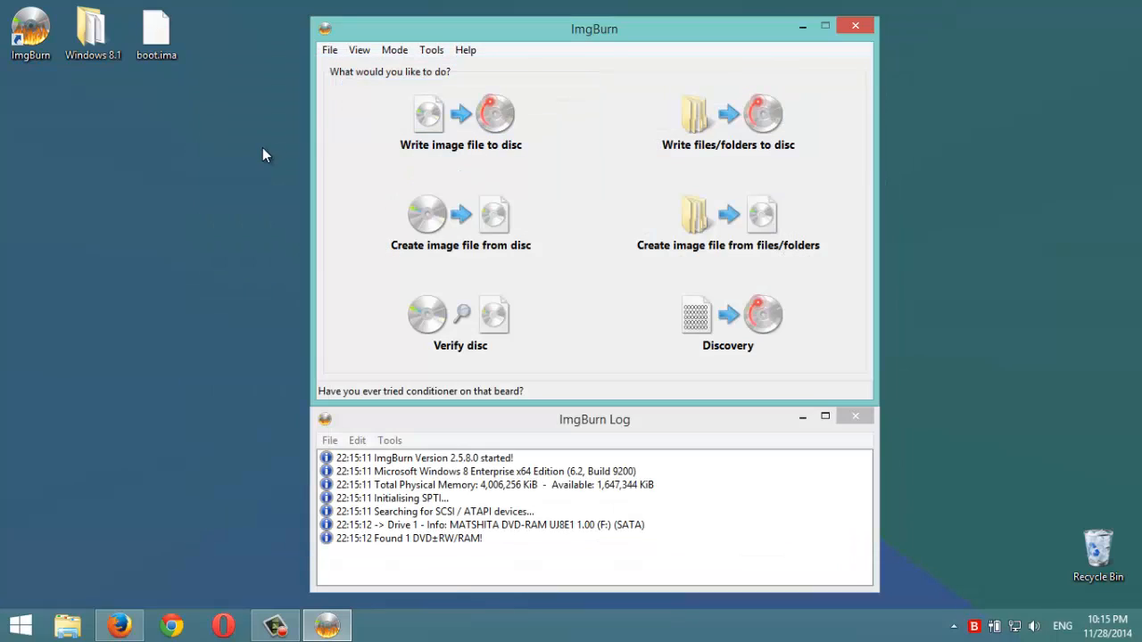
{"action": "mouse_move", "coordinate": [325, 183]}
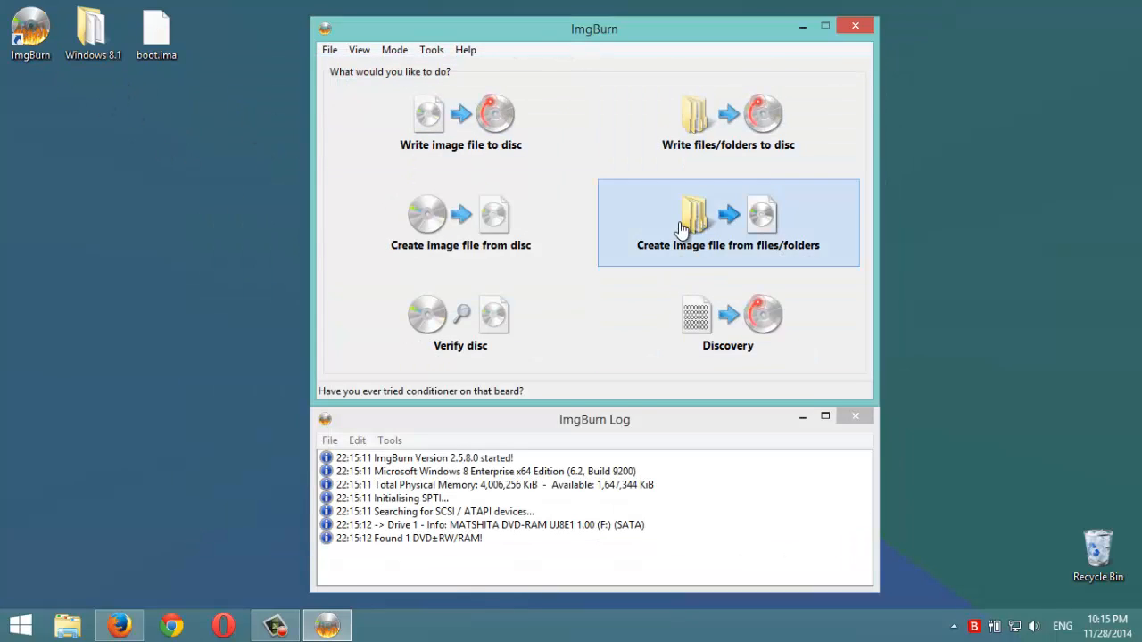
{"action": "mouse_move", "coordinate": [634, 214]}
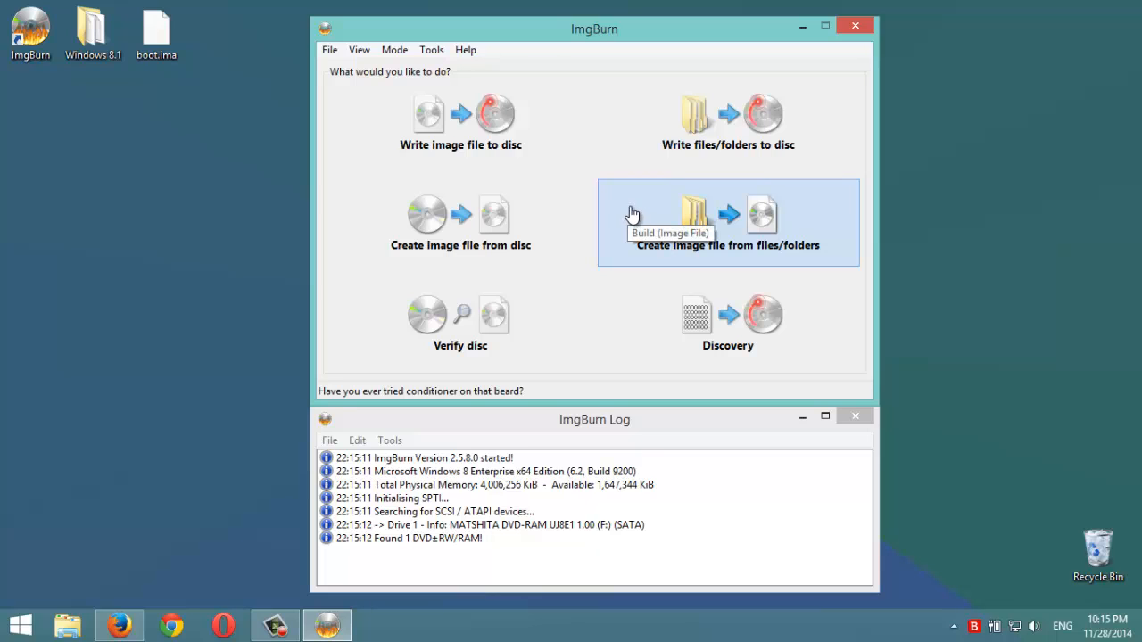
Start Create image from files/folders and add the desktop Windows 8.1 folder as source.
{"action": "left_click", "coordinate": [728, 223]}
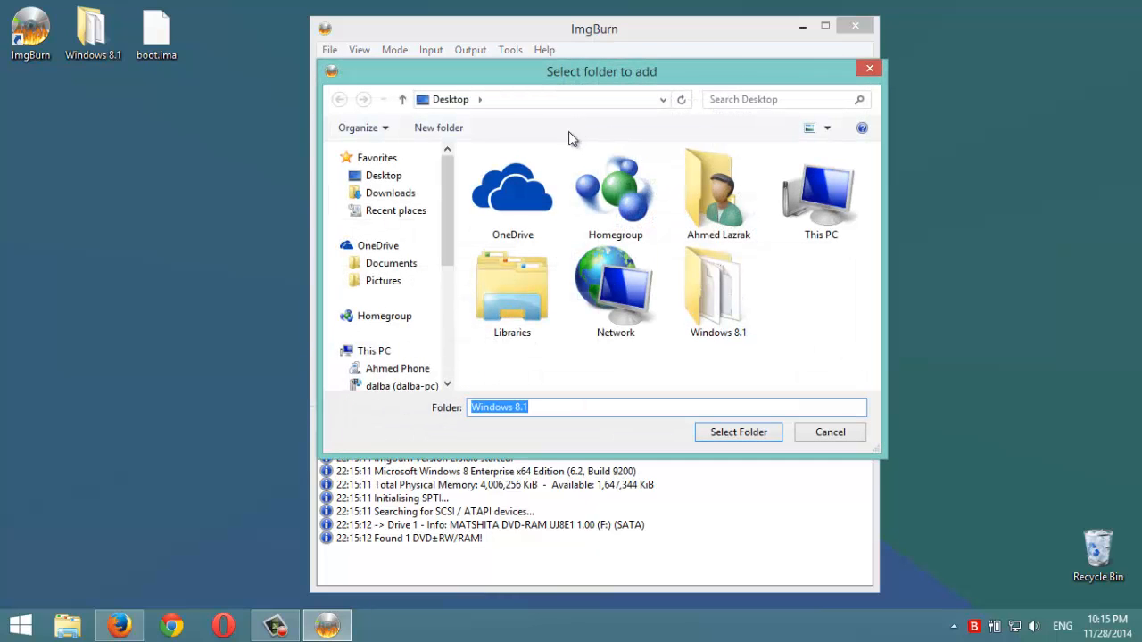
{"action": "double_click", "coordinate": [718, 289]}
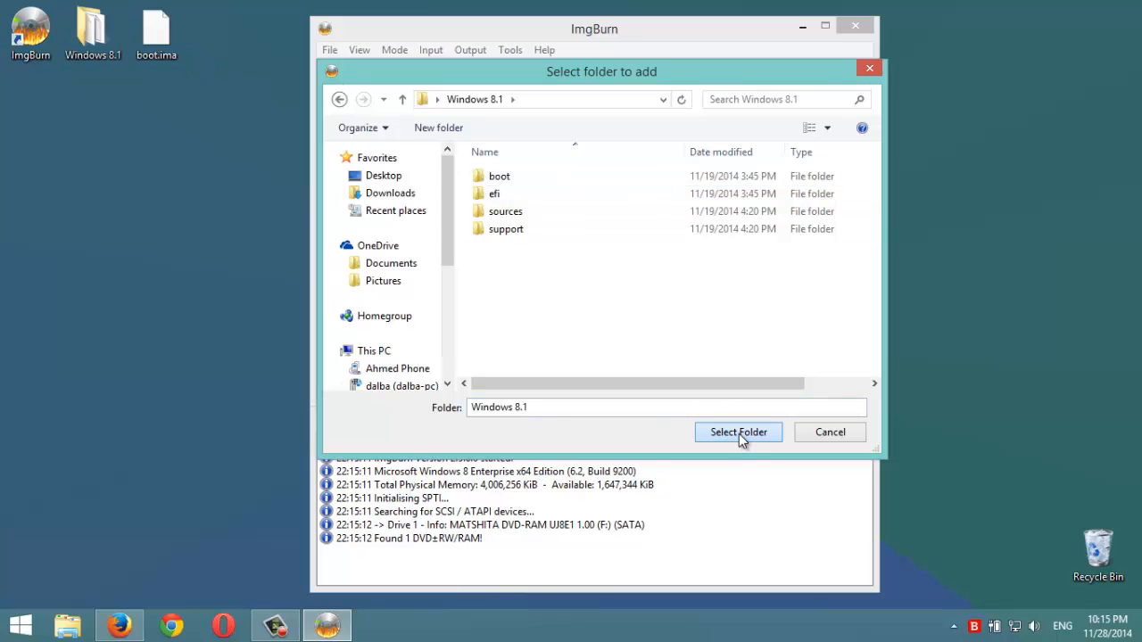
{"action": "left_click", "coordinate": [739, 432]}
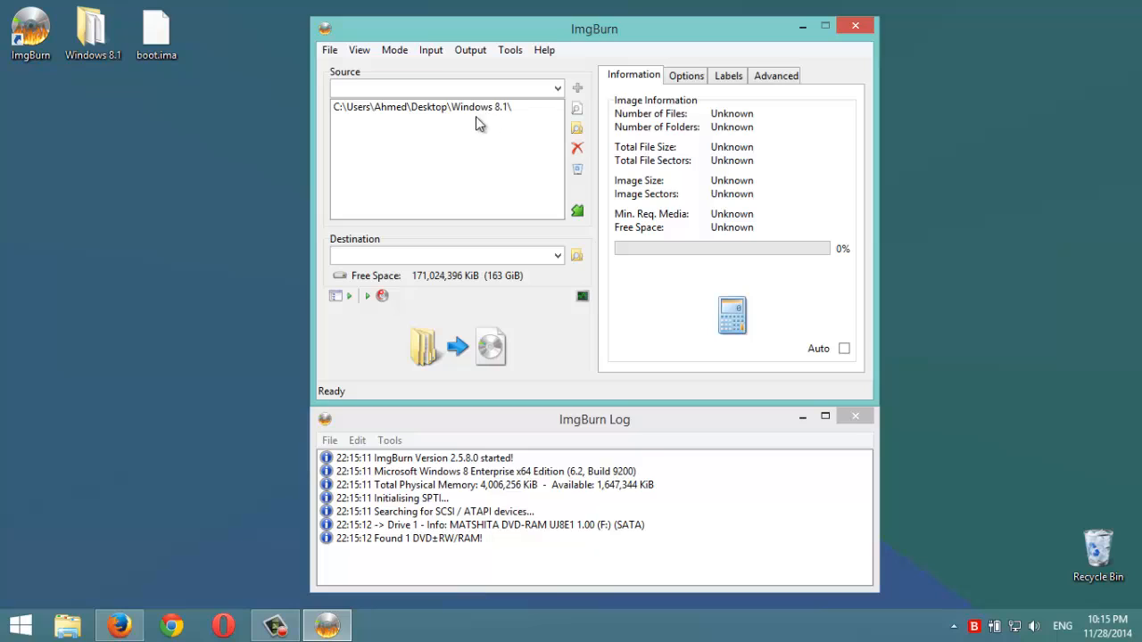
Set the destination to Windows 8.1 finish.iso saved on the desktop.
{"action": "left_click", "coordinate": [446, 256]}
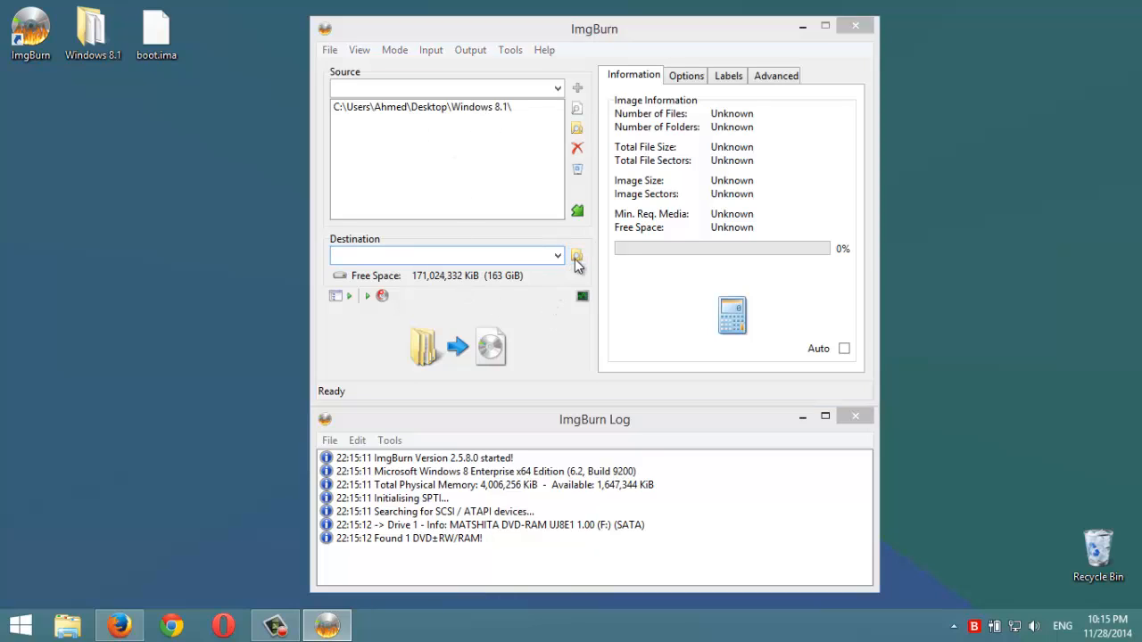
{"action": "left_click", "coordinate": [578, 257]}
{"action": "type", "text": "Windows 8.1 fina"}
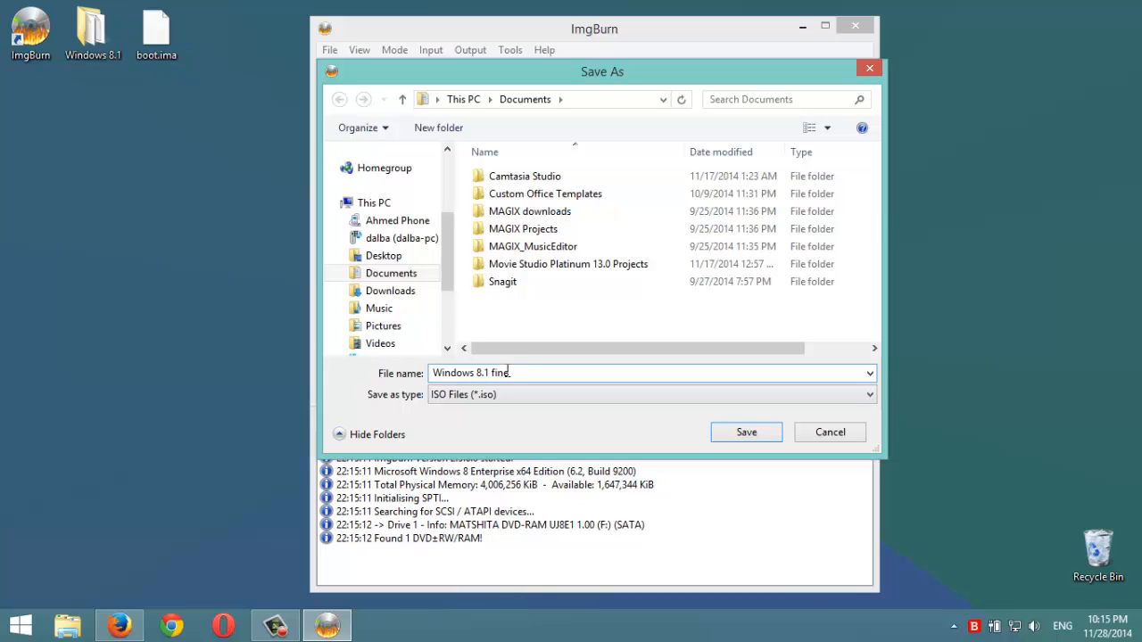
{"action": "key", "text": "Backspace"}
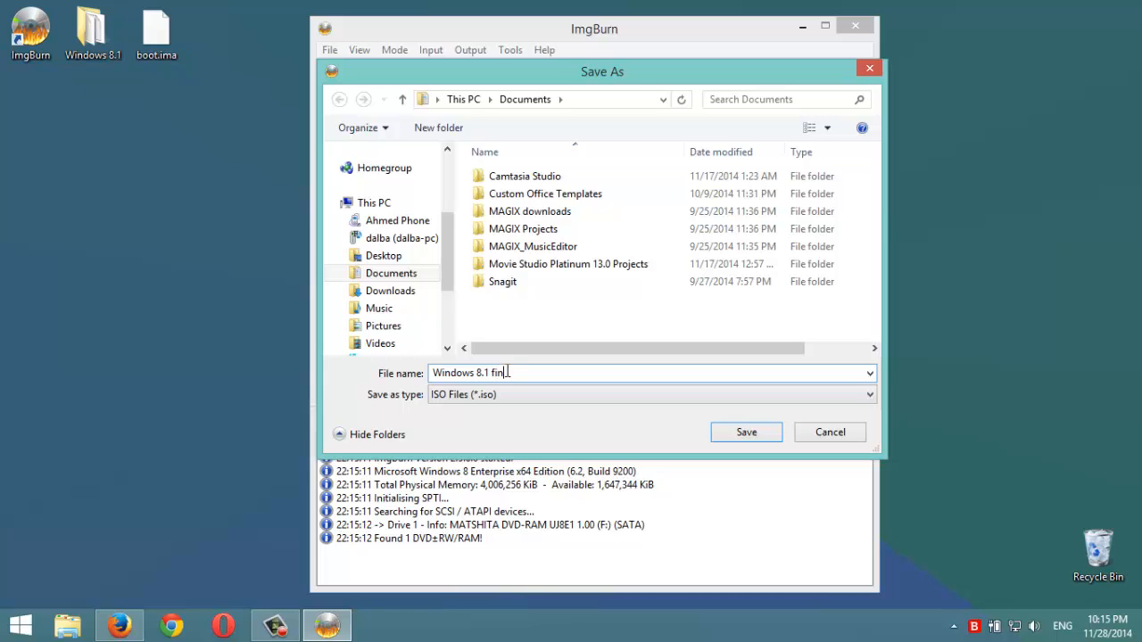
{"action": "type", "text": "ish"}
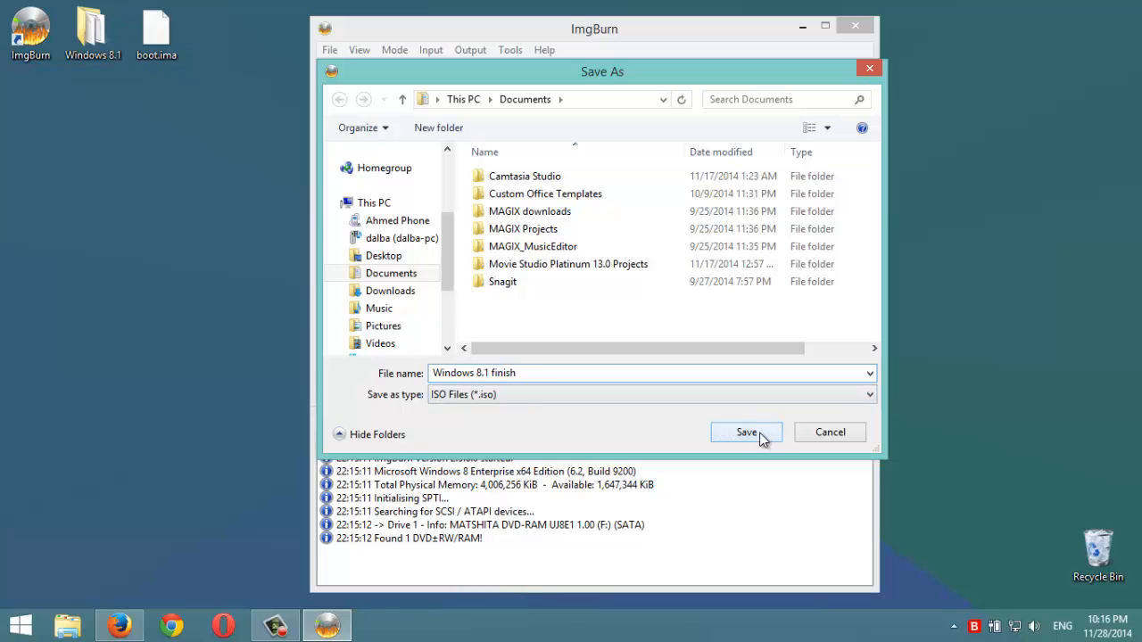
{"action": "left_click", "coordinate": [382, 257]}
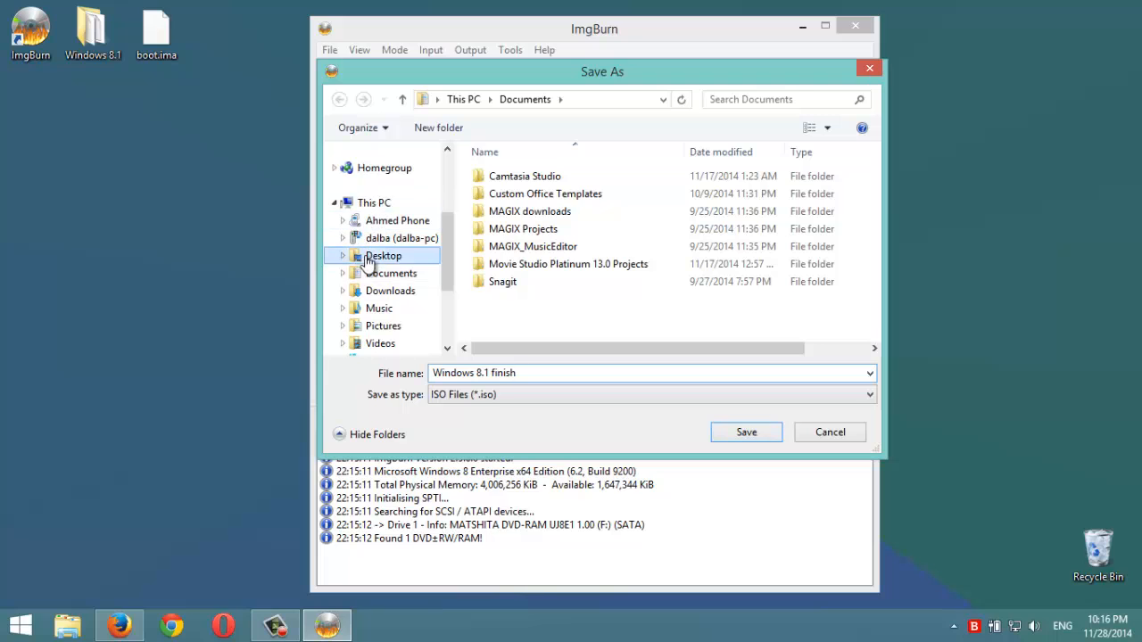
{"action": "left_click", "coordinate": [745, 432]}
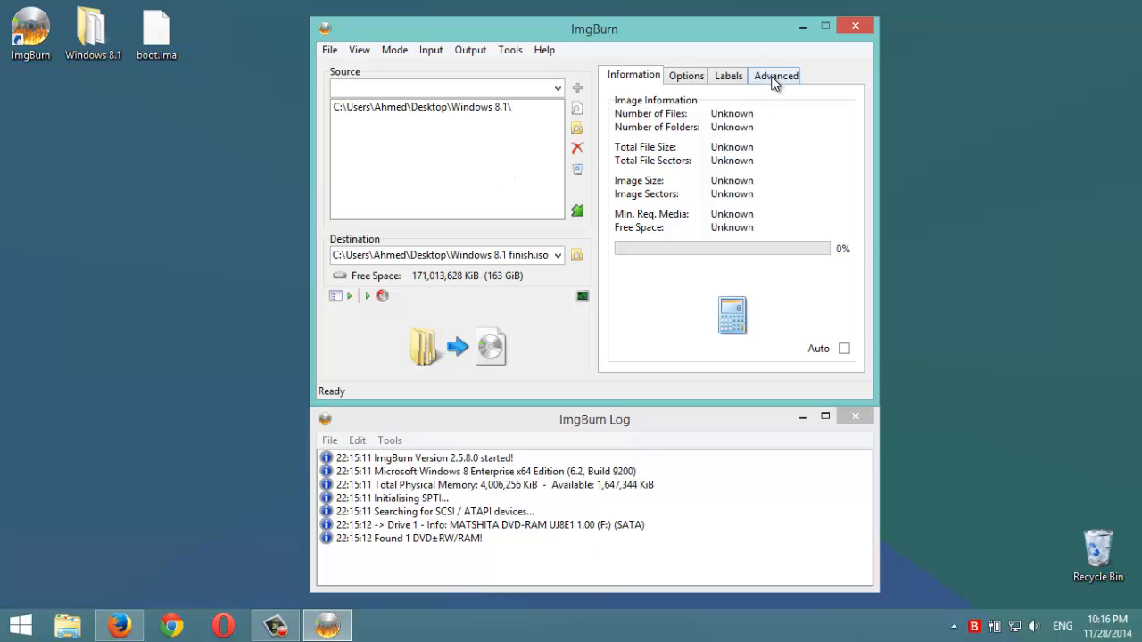
Mark the image bootable with Floppy Disk (2.88 MB) emulation and boot.ima as boot image.
{"action": "left_click", "coordinate": [774, 75]}
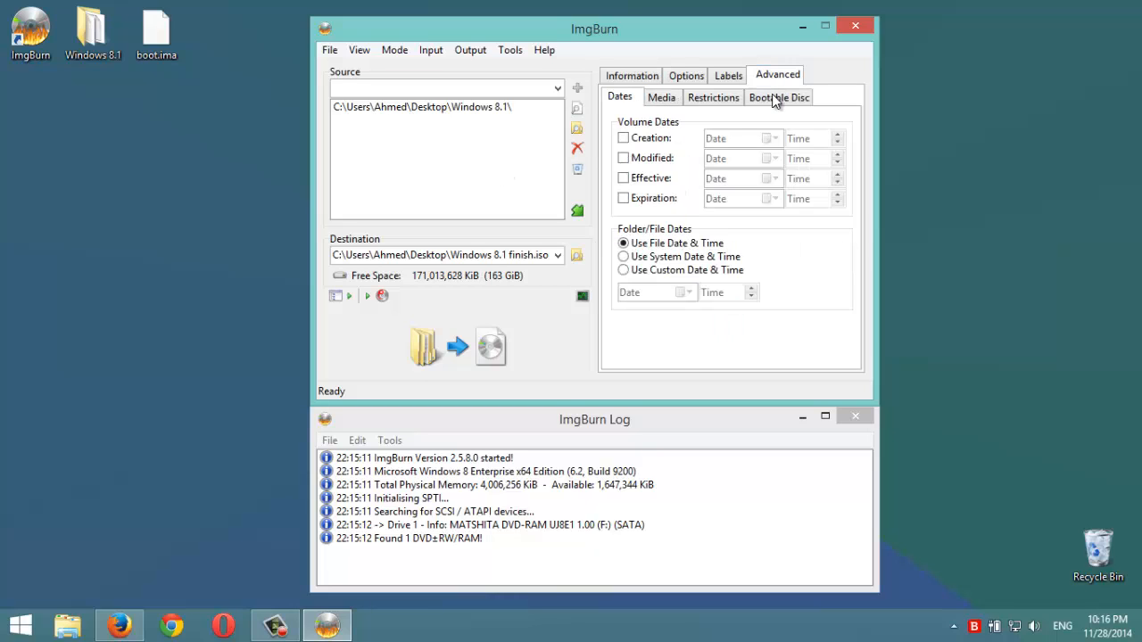
{"action": "left_click", "coordinate": [778, 96]}
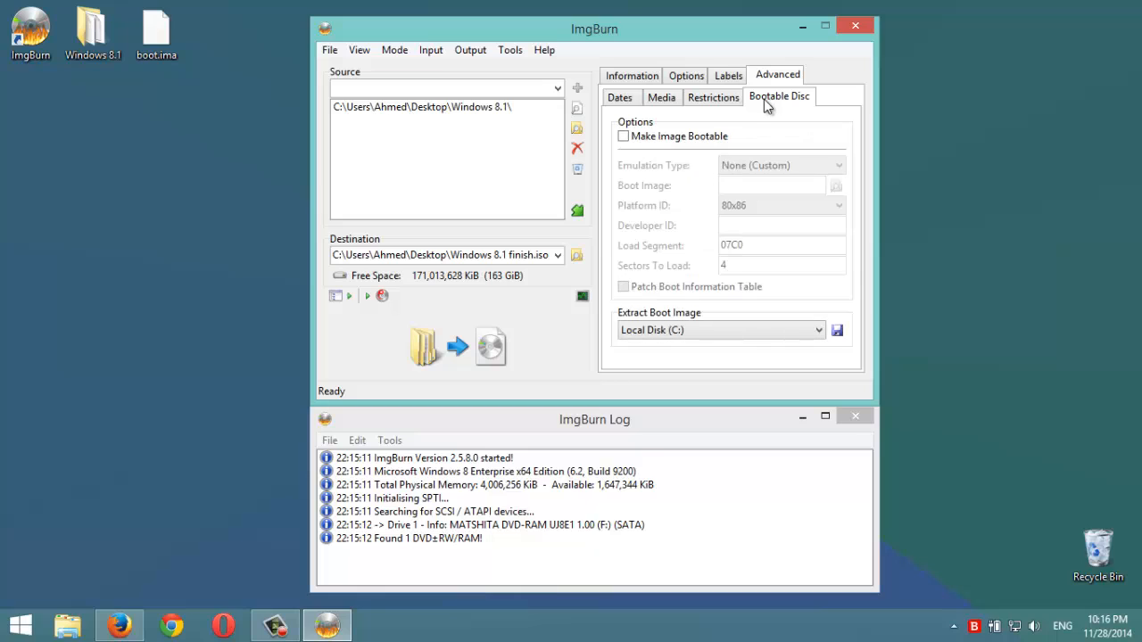
{"action": "left_click", "coordinate": [623, 135]}
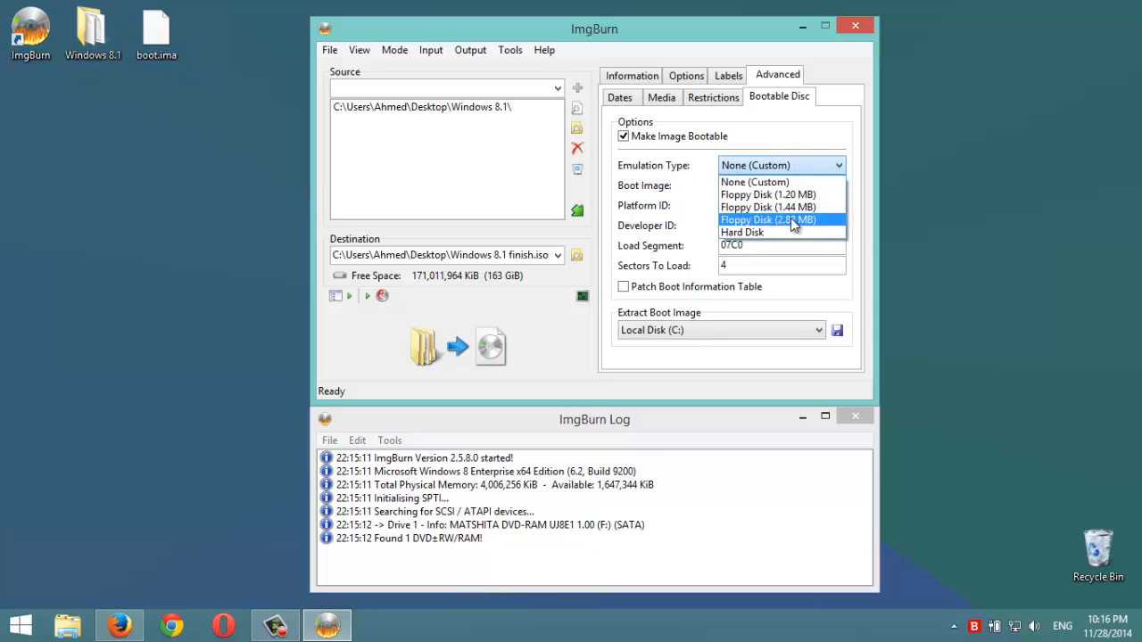
{"action": "mouse_move", "coordinate": [786, 225]}
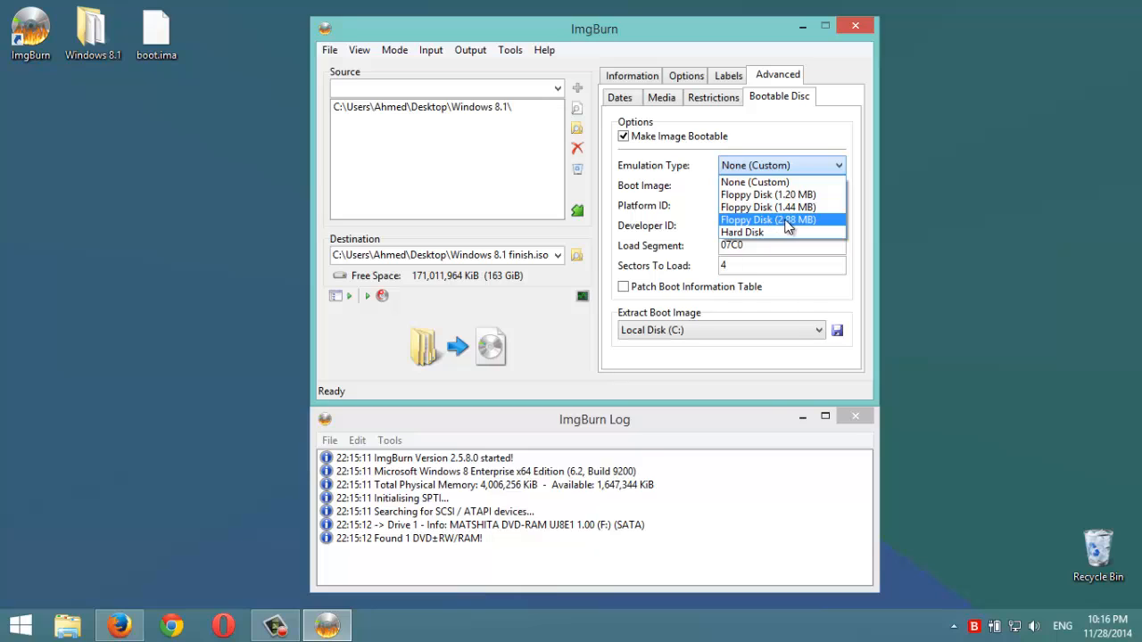
{"action": "left_click", "coordinate": [768, 220]}
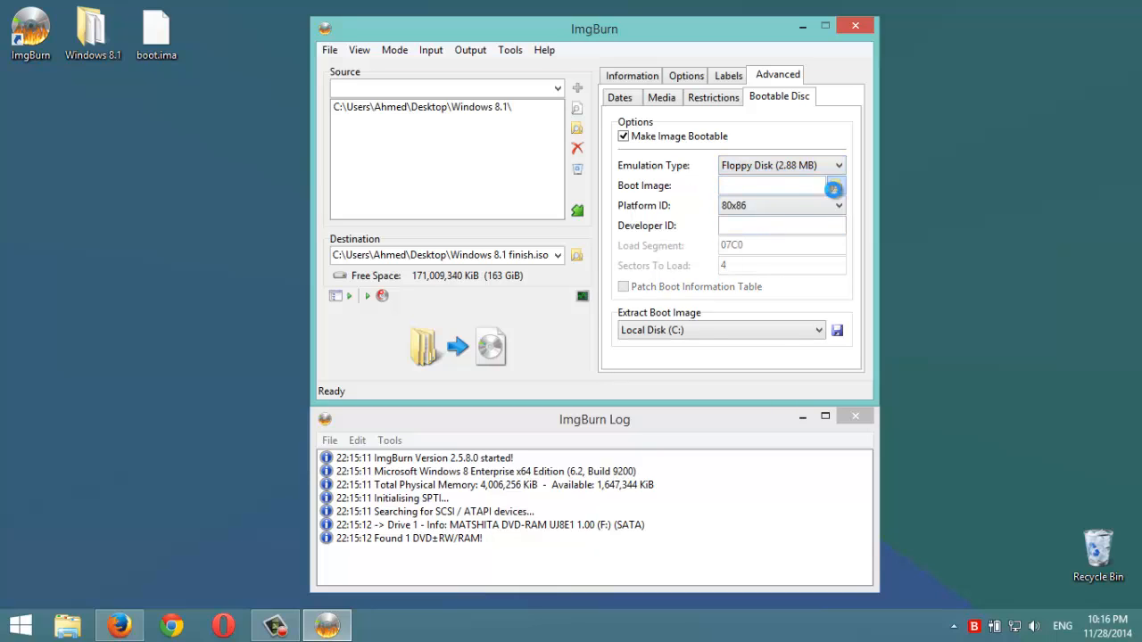
{"action": "left_click", "coordinate": [833, 185]}
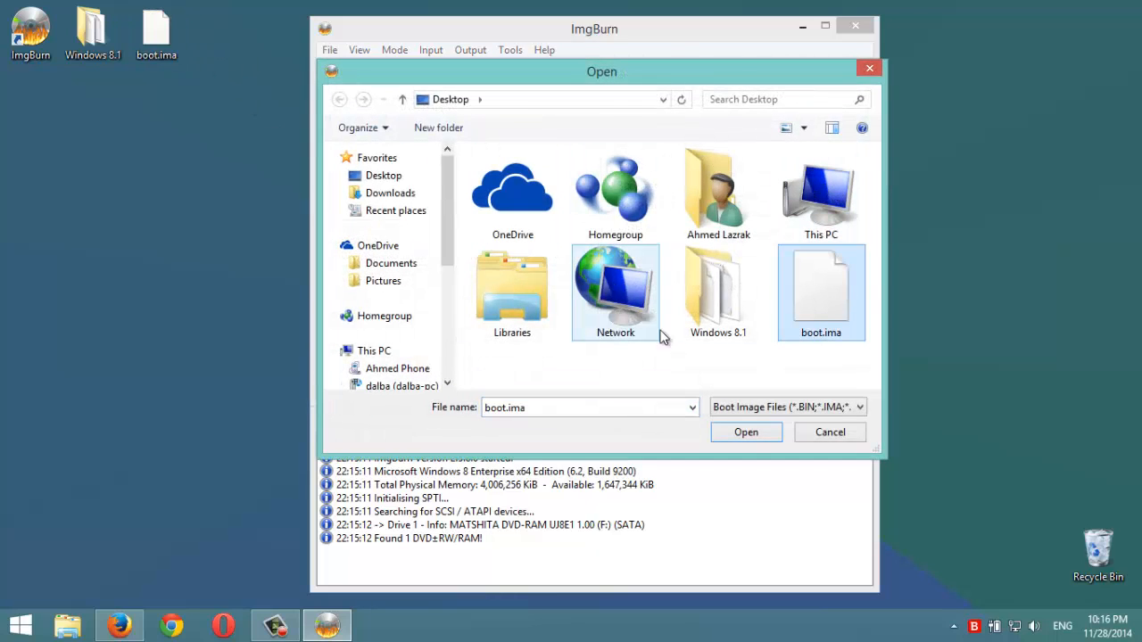
{"action": "left_click", "coordinate": [745, 431]}
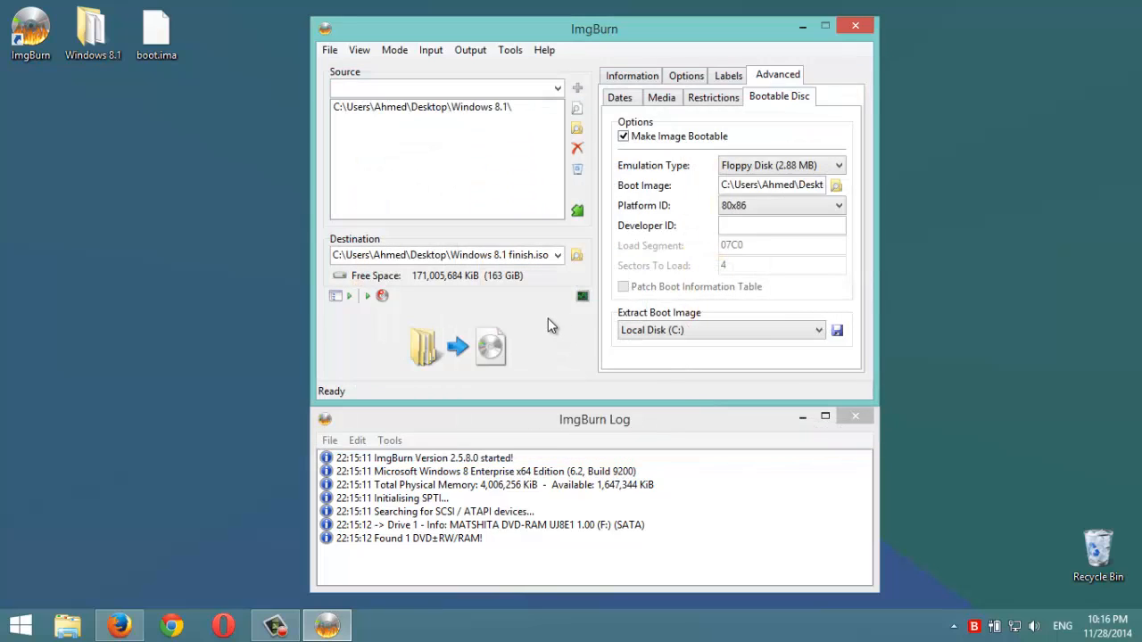
{"action": "mouse_move", "coordinate": [478, 346]}
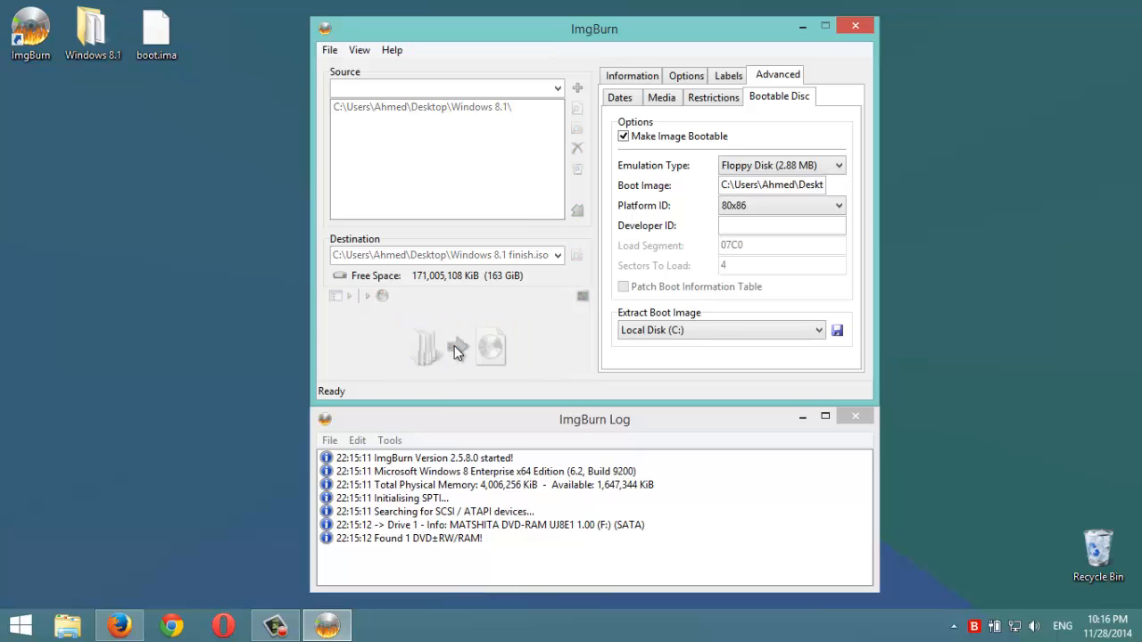
Build the image, accepting the Windows 8.1 volume label and the image summary.
{"action": "left_click", "coordinate": [457, 346]}
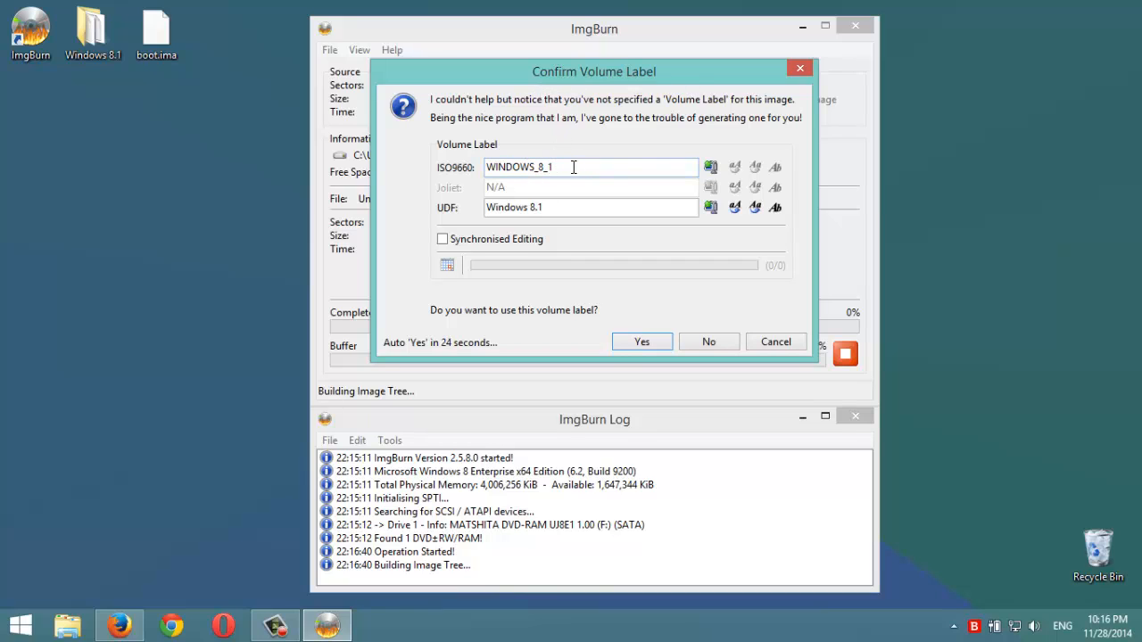
{"action": "mouse_move", "coordinate": [632, 250]}
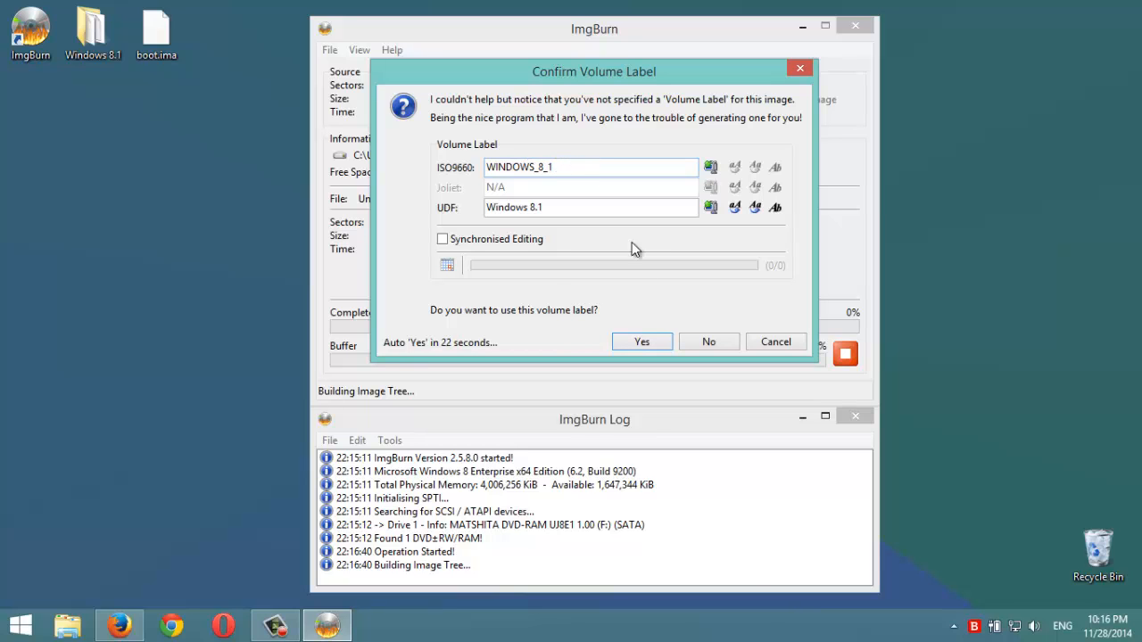
{"action": "left_click", "coordinate": [642, 342]}
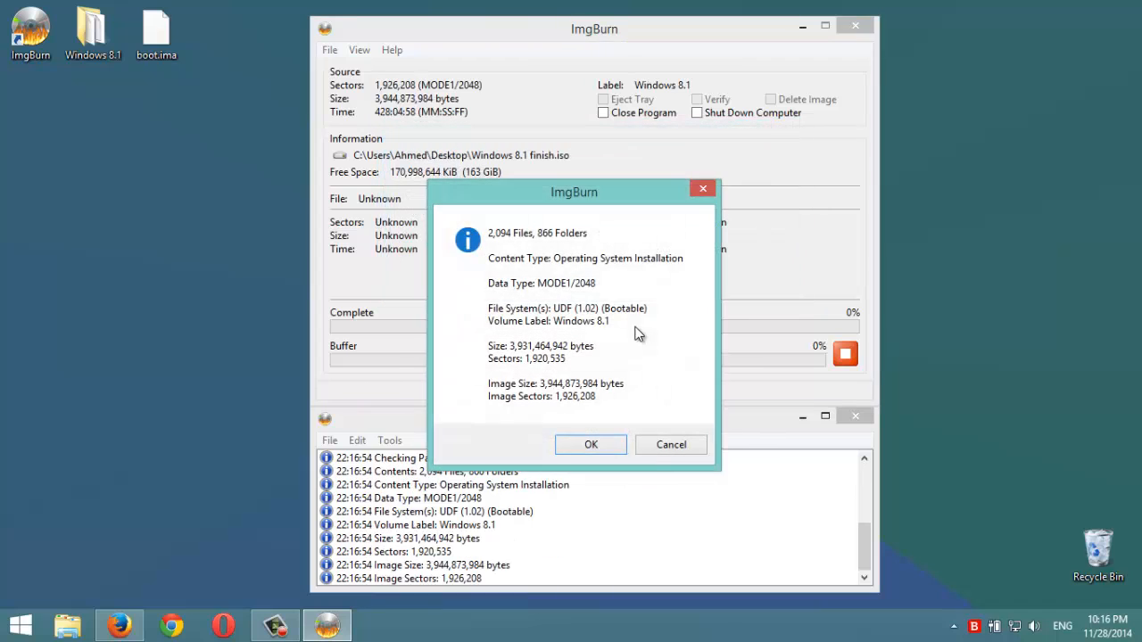
{"action": "left_click", "coordinate": [591, 444]}
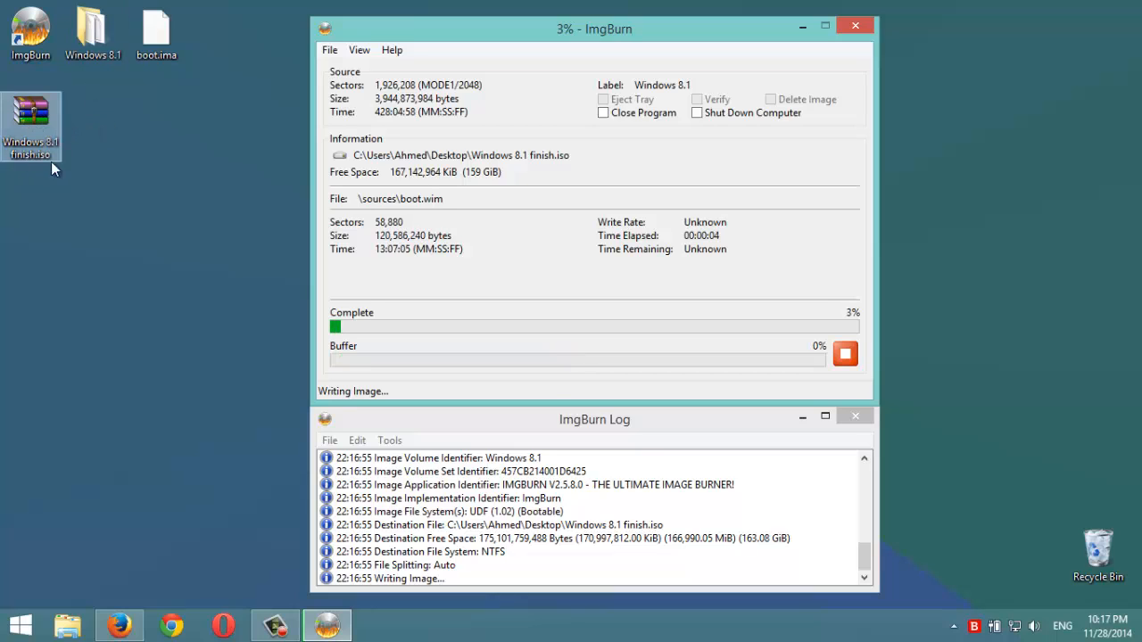
{"action": "mouse_move", "coordinate": [122, 178]}
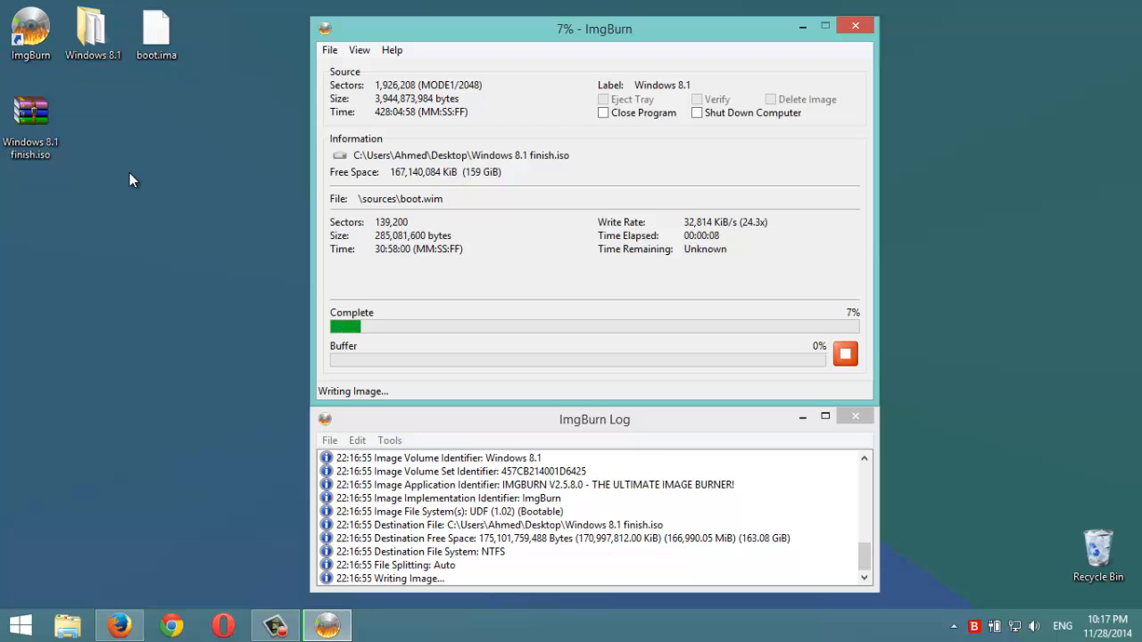
{"action": "mouse_move", "coordinate": [223, 389]}
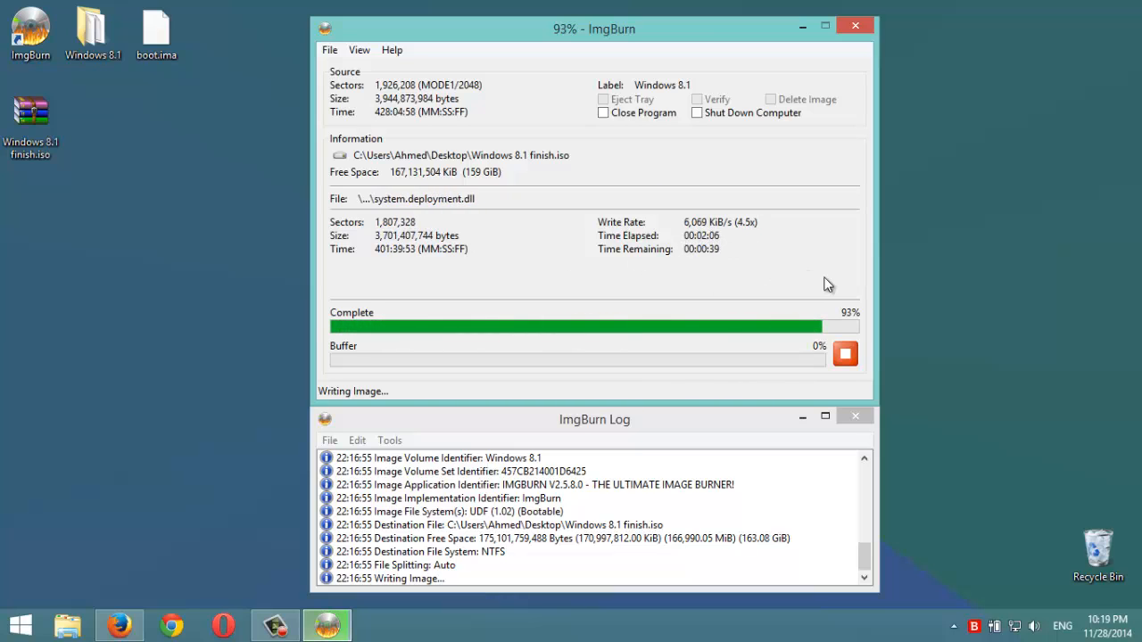
{"action": "mouse_move", "coordinate": [632, 292]}
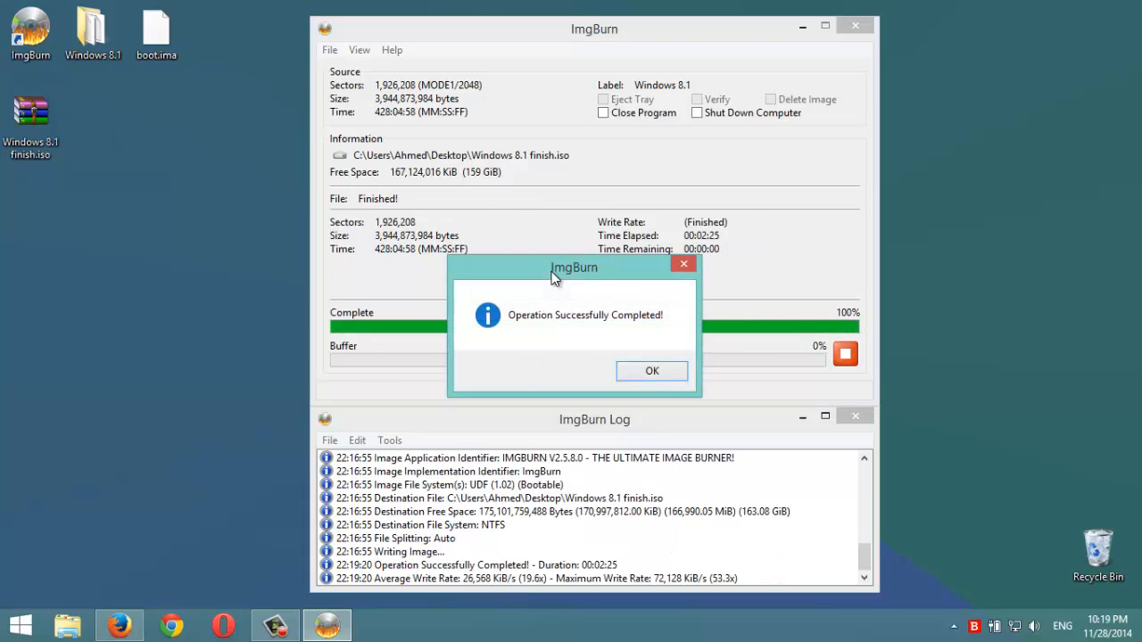
{"action": "mouse_move", "coordinate": [546, 339]}
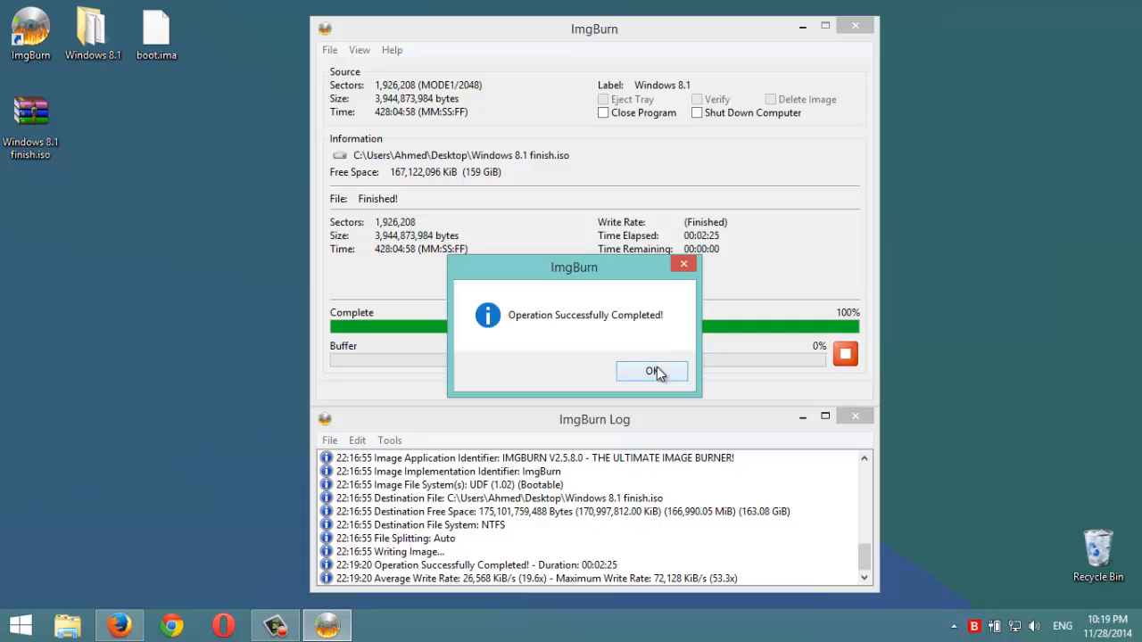
Acknowledge the Operation Successfully Completed message for Windows 8.1 finish.iso.
{"action": "left_click", "coordinate": [651, 371]}
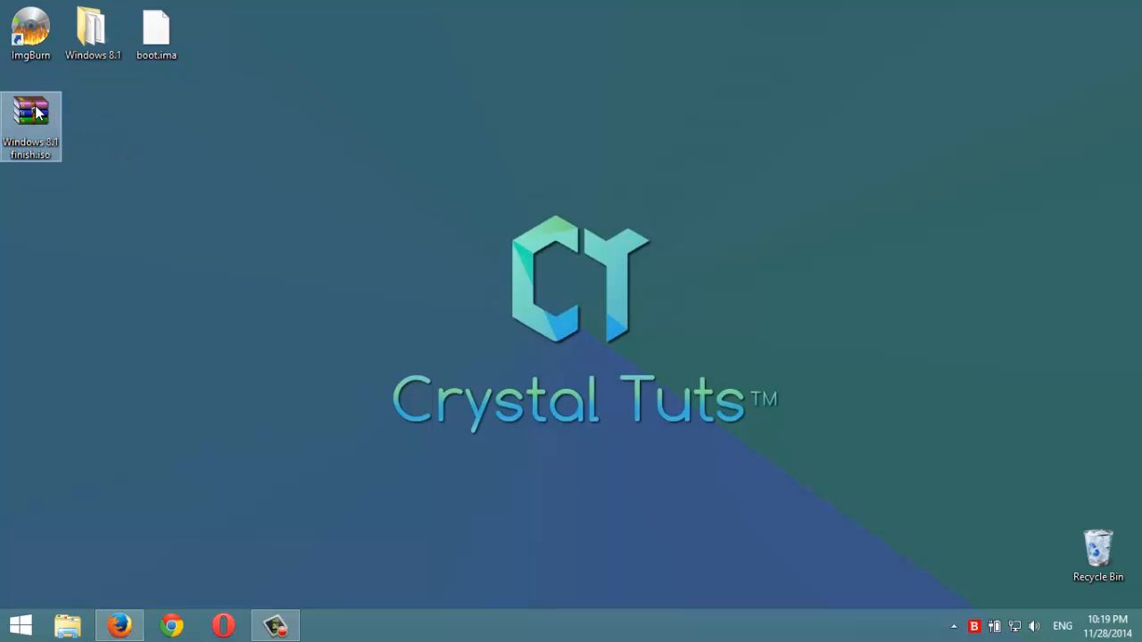
Bring up the context menu for Windows 8.1 finish.iso to reach PowerISO.
{"action": "right_click", "coordinate": [30, 125]}
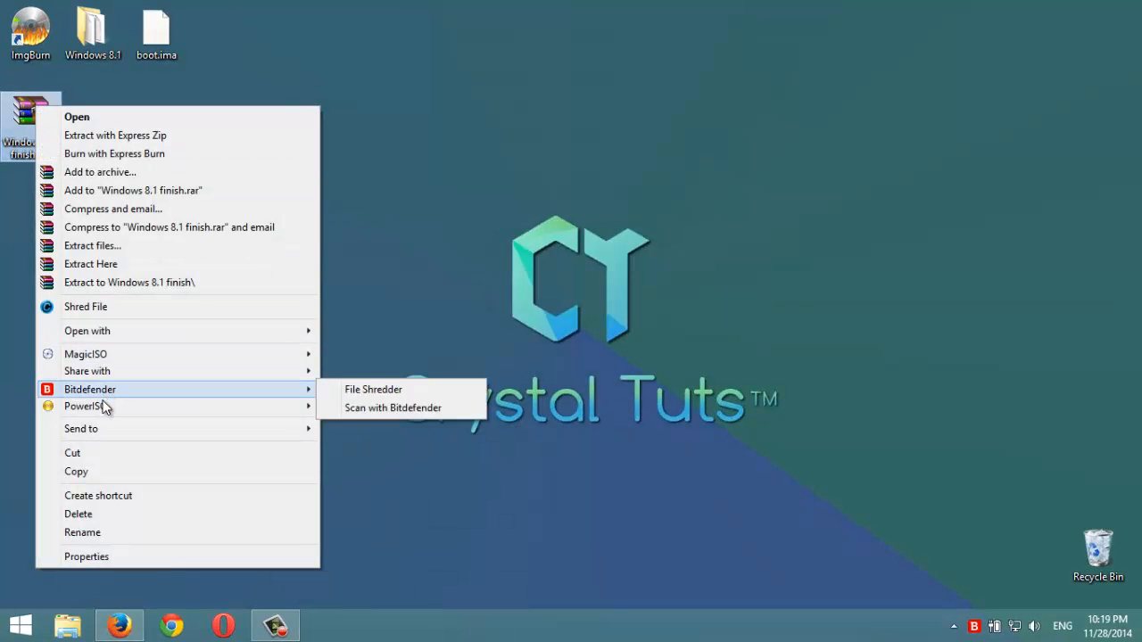
{"action": "mouse_move", "coordinate": [85, 407]}
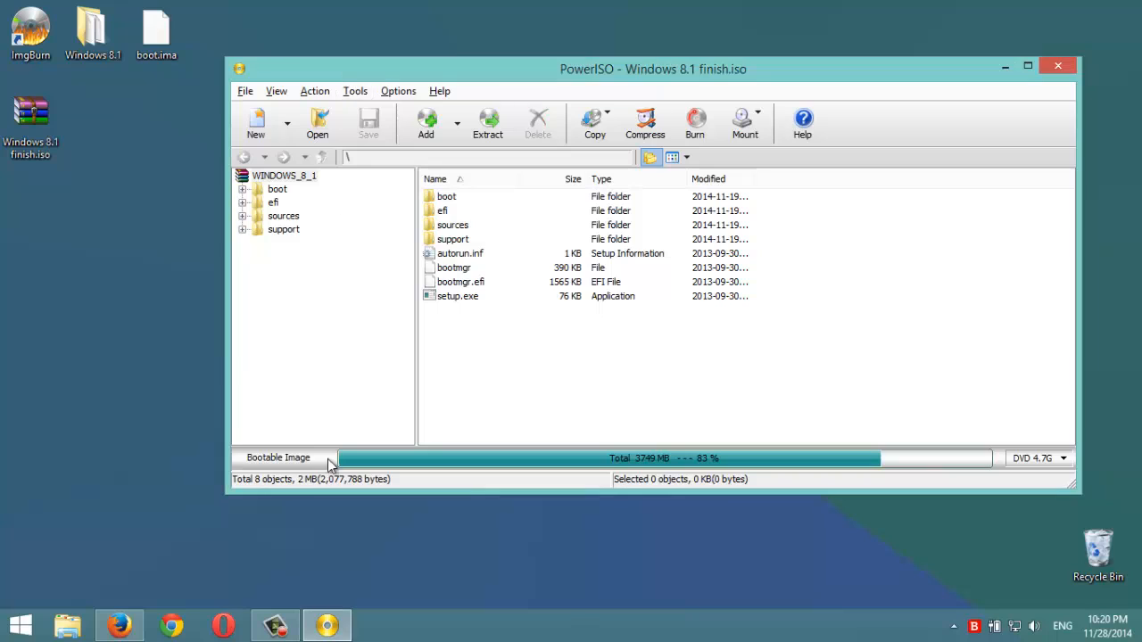
{"action": "mouse_move", "coordinate": [254, 464]}
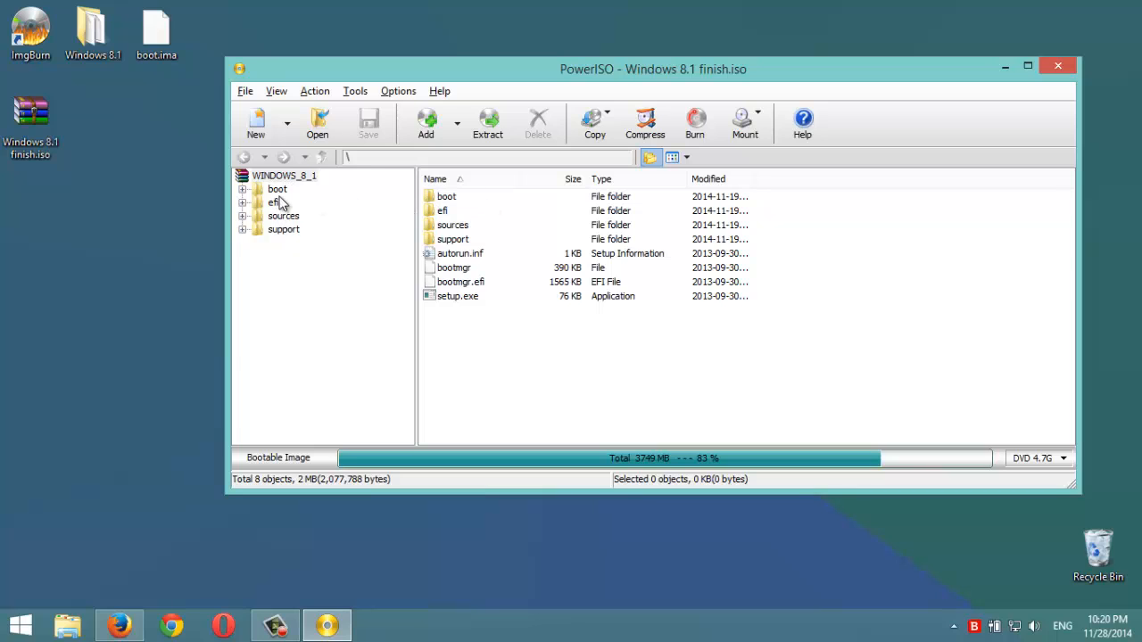
{"action": "mouse_move", "coordinate": [981, 217]}
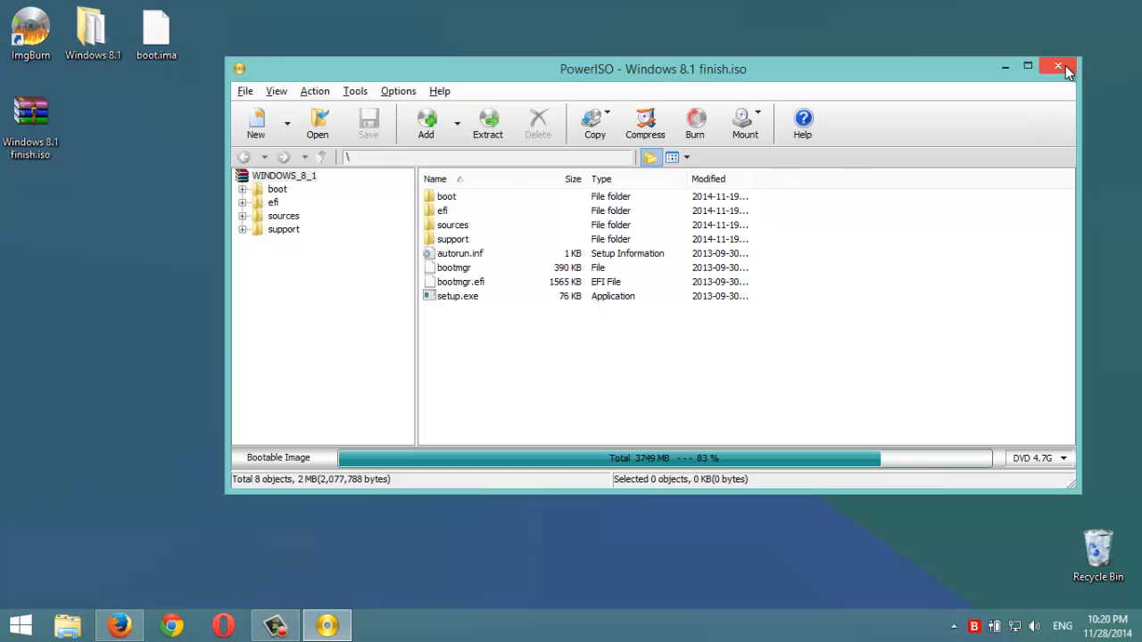
{"action": "mouse_move", "coordinate": [1059, 68]}
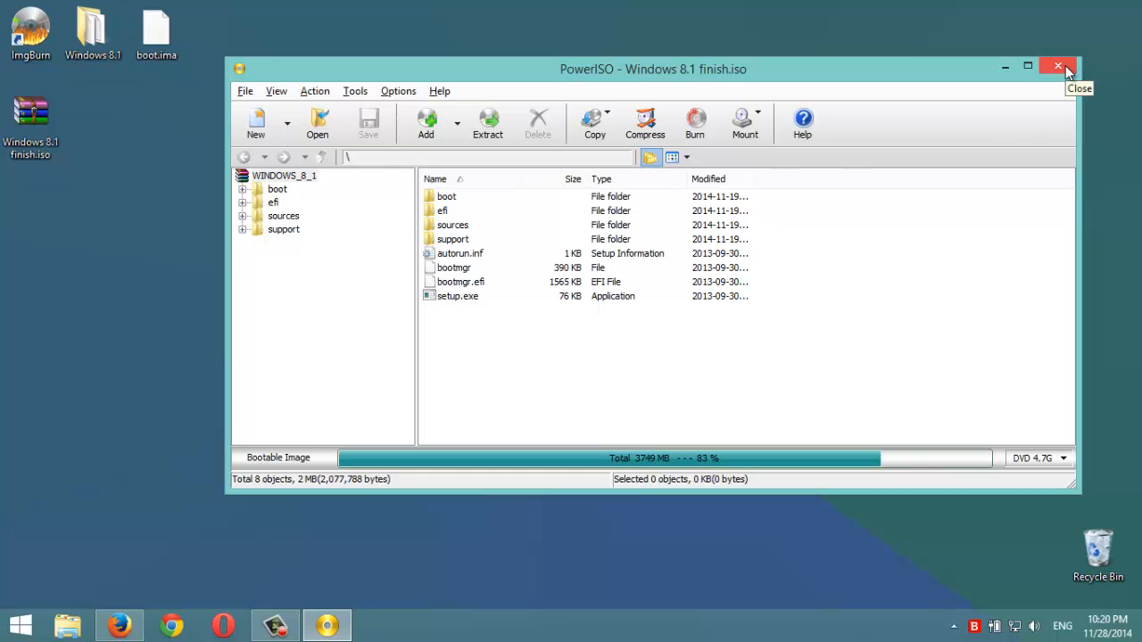
Close PowerISO, glance at the Windows 8.1 folder, and relaunch ImgBurn.
{"action": "left_click", "coordinate": [1060, 66]}
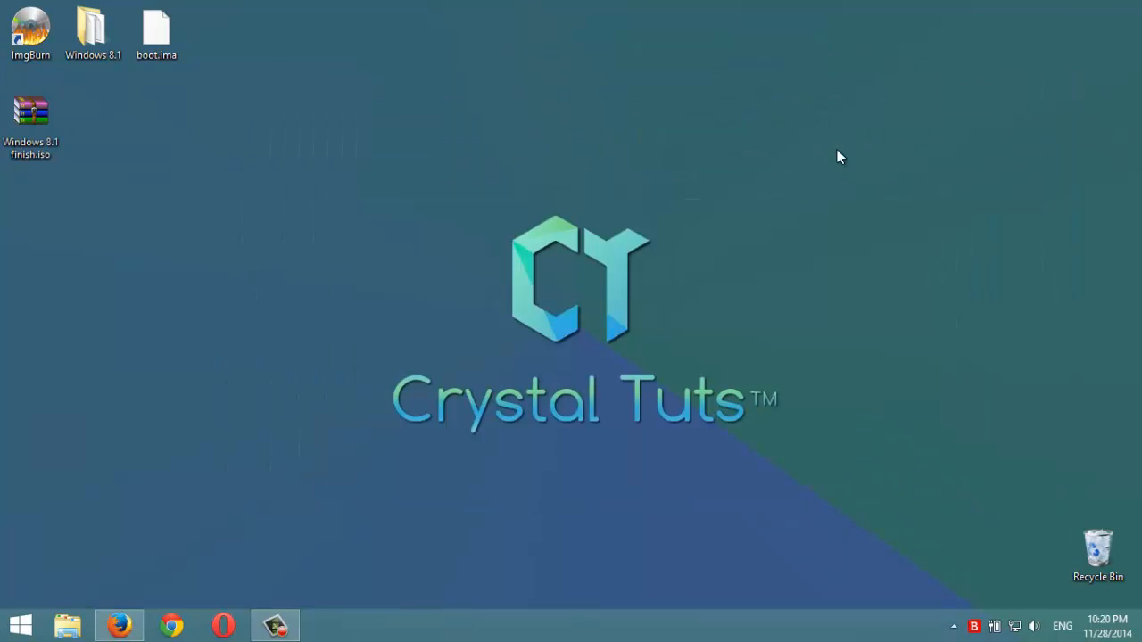
{"action": "left_click_drag", "start_coordinate": [838, 157], "coordinate": [300, 471]}
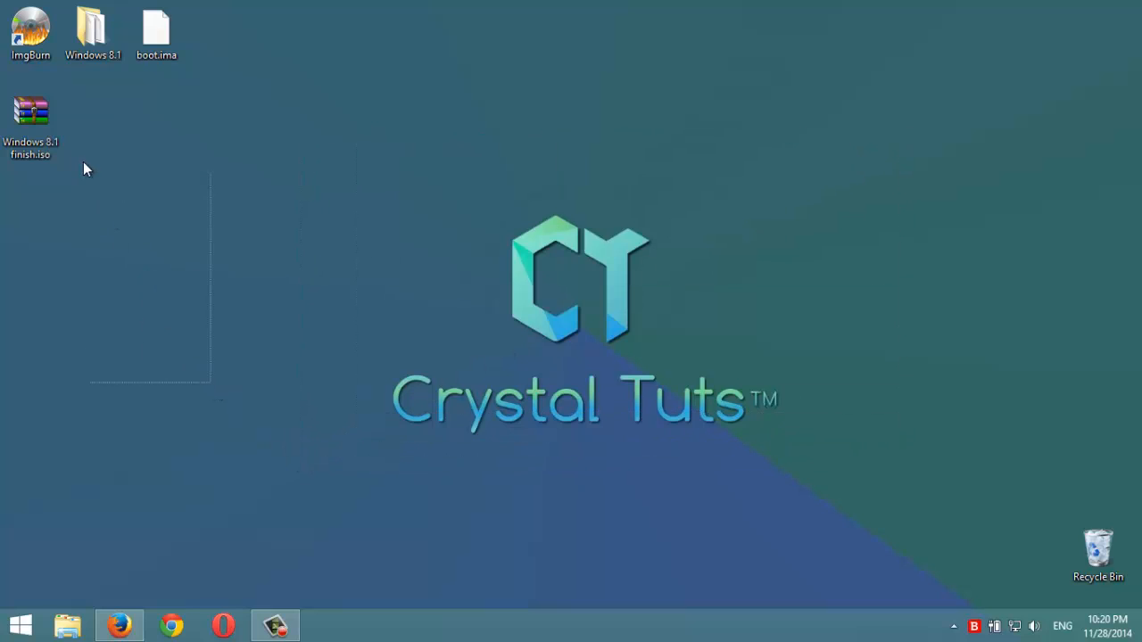
{"action": "mouse_move", "coordinate": [78, 117]}
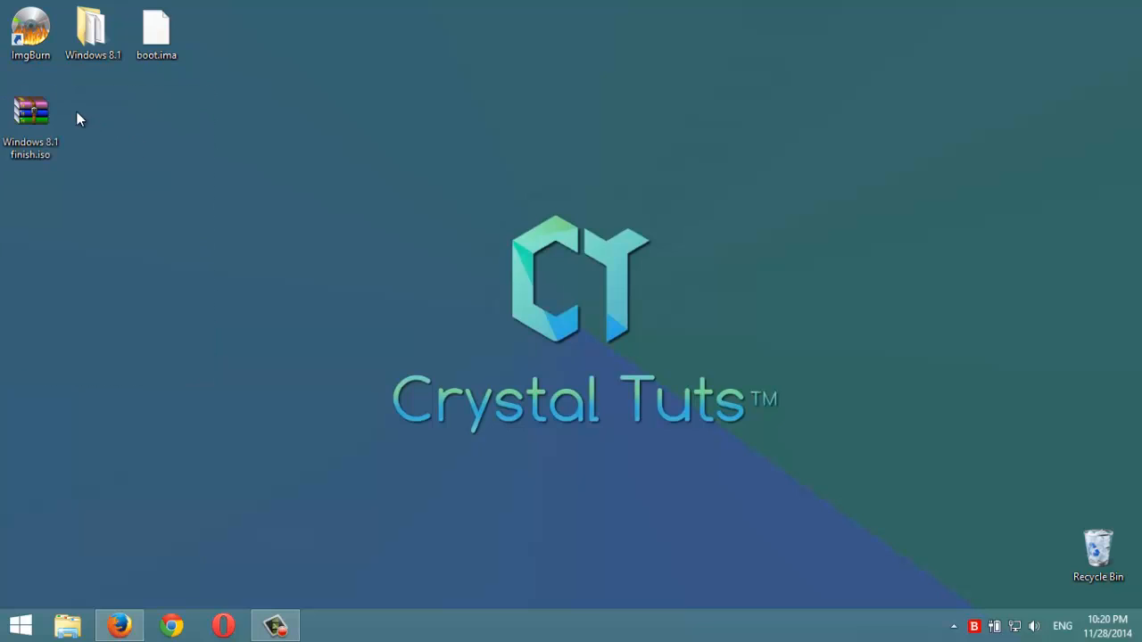
{"action": "double_click", "coordinate": [93, 27]}
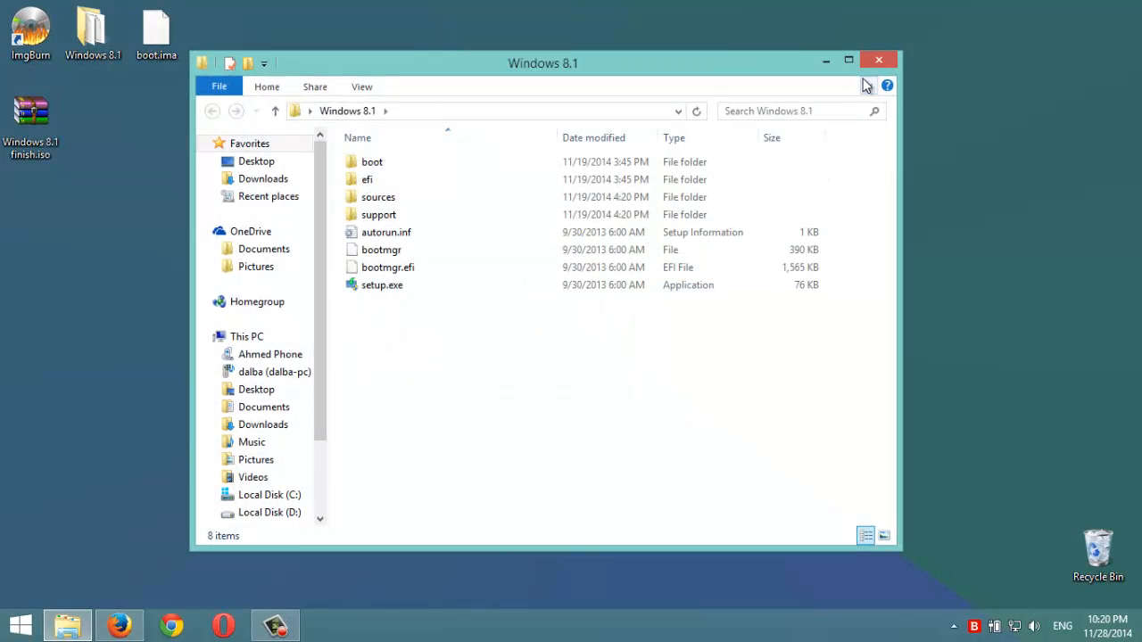
{"action": "left_click", "coordinate": [878, 61]}
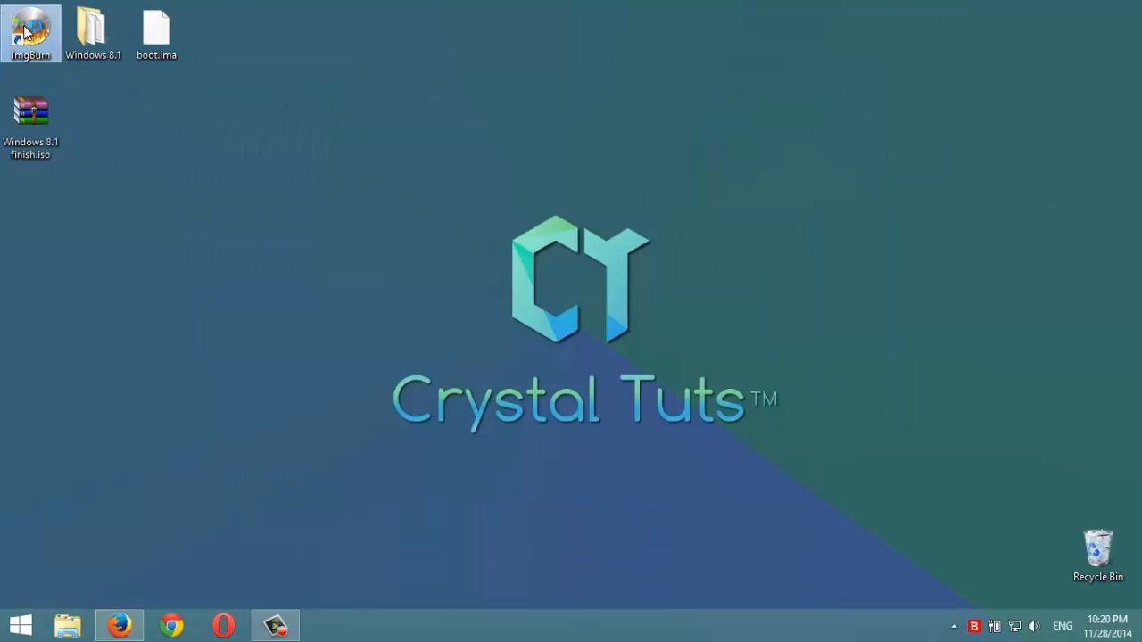
{"action": "double_click", "coordinate": [31, 32]}
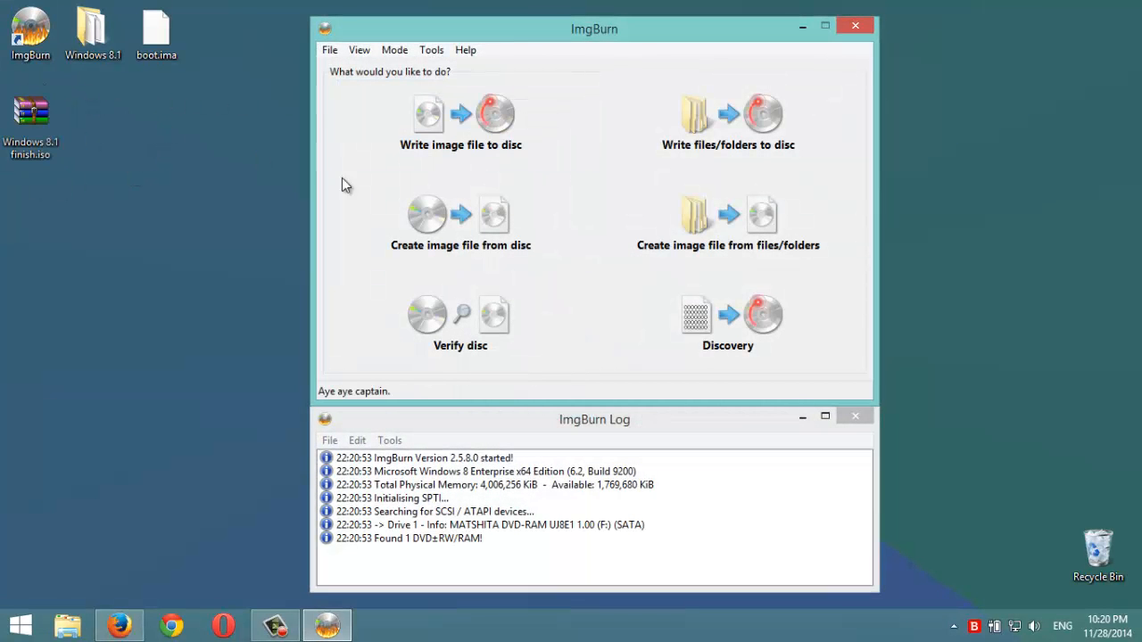
{"action": "mouse_move", "coordinate": [373, 122]}
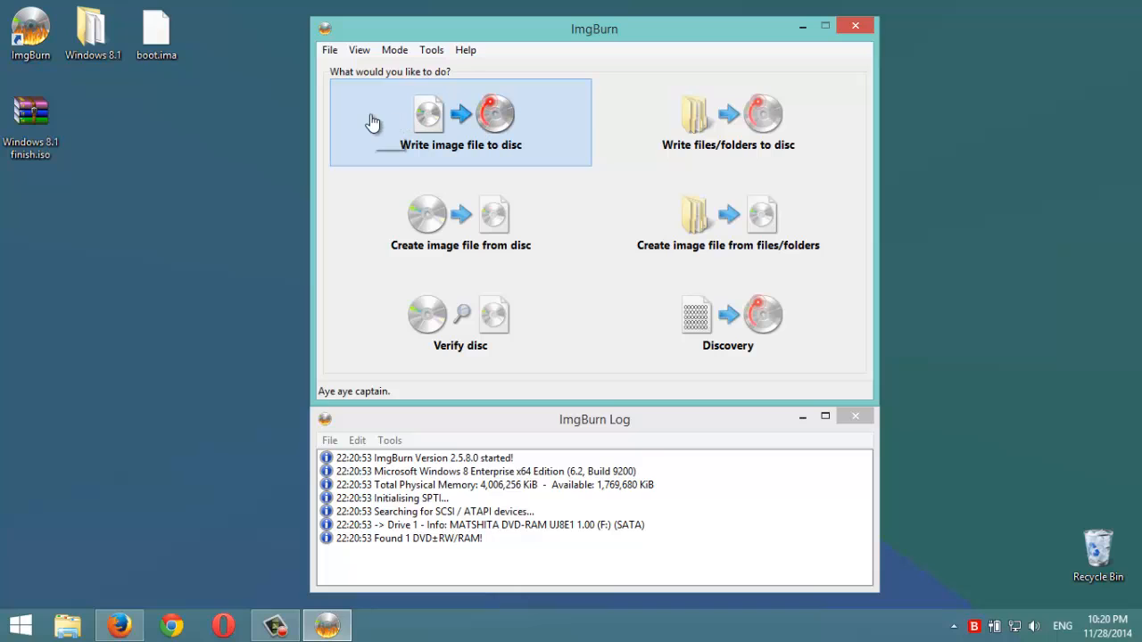
{"action": "mouse_move", "coordinate": [372, 121]}
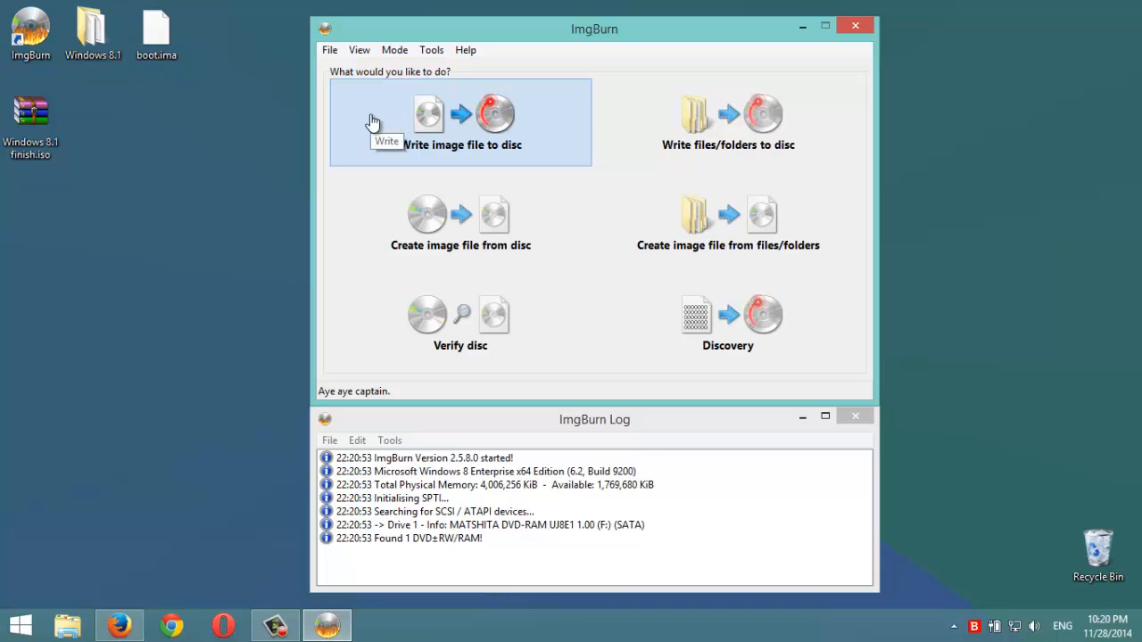
Write Windows 8.1 finish.iso to the blank DVD-R with Verify enabled.
{"action": "left_click", "coordinate": [460, 121]}
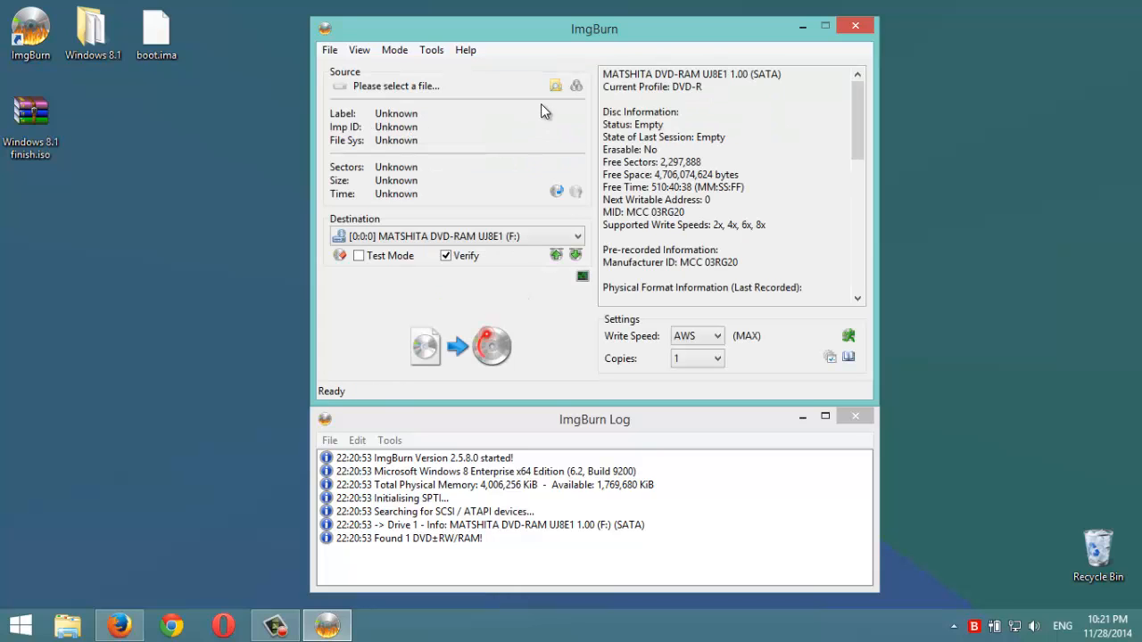
{"action": "left_click", "coordinate": [557, 86]}
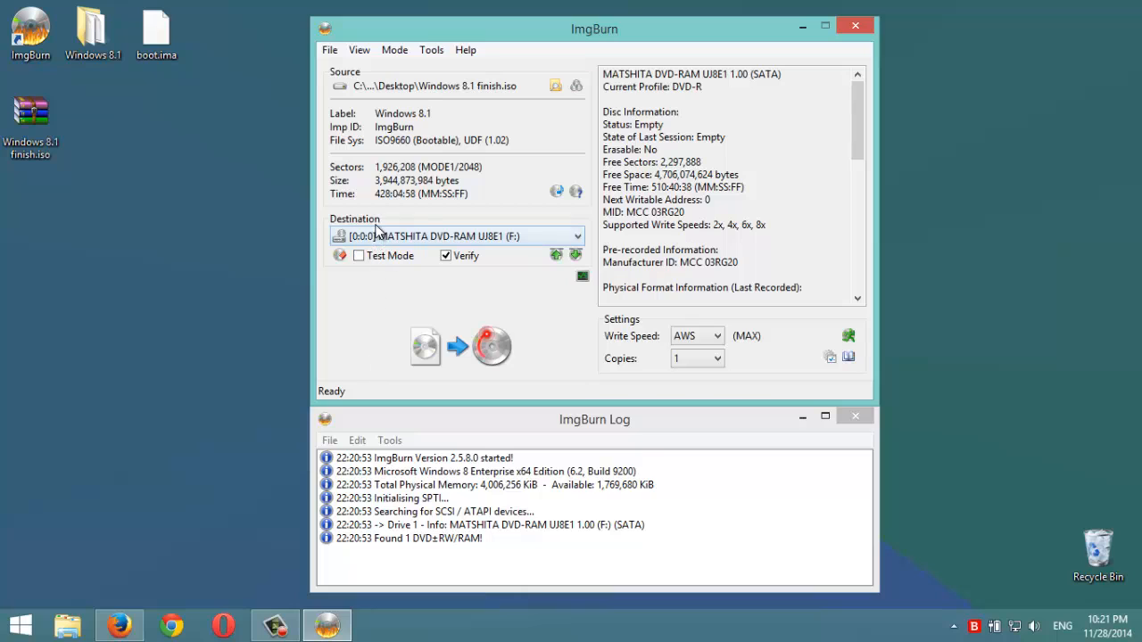
{"action": "mouse_move", "coordinate": [533, 230]}
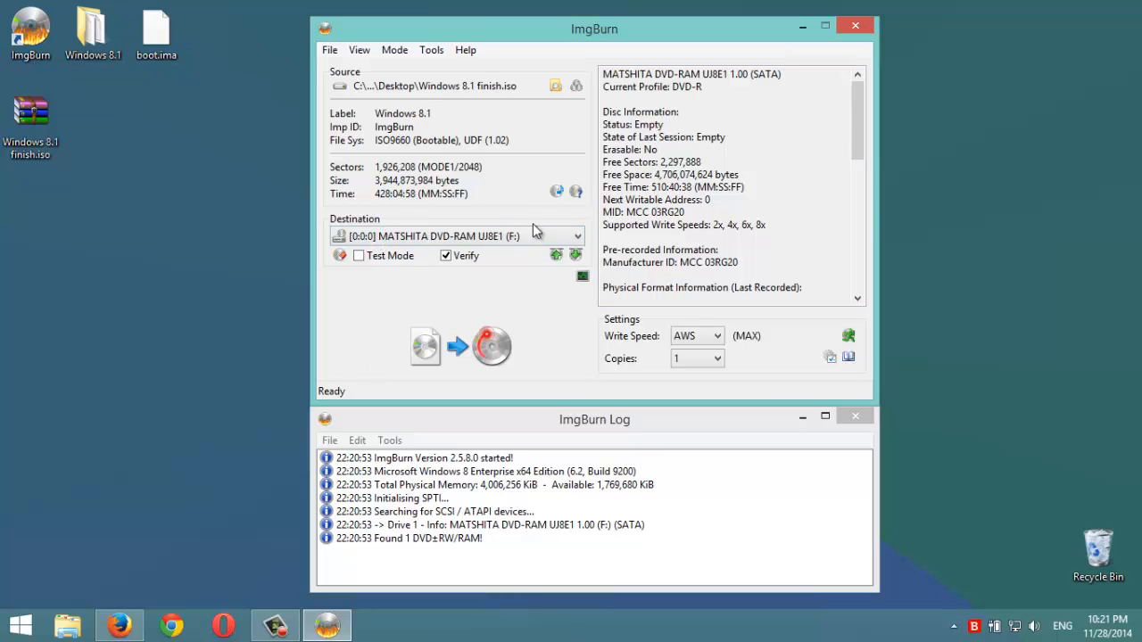
{"action": "mouse_move", "coordinate": [375, 385]}
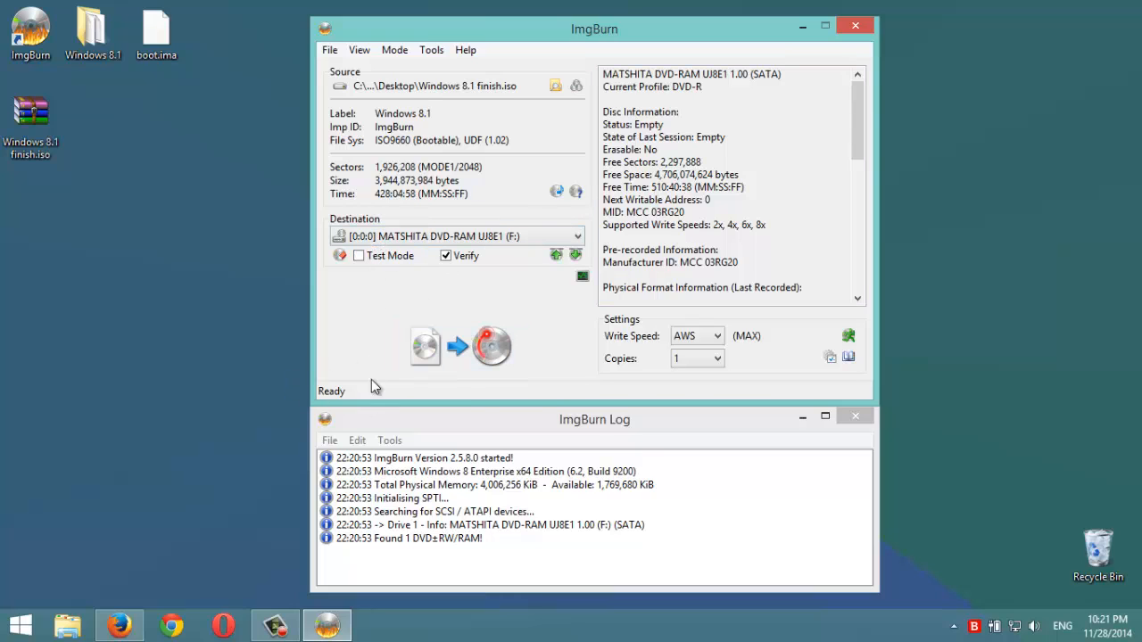
{"action": "mouse_move", "coordinate": [371, 377]}
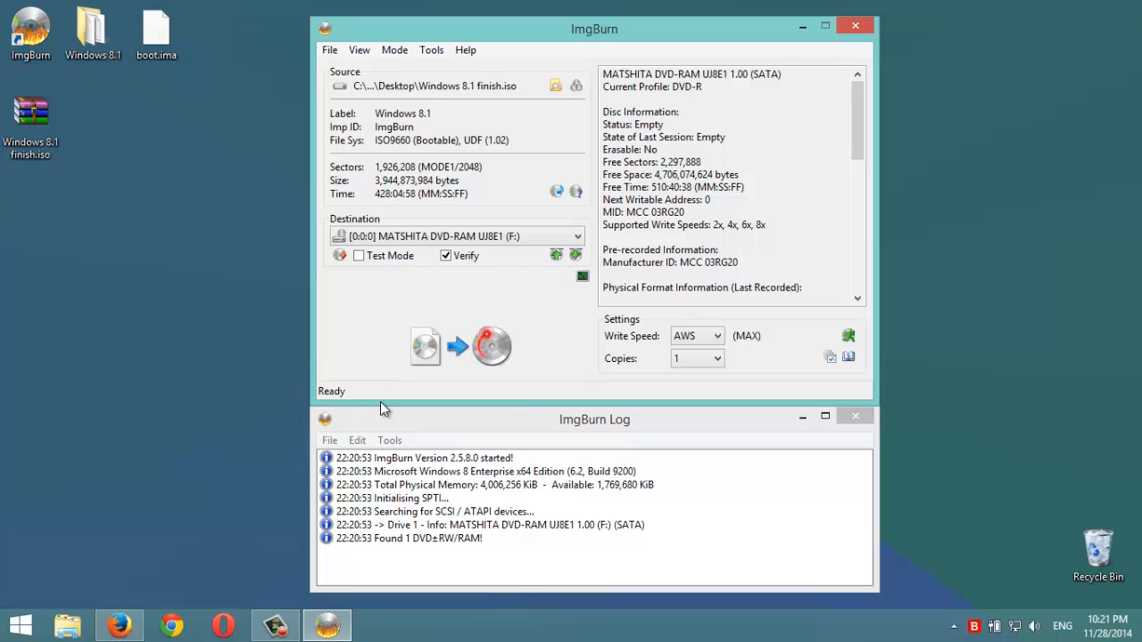
{"action": "mouse_move", "coordinate": [364, 389]}
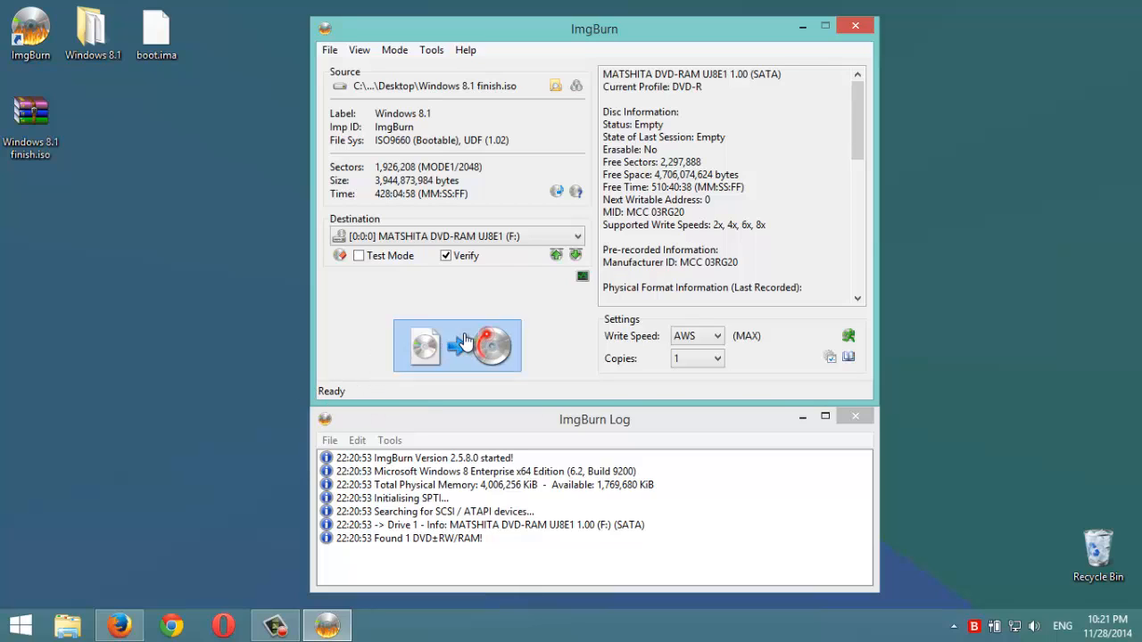
{"action": "left_click", "coordinate": [457, 346]}
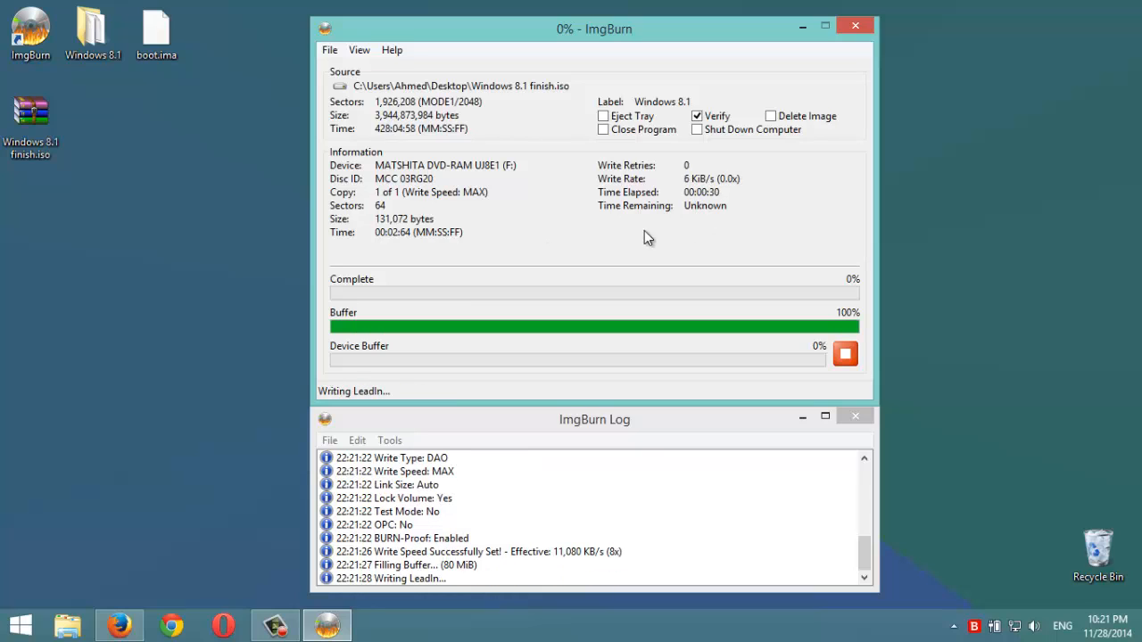
{"action": "mouse_move", "coordinate": [713, 228]}
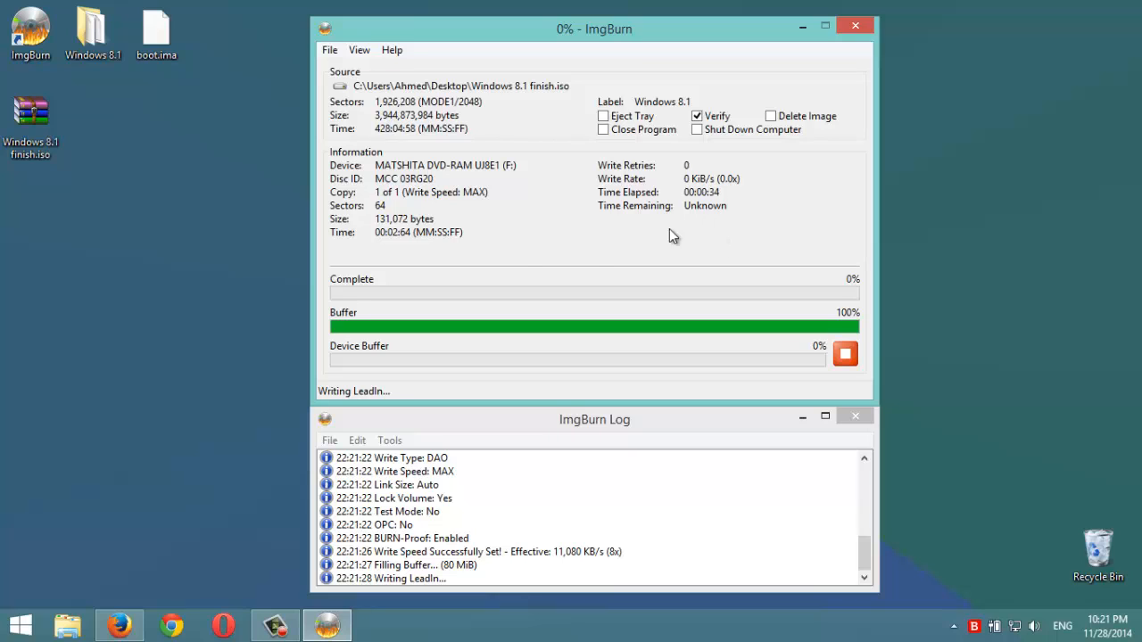
{"action": "mouse_move", "coordinate": [307, 528]}
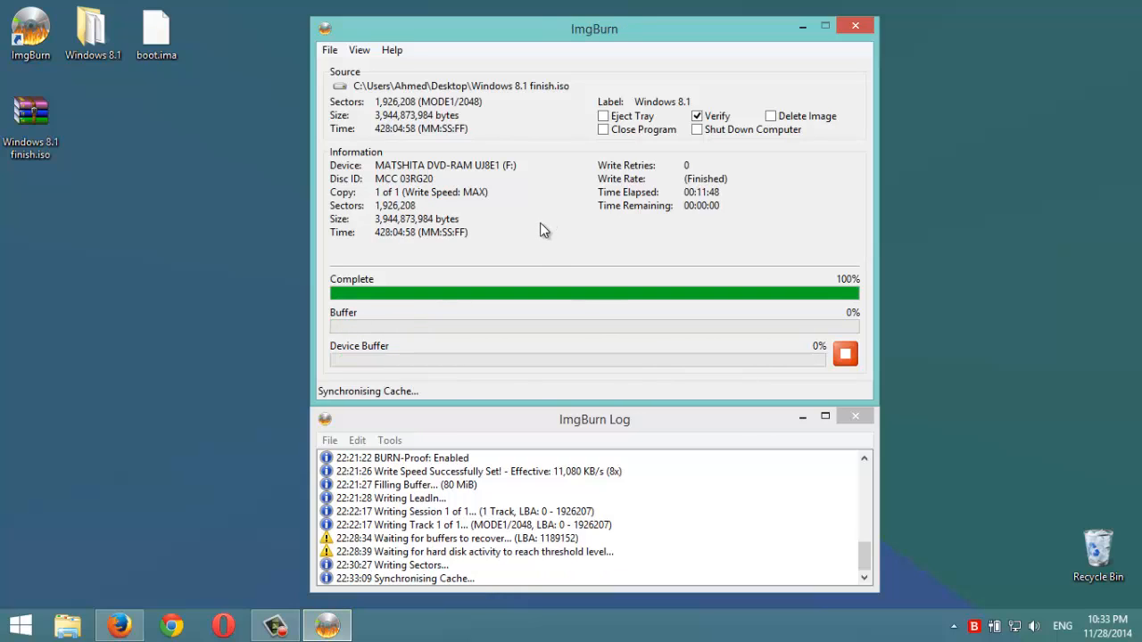
{"action": "mouse_move", "coordinate": [607, 187]}
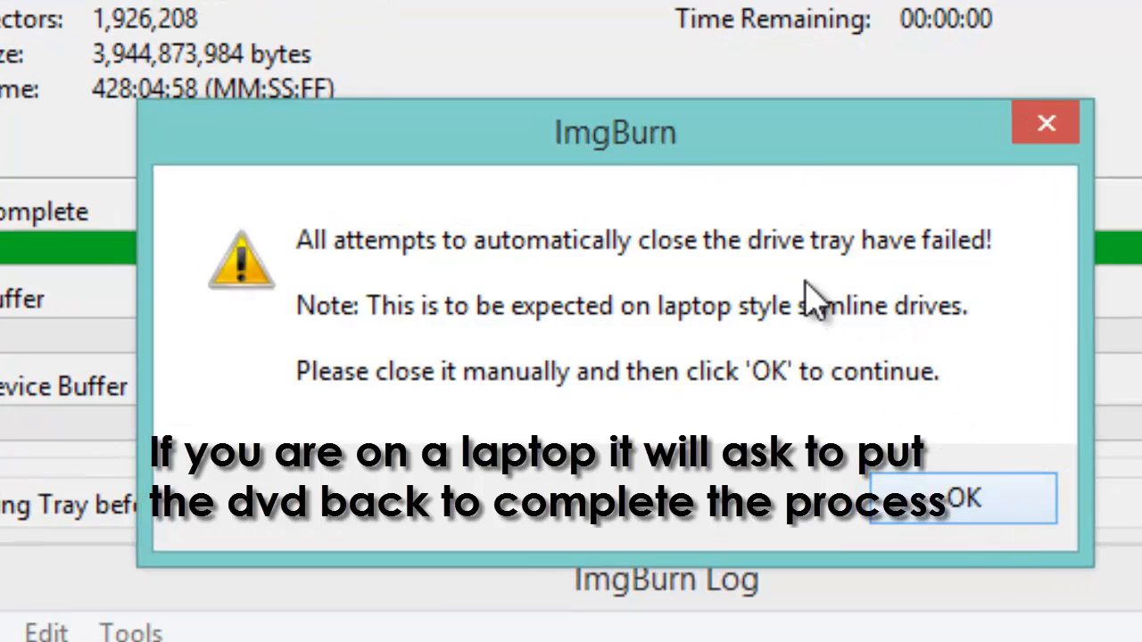
{"action": "mouse_move", "coordinate": [883, 277]}
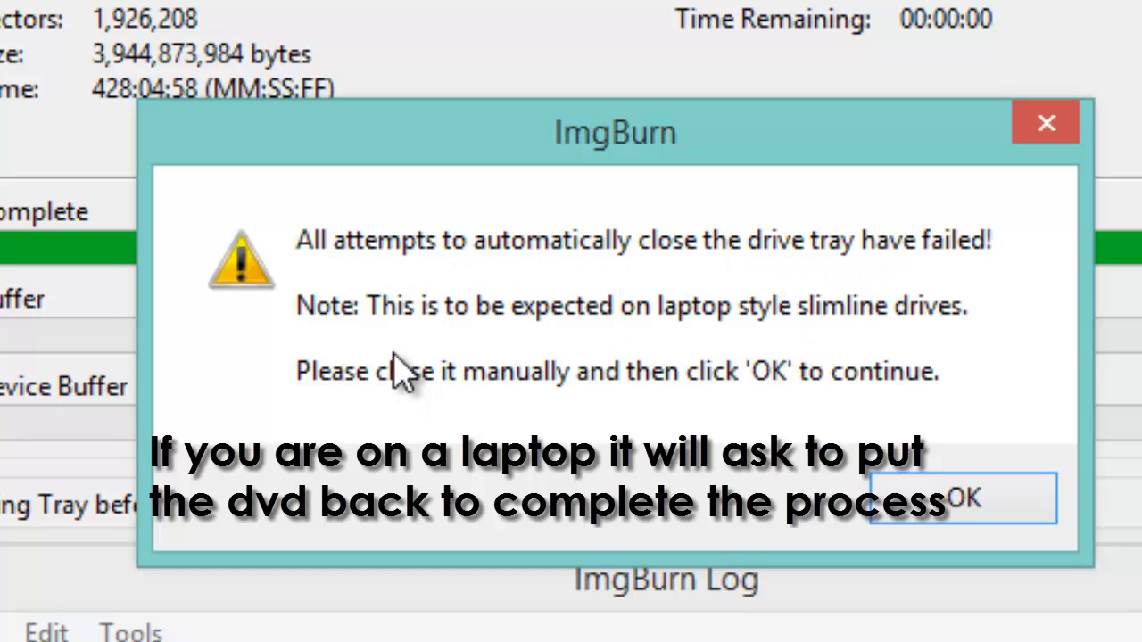
{"action": "mouse_move", "coordinate": [455, 343]}
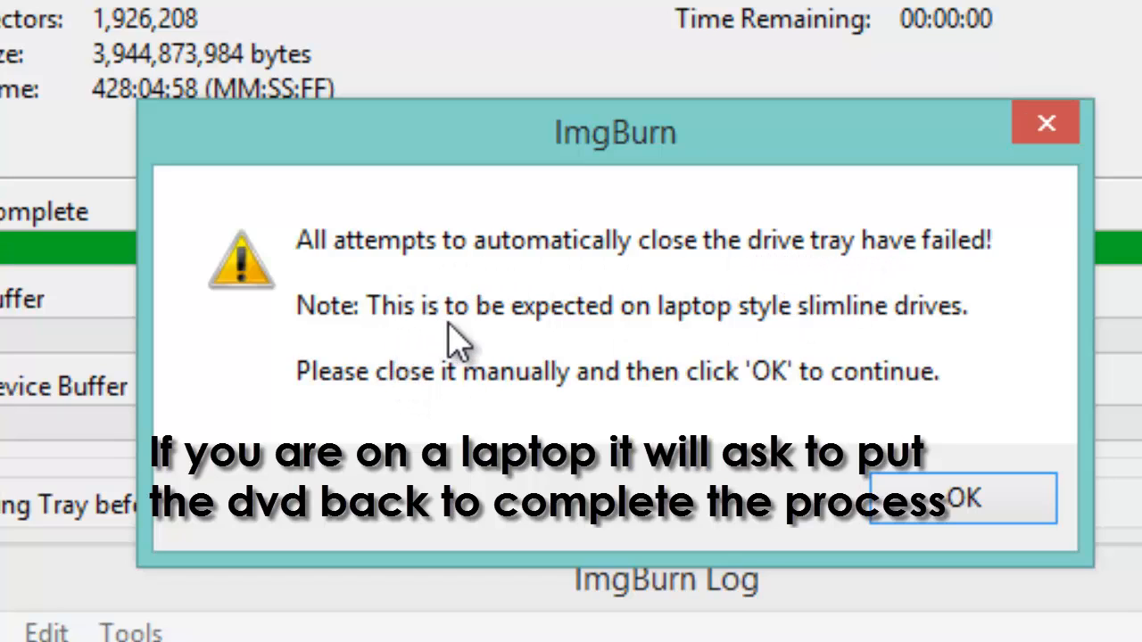
{"action": "mouse_move", "coordinate": [776, 356]}
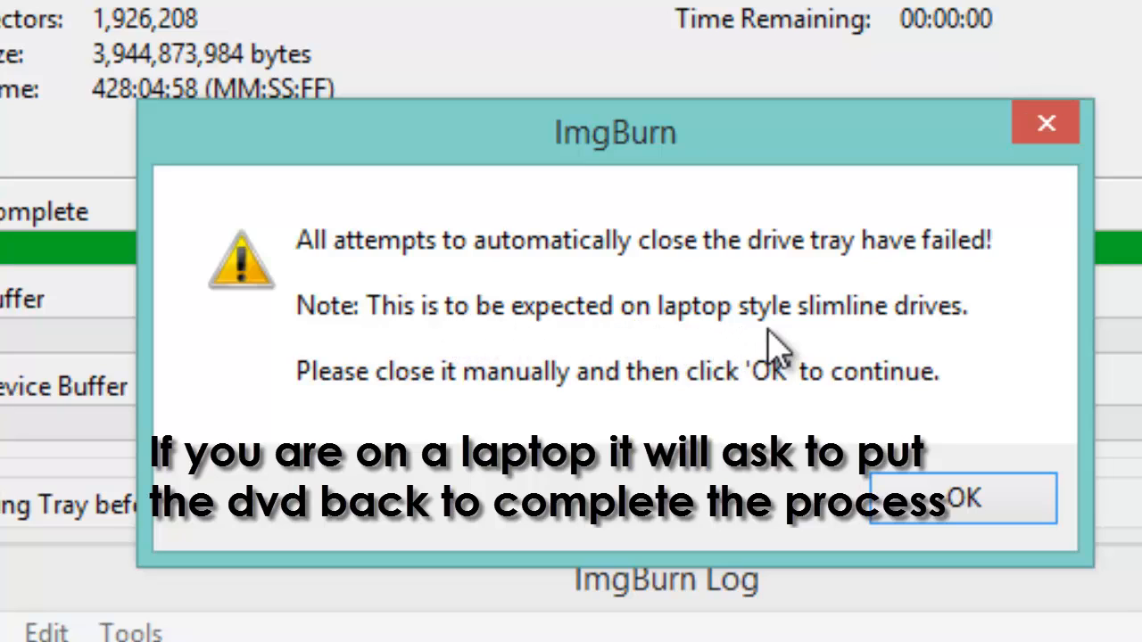
{"action": "mouse_move", "coordinate": [428, 419]}
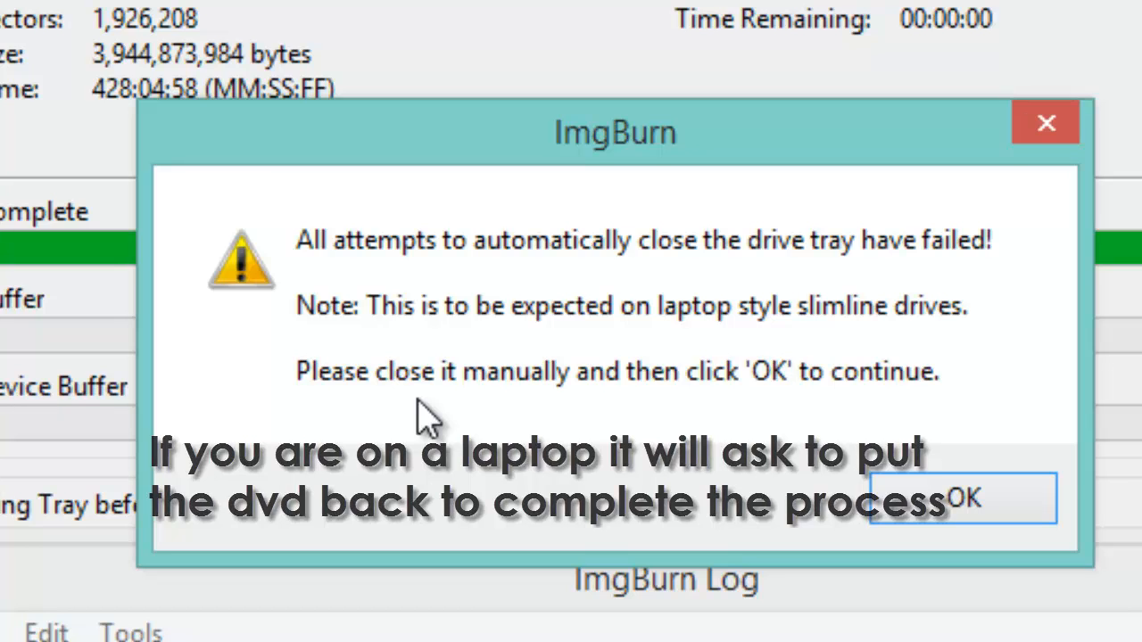
Confirm the tray warning after closing the drive so verification continues.
{"action": "left_click", "coordinate": [962, 498]}
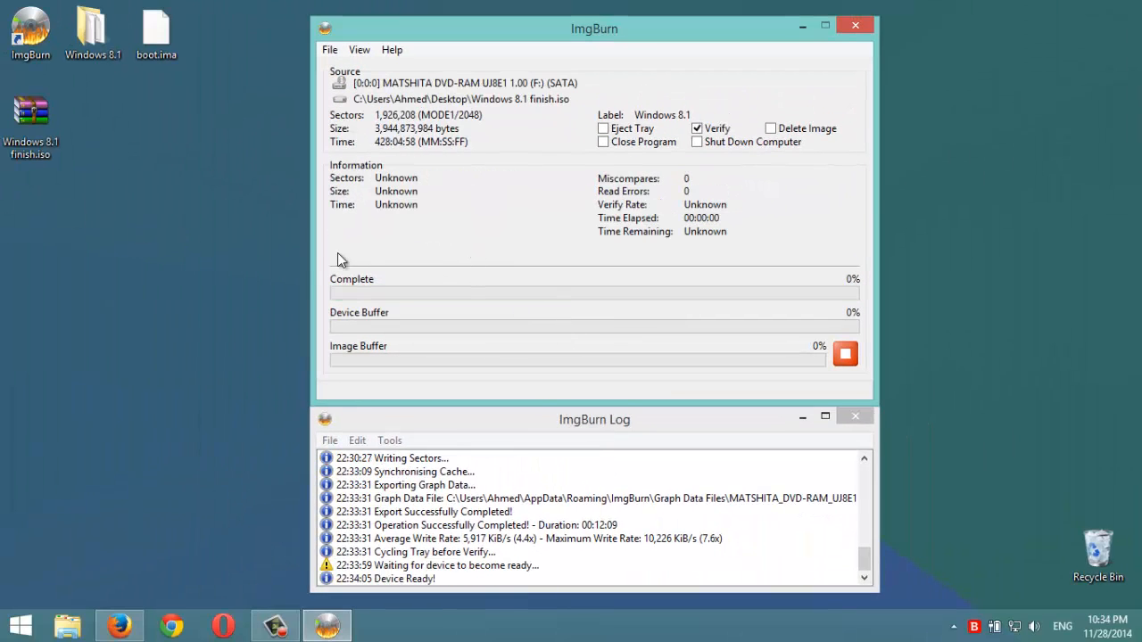
{"action": "mouse_move", "coordinate": [248, 300]}
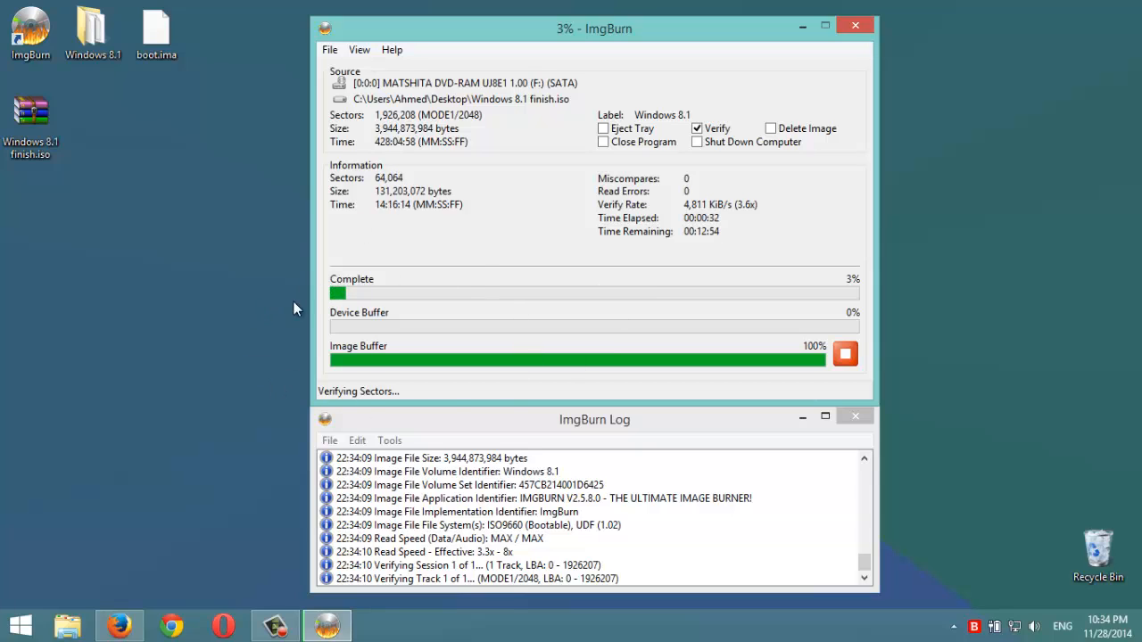
{"action": "mouse_move", "coordinate": [389, 275]}
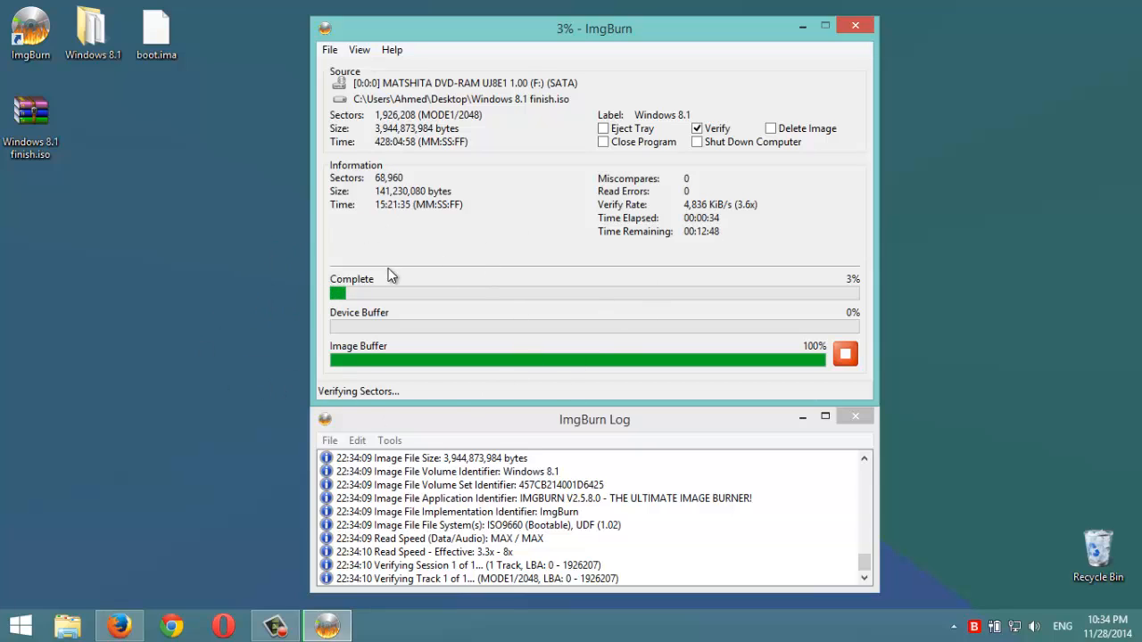
{"action": "mouse_move", "coordinate": [703, 239]}
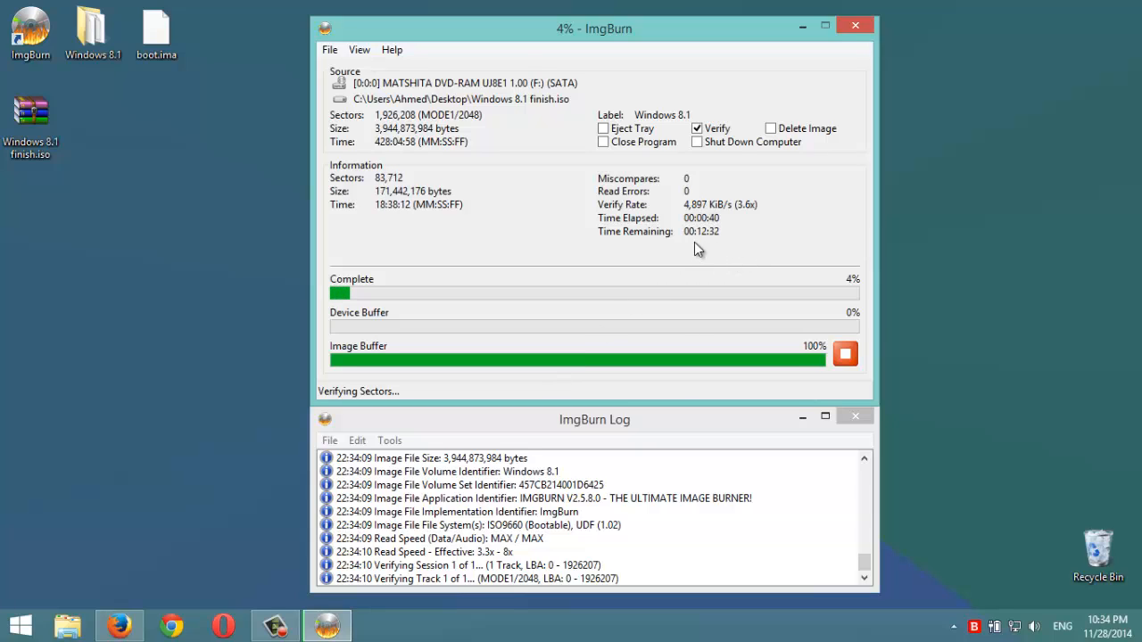
{"action": "mouse_move", "coordinate": [560, 226]}
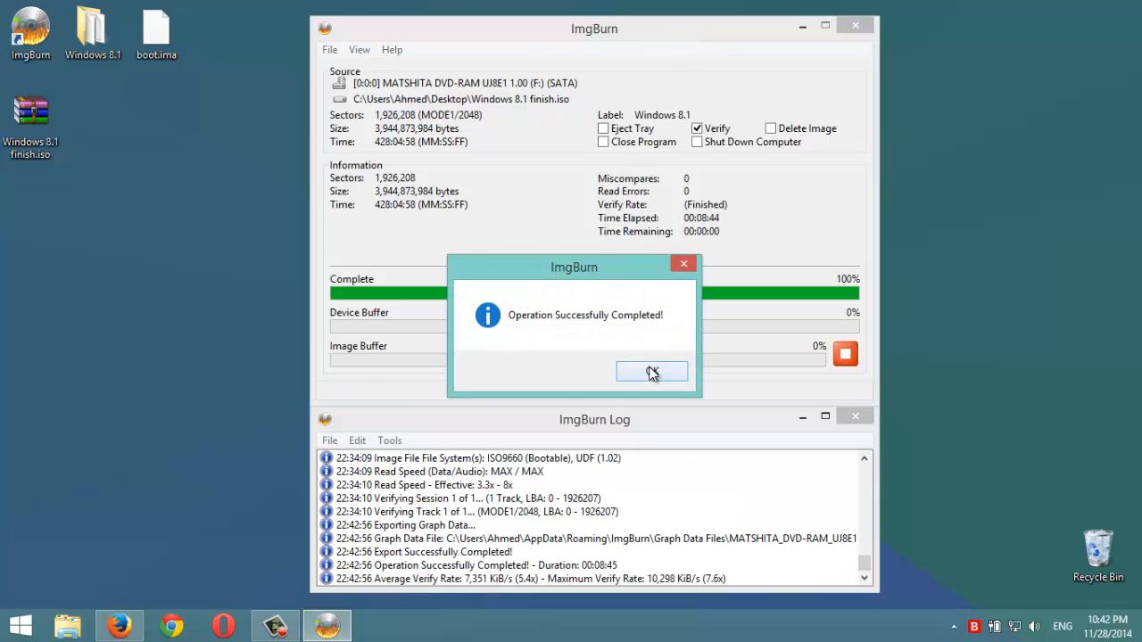
Acknowledge the 'Operation Successfully Completed' message and close ImgBurn.
{"action": "left_click", "coordinate": [651, 371]}
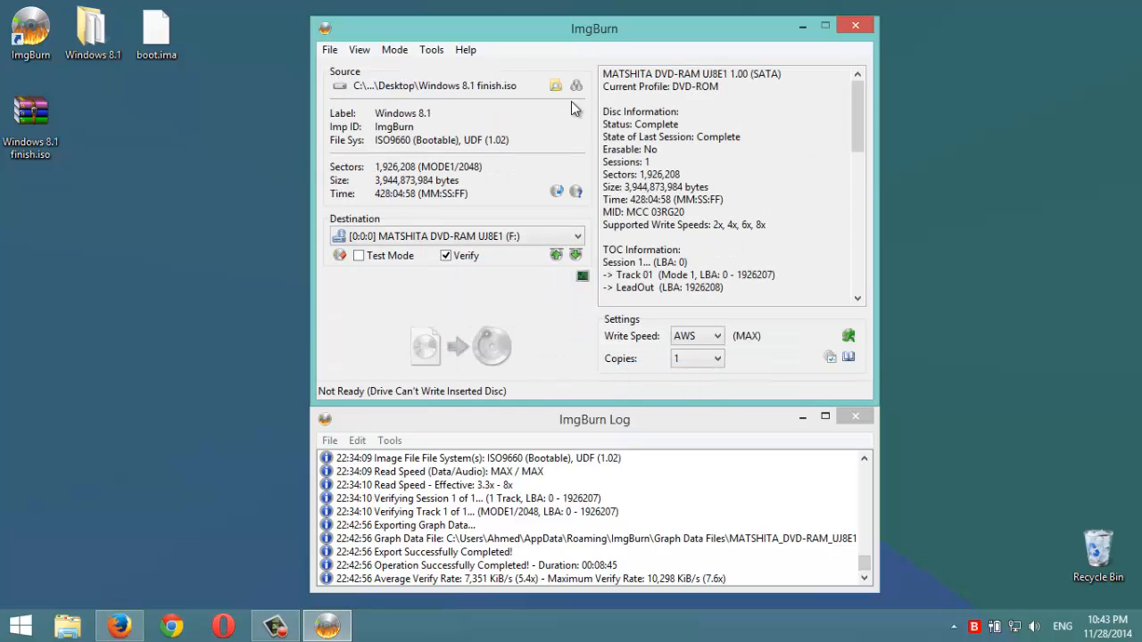
{"action": "left_click", "coordinate": [854, 25]}
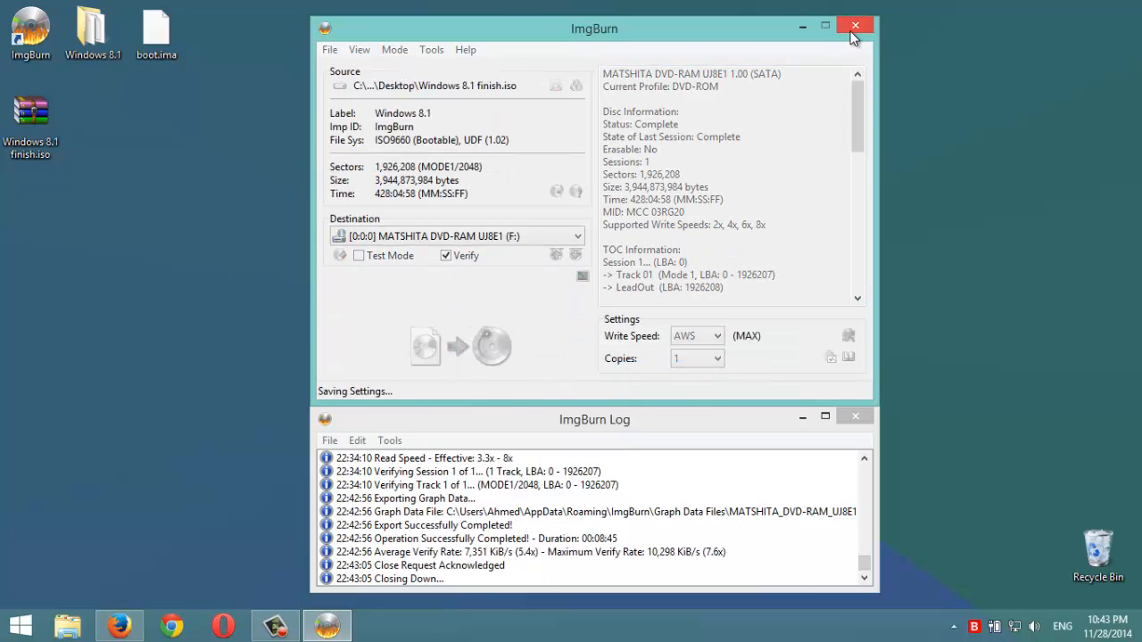
{"action": "left_click", "coordinate": [855, 25]}
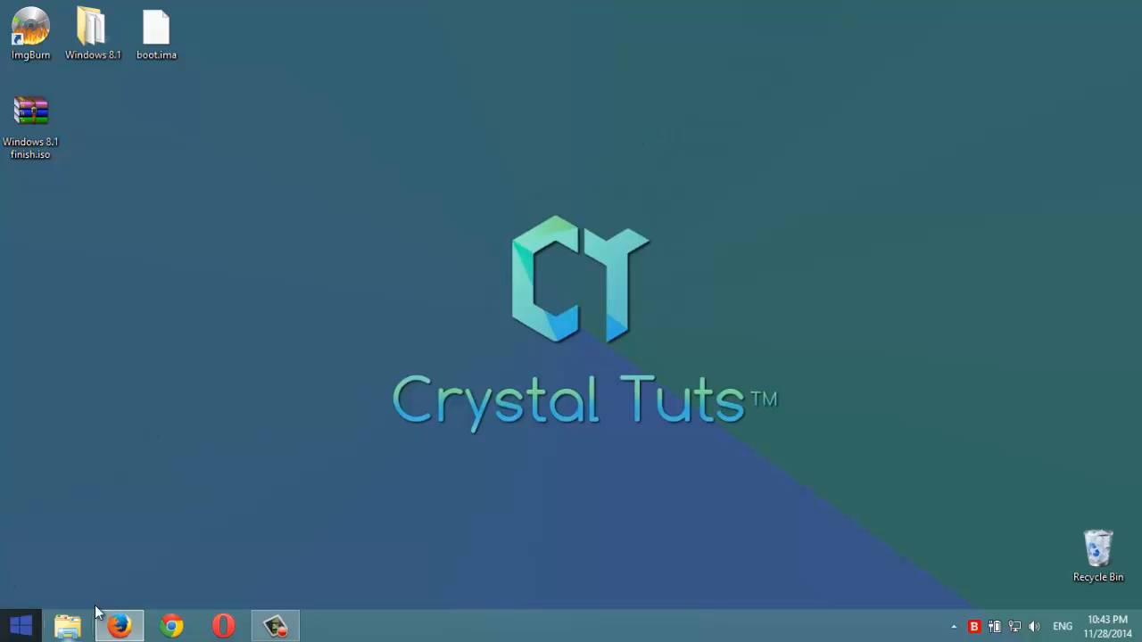
{"action": "mouse_move", "coordinate": [235, 428]}
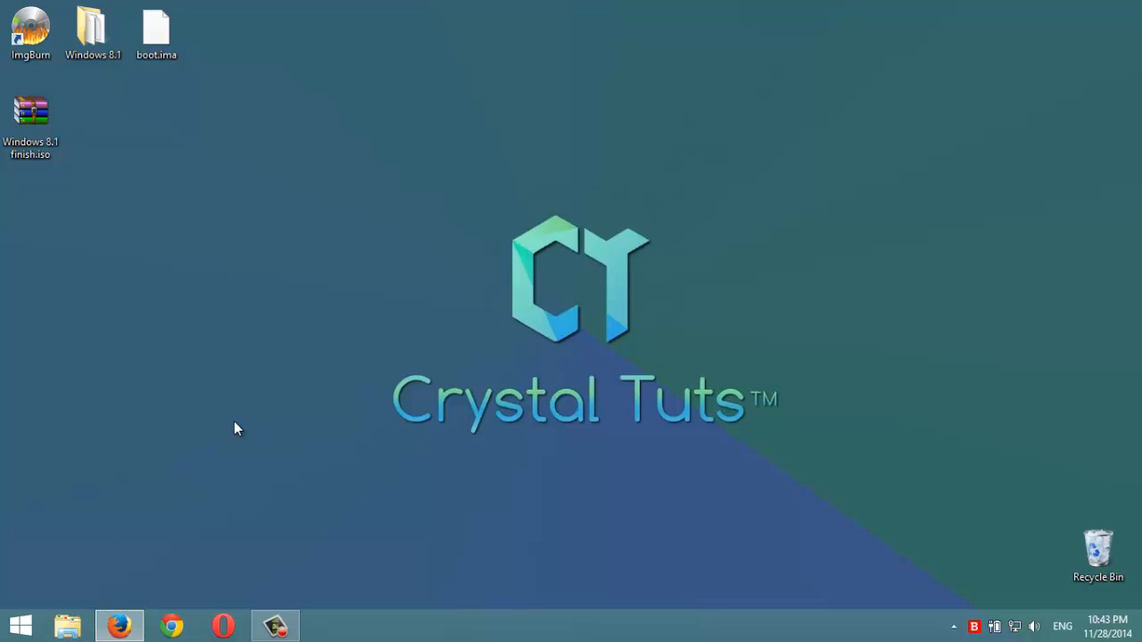
{"action": "mouse_move", "coordinate": [67, 624]}
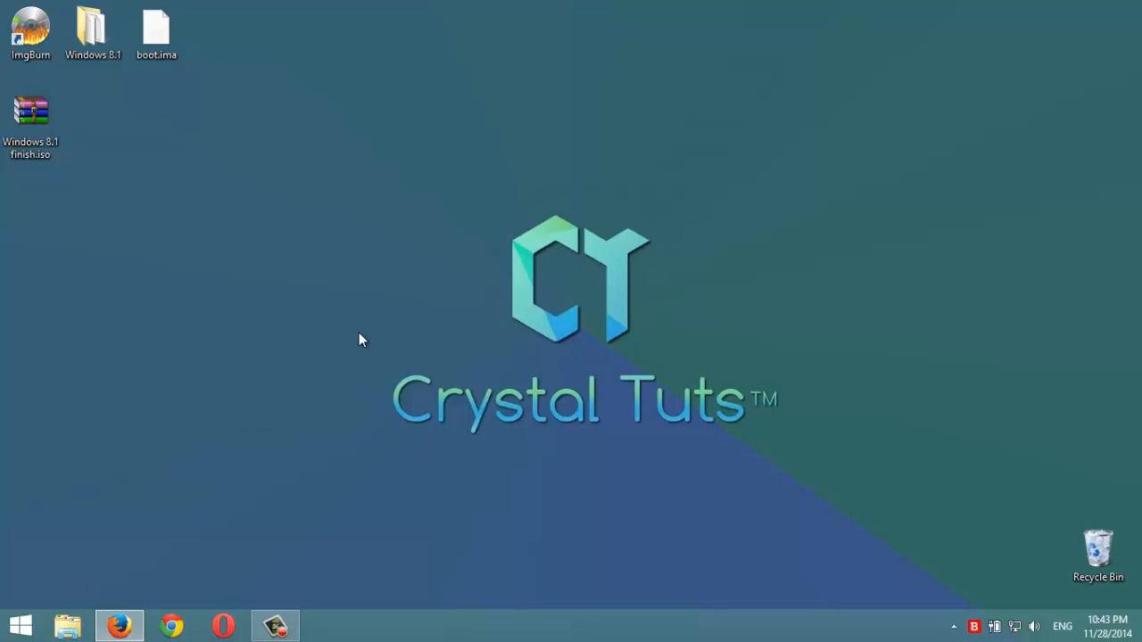
{"action": "mouse_move", "coordinate": [421, 235]}
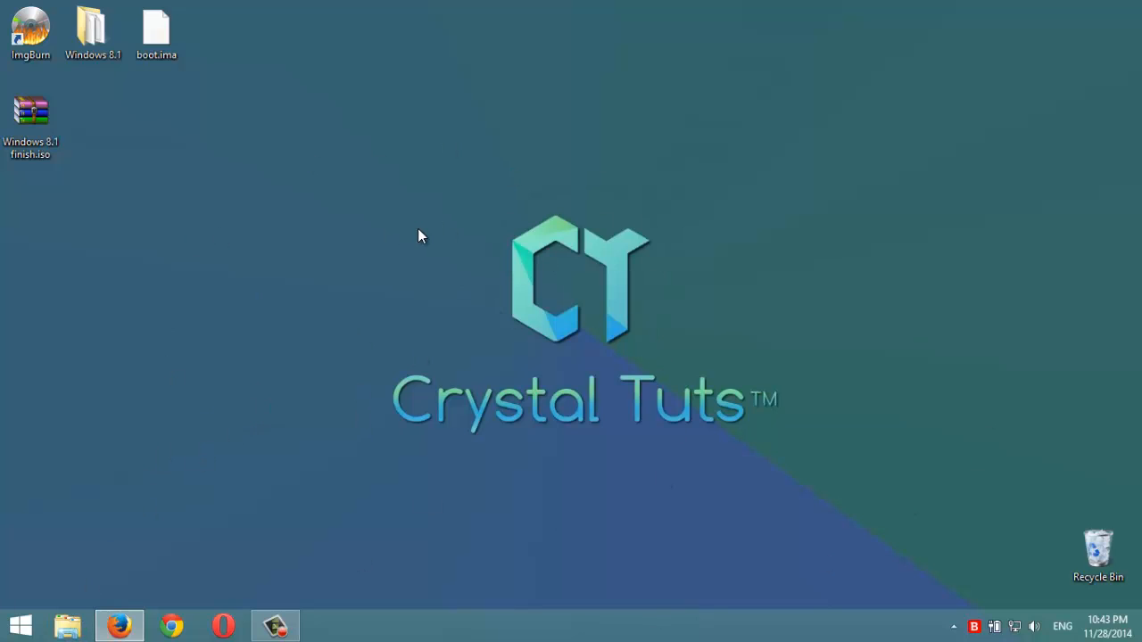
{"action": "left_click", "coordinate": [93, 26]}
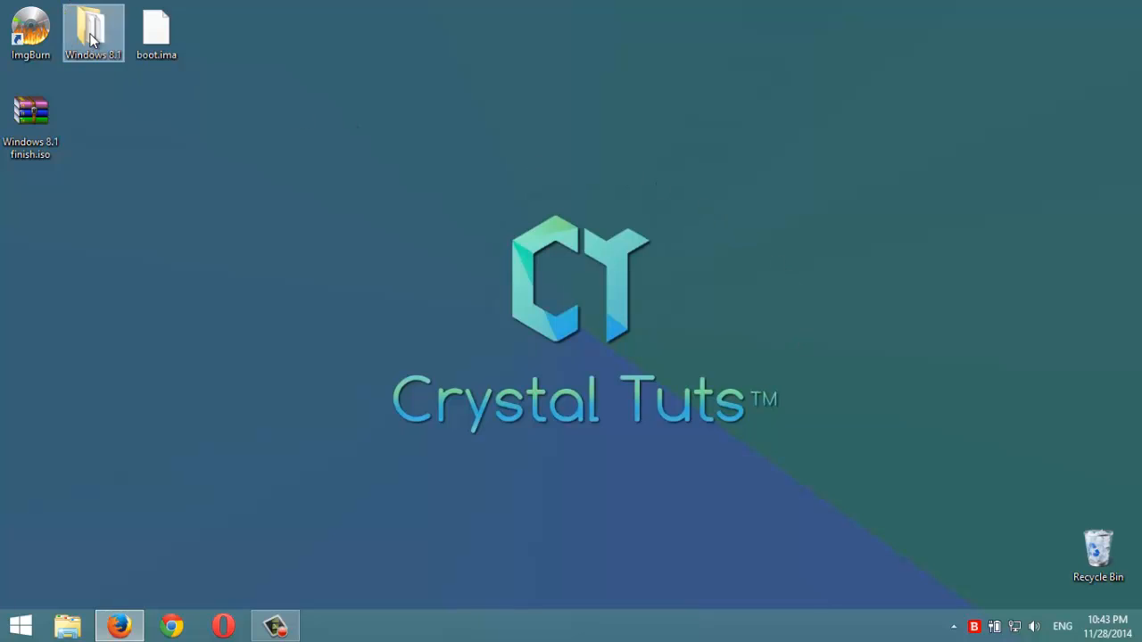
{"action": "double_click", "coordinate": [93, 32]}
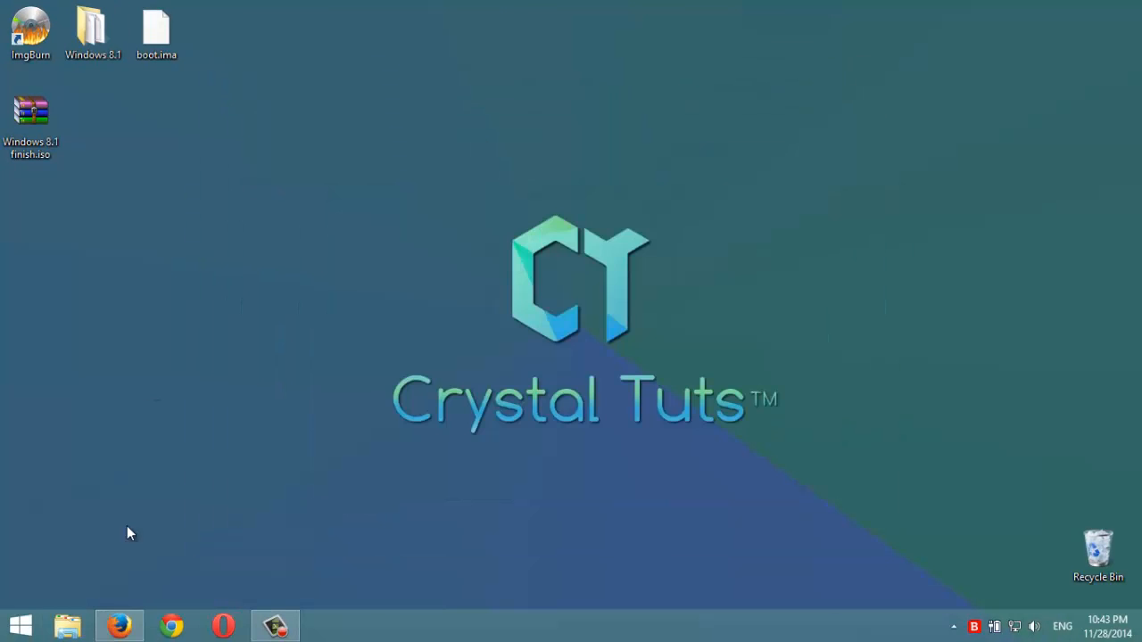
{"action": "mouse_move", "coordinate": [901, 425]}
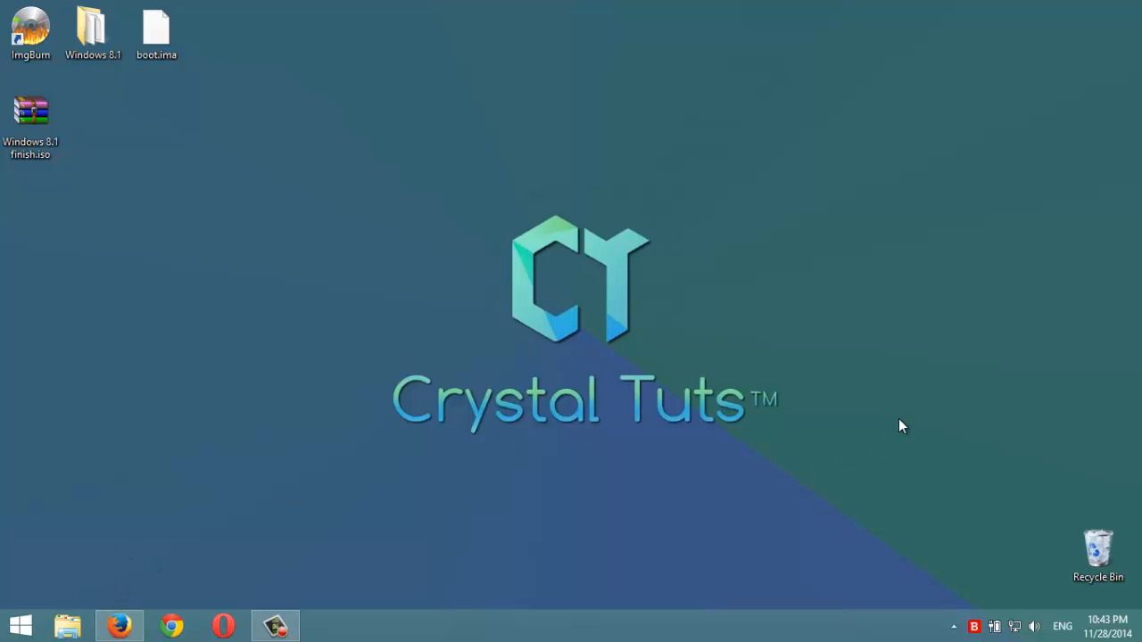
{"action": "mouse_move", "coordinate": [235, 232]}
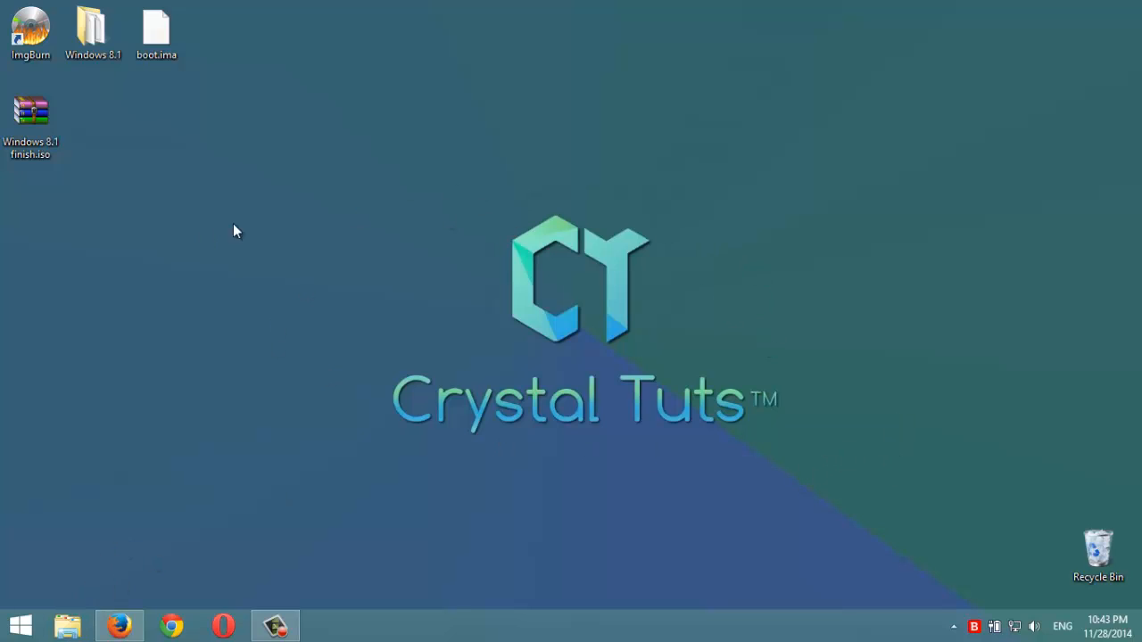
{"action": "mouse_move", "coordinate": [346, 360]}
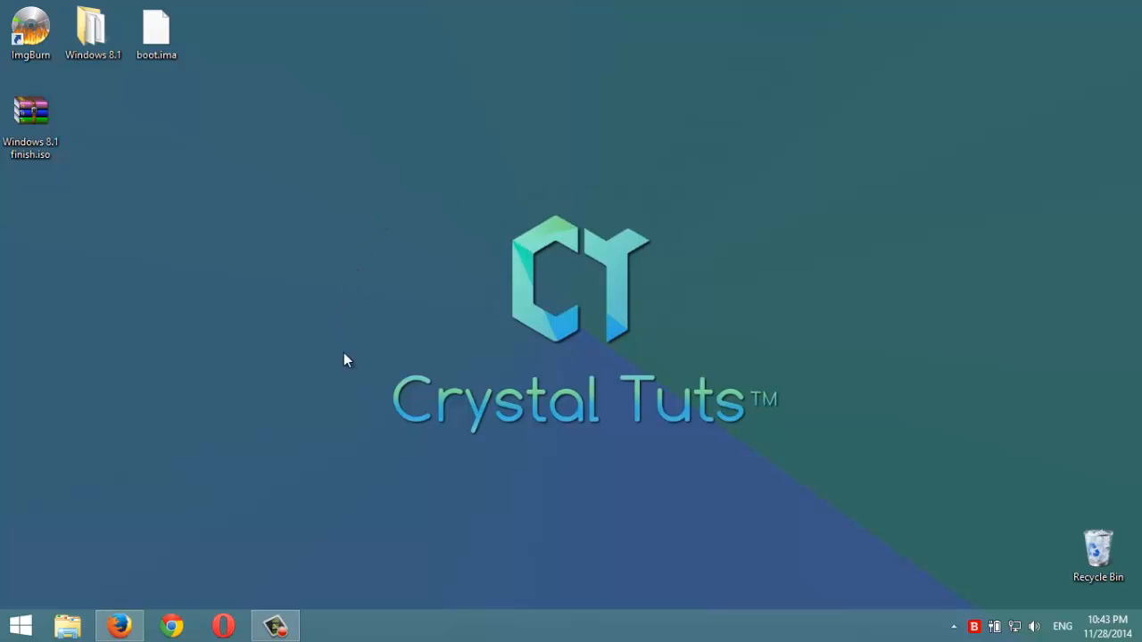
{"action": "mouse_move", "coordinate": [289, 304]}
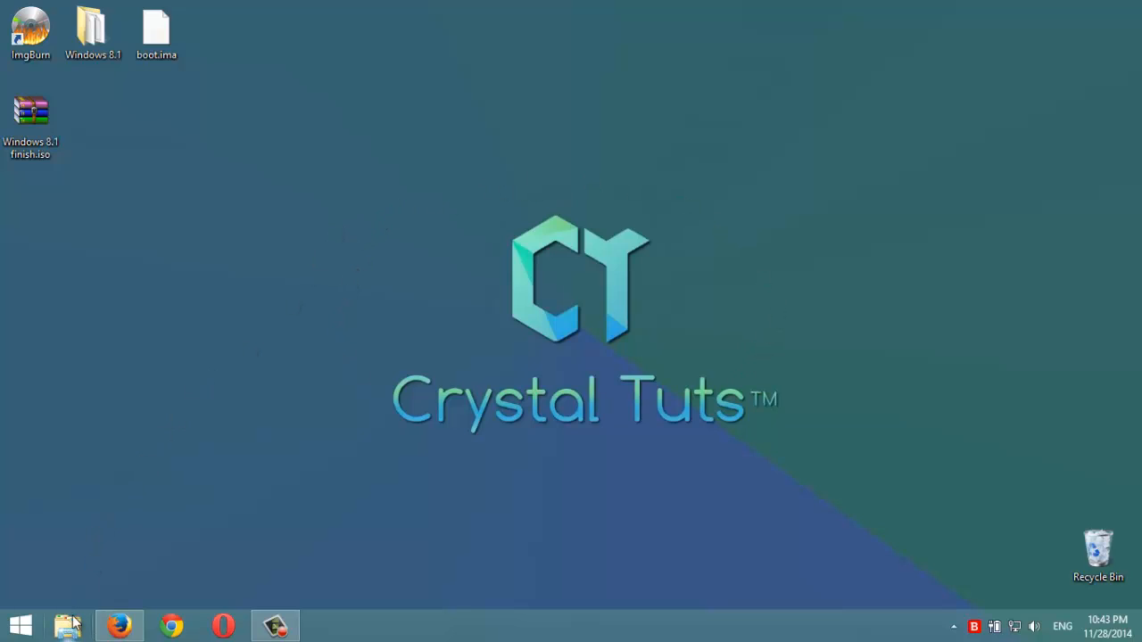
{"action": "left_click", "coordinate": [68, 624]}
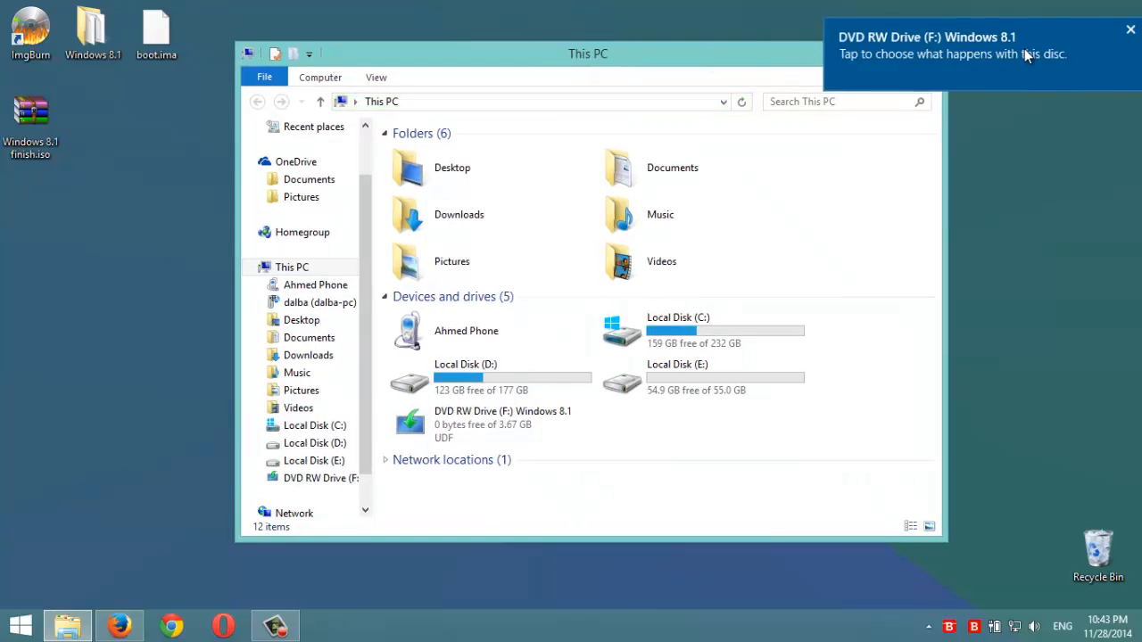
View the AutoPlay options for DVD RW Drive (F:), select the Windows 8.1 disc in This PC, and close Explorer.
{"action": "left_click", "coordinate": [949, 54]}
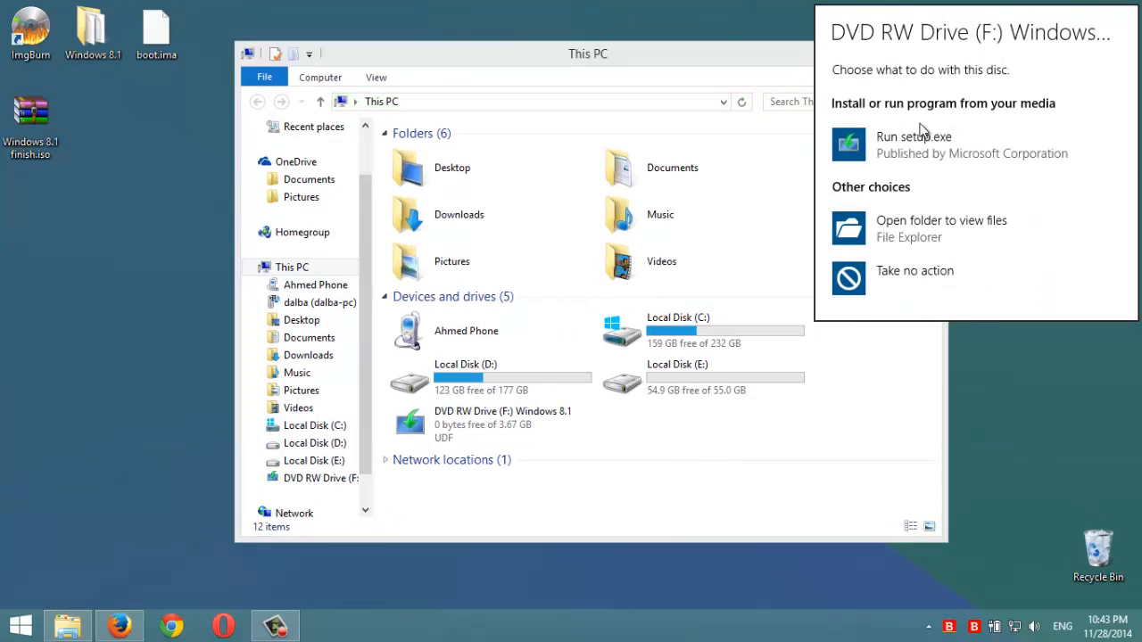
{"action": "mouse_move", "coordinate": [945, 146]}
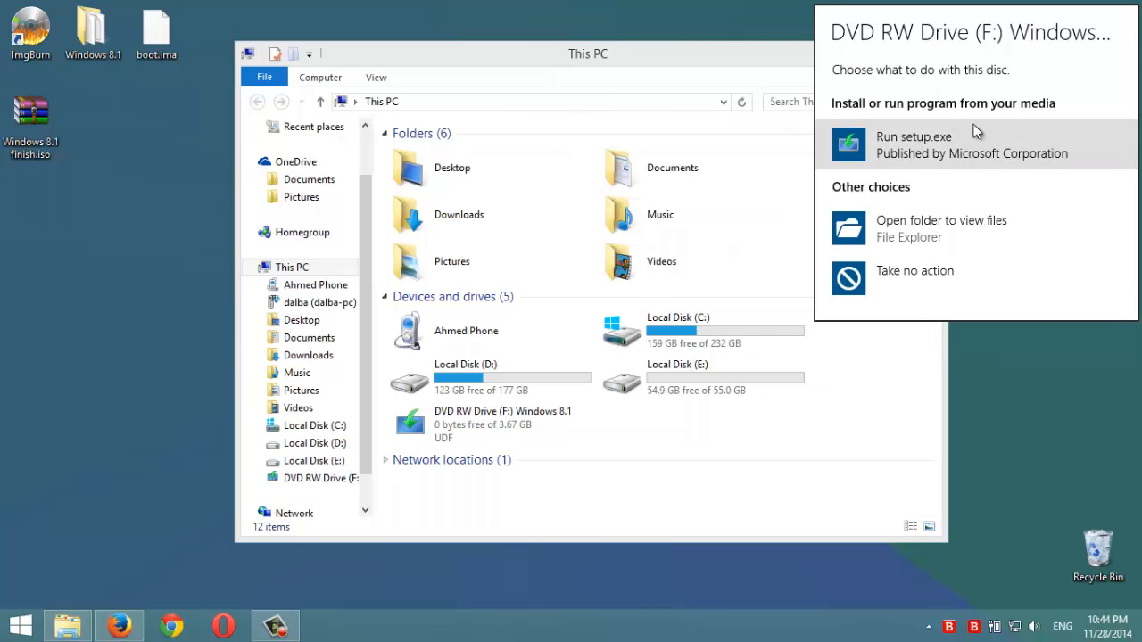
{"action": "mouse_move", "coordinate": [906, 133]}
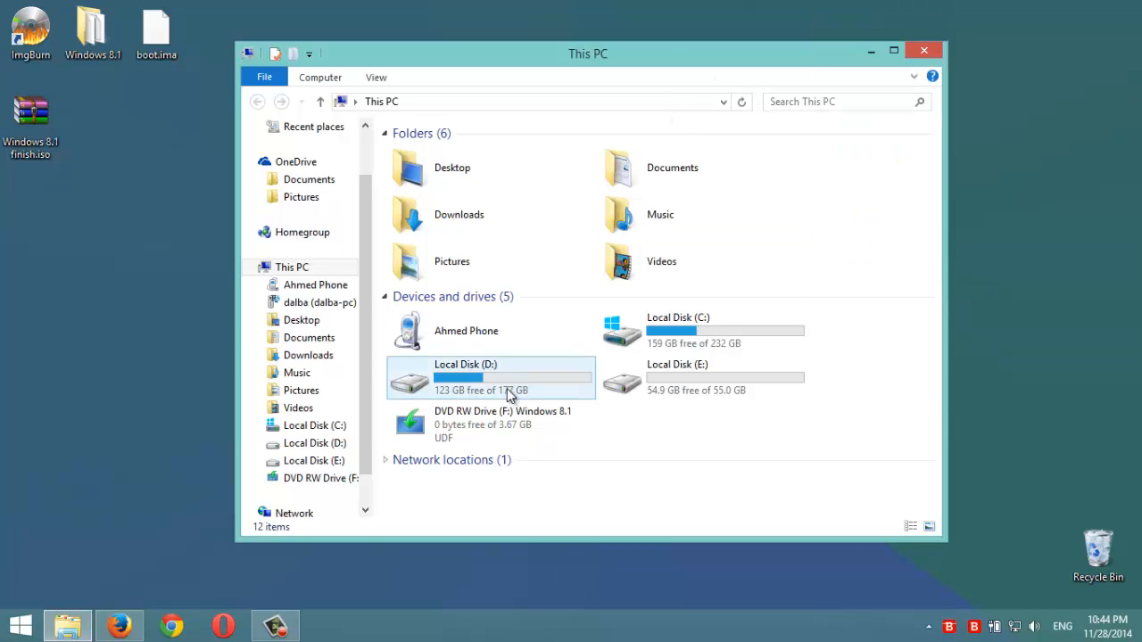
{"action": "left_click", "coordinate": [503, 424]}
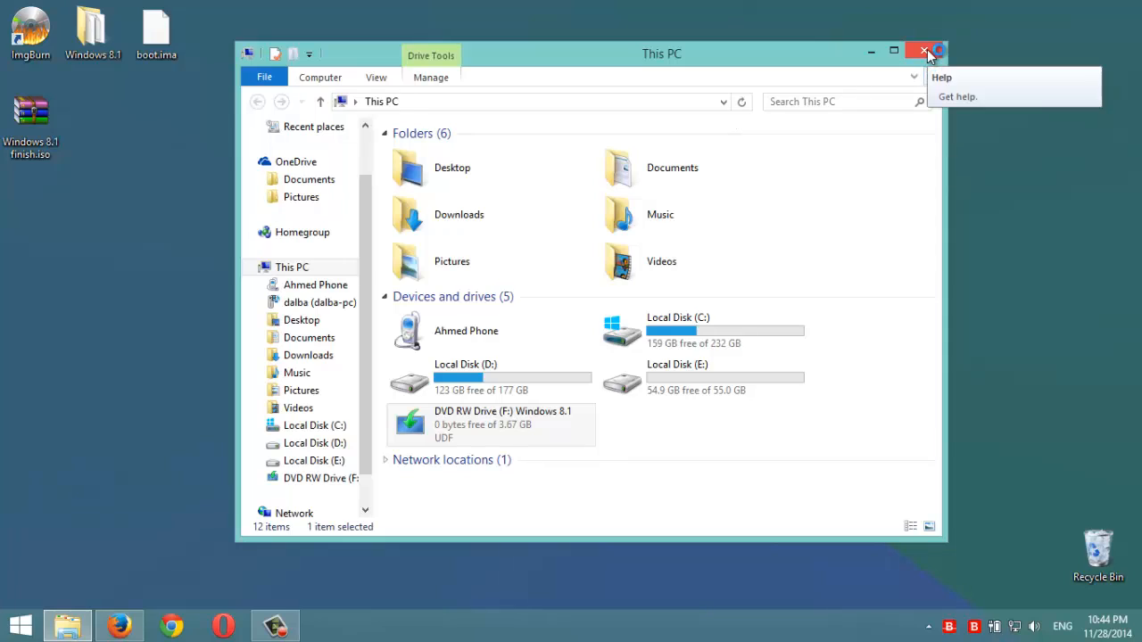
{"action": "mouse_move", "coordinate": [924, 50]}
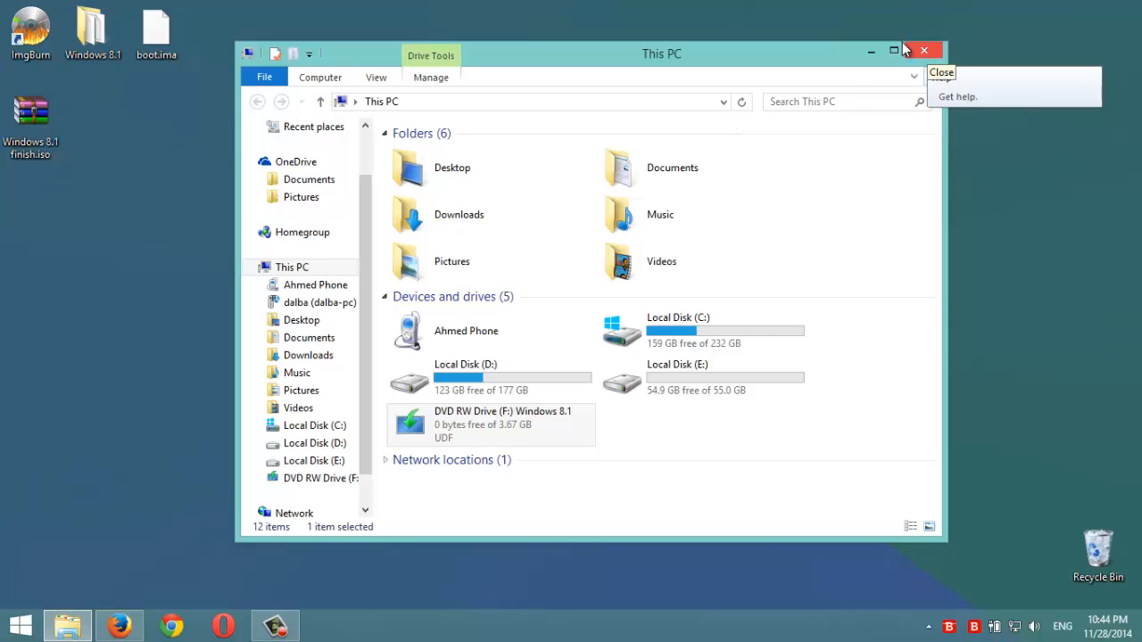
{"action": "mouse_move", "coordinate": [924, 50]}
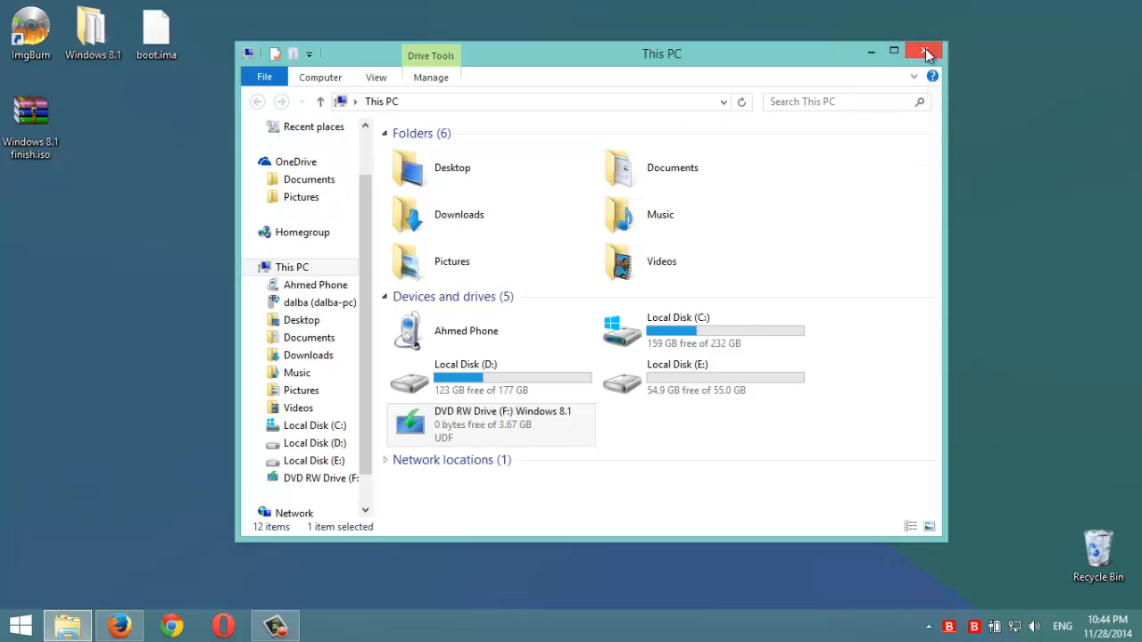
{"action": "left_click", "coordinate": [924, 50]}
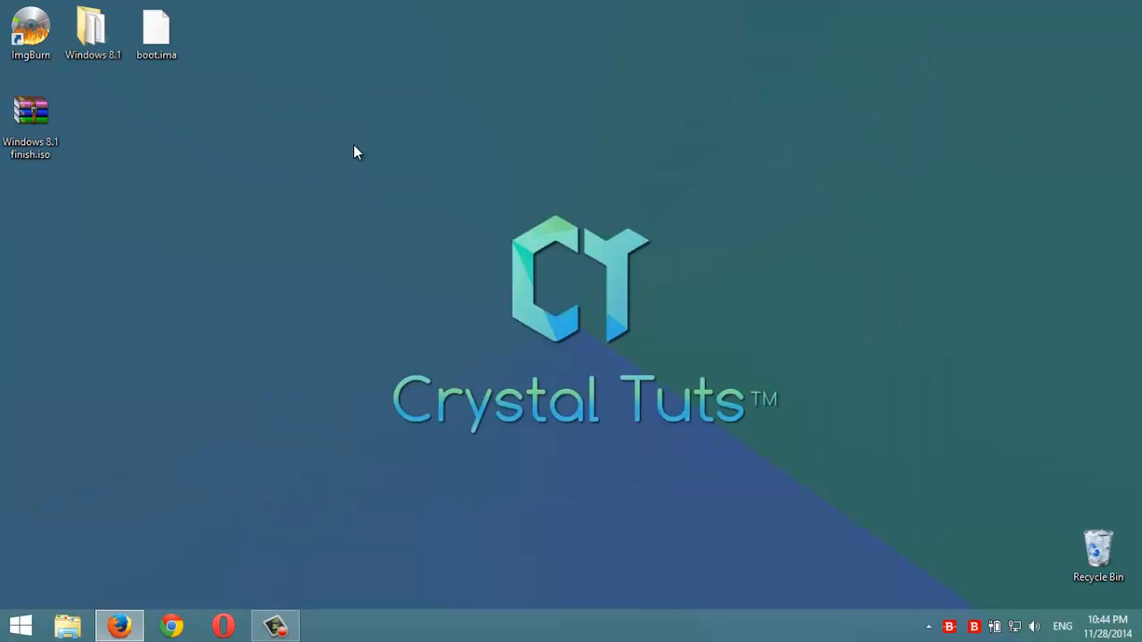
{"action": "mouse_move", "coordinate": [831, 168]}
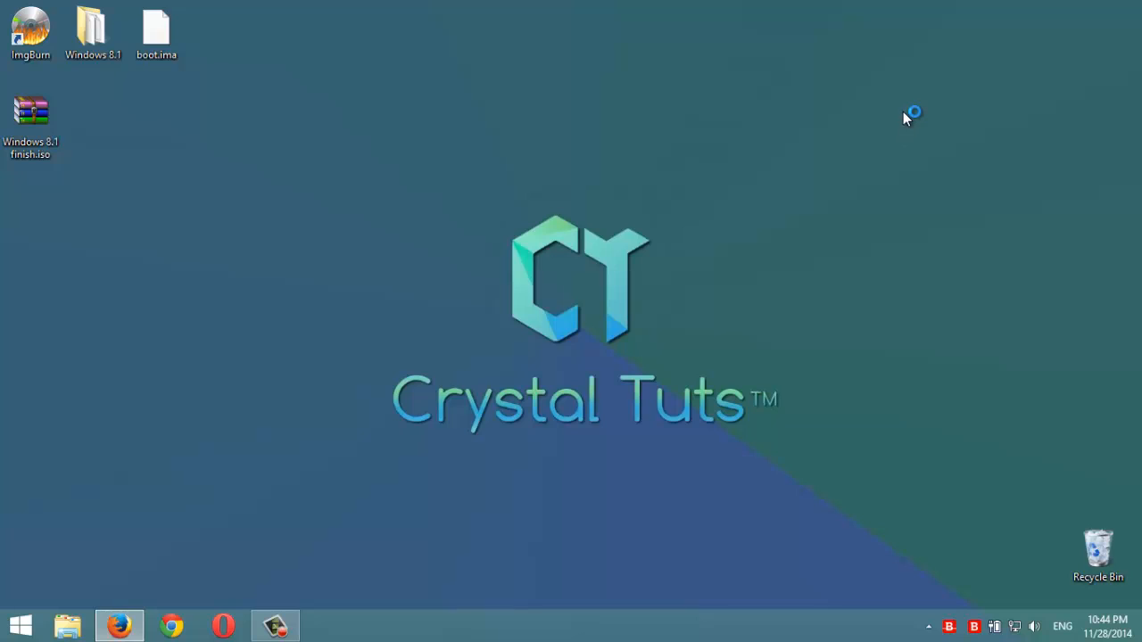
{"action": "mouse_move", "coordinate": [885, 143]}
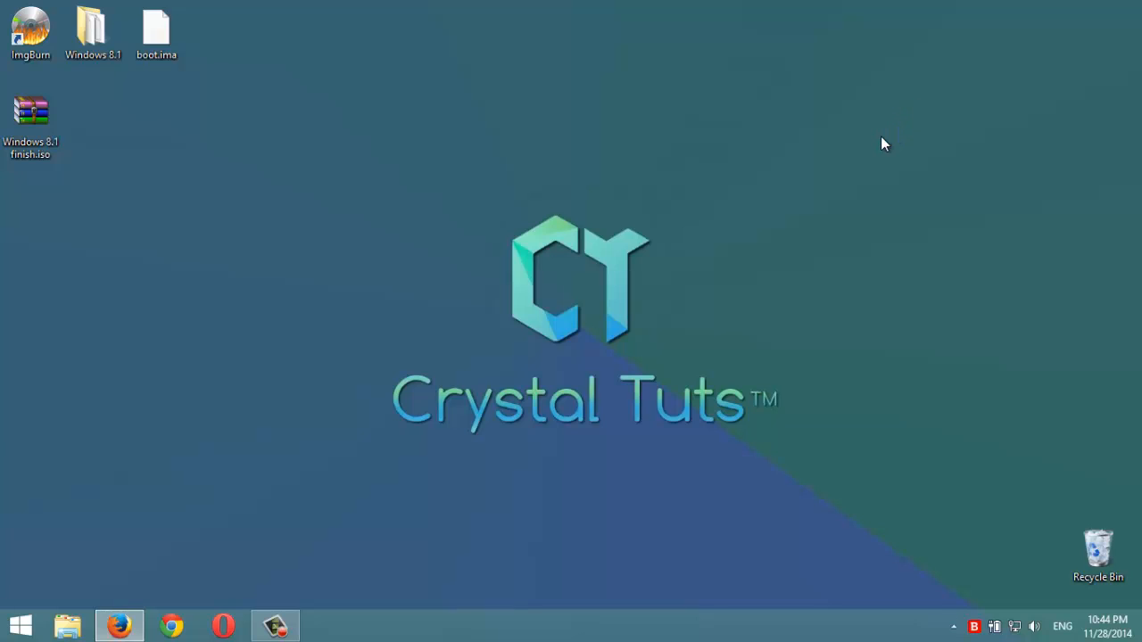